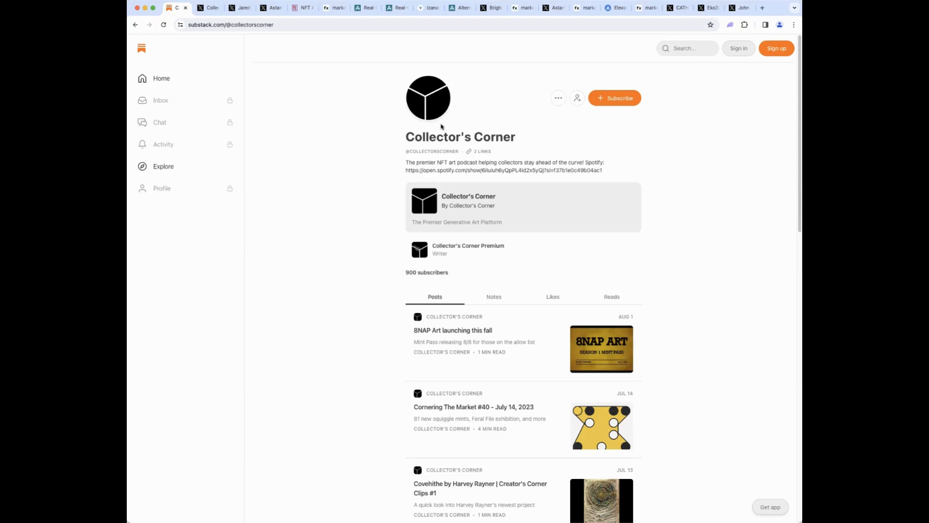
{"action": "mouse_move", "coordinate": [358, 166]}
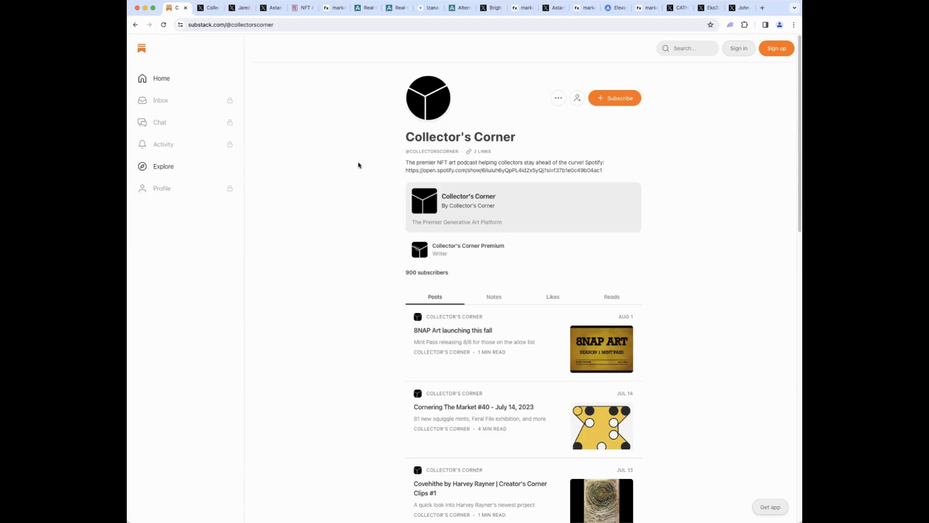
{"action": "mouse_move", "coordinate": [273, 72]}
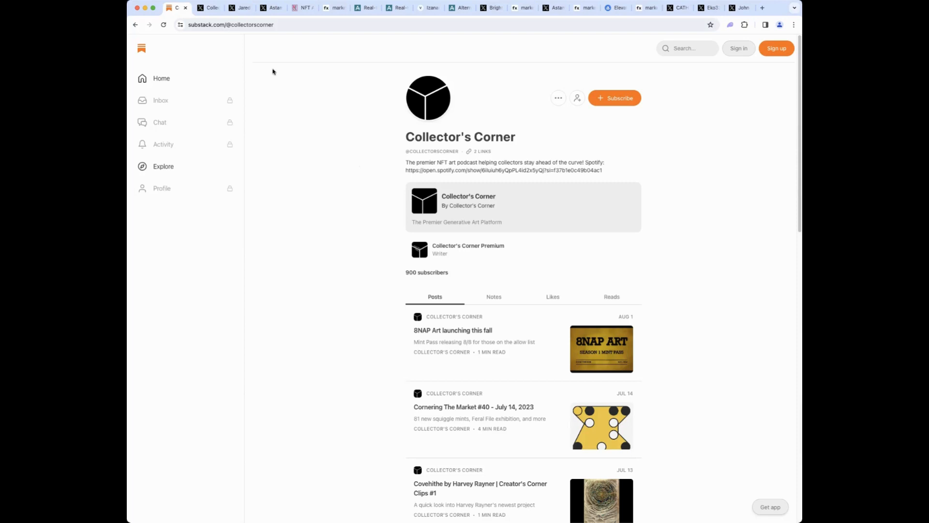
{"action": "mouse_move", "coordinate": [239, 7]}
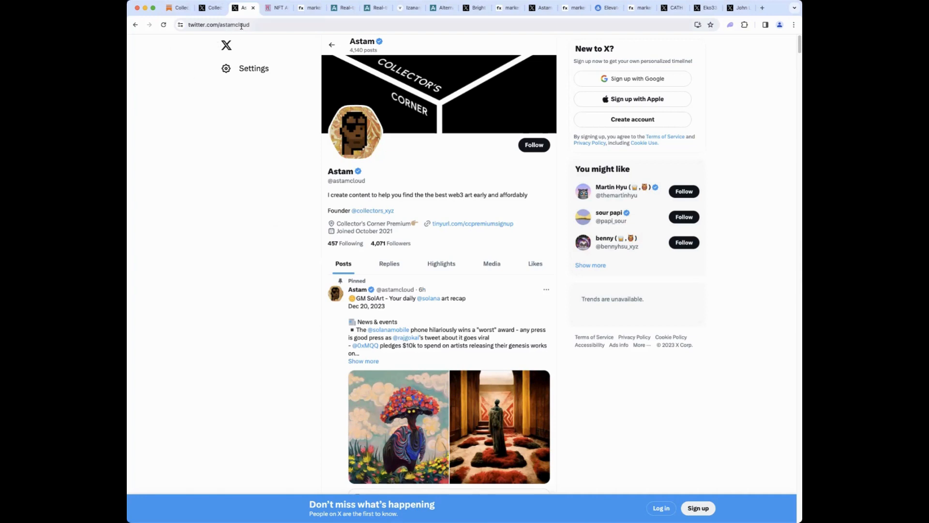
{"action": "mouse_move", "coordinate": [255, 195]}
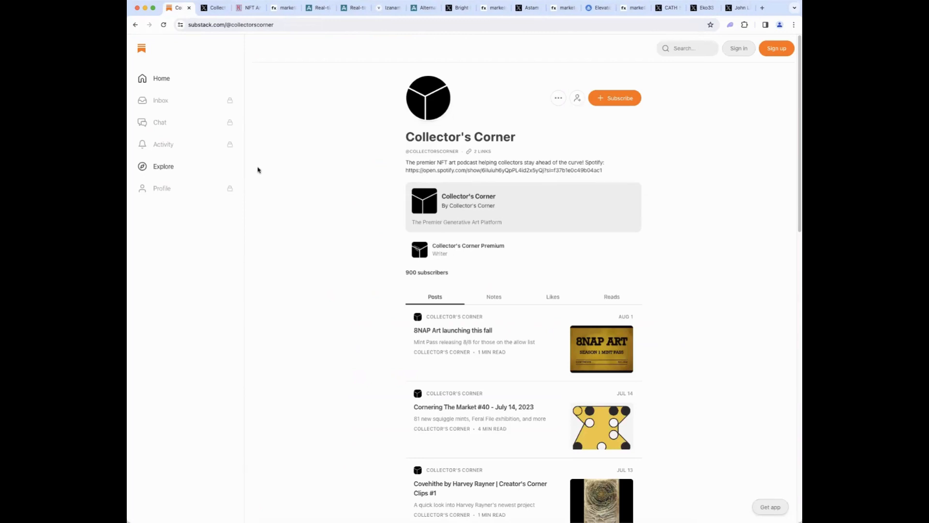
{"action": "mouse_move", "coordinate": [267, 269]}
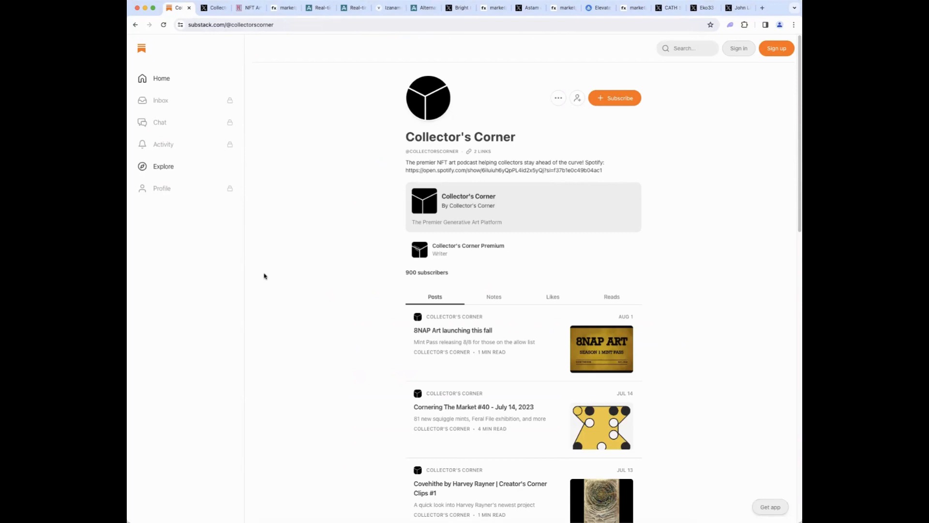
{"action": "mouse_move", "coordinate": [273, 272]}
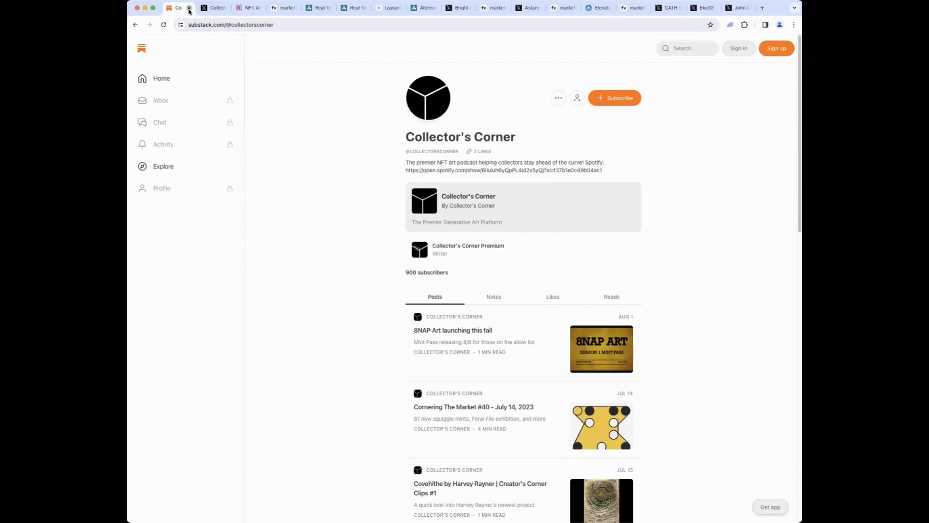
Step: Switch to the Collector's Corner X profile with its pinned Spaces announcement
{"action": "left_click", "coordinate": [177, 7]}
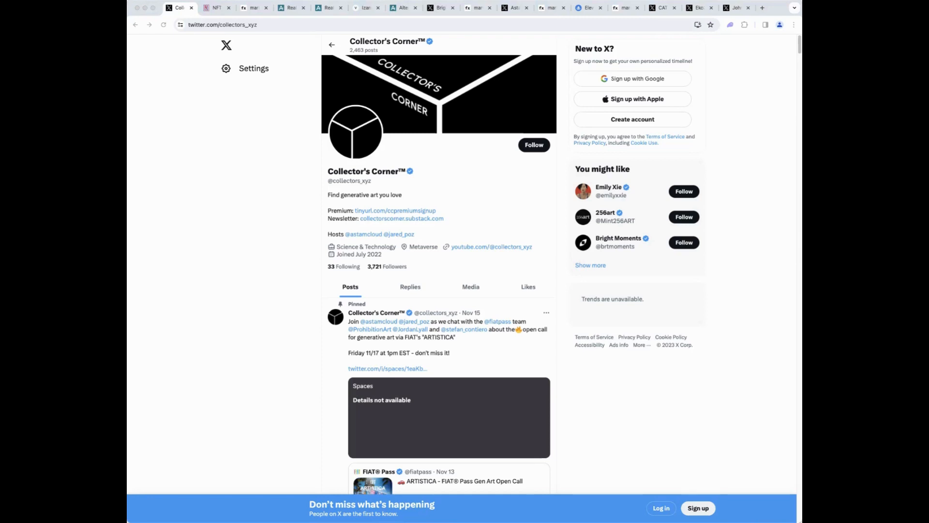
{"action": "mouse_move", "coordinate": [190, 245]}
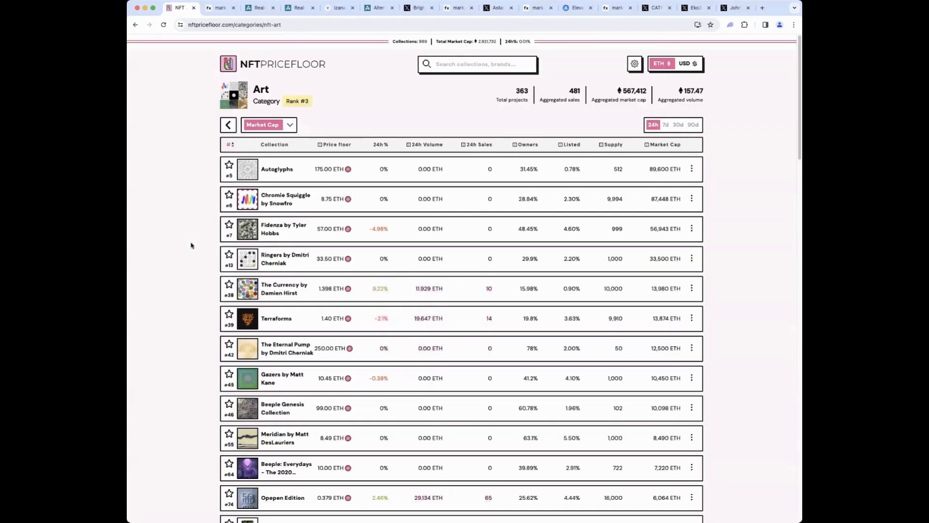
{"action": "left_click", "coordinate": [665, 124]}
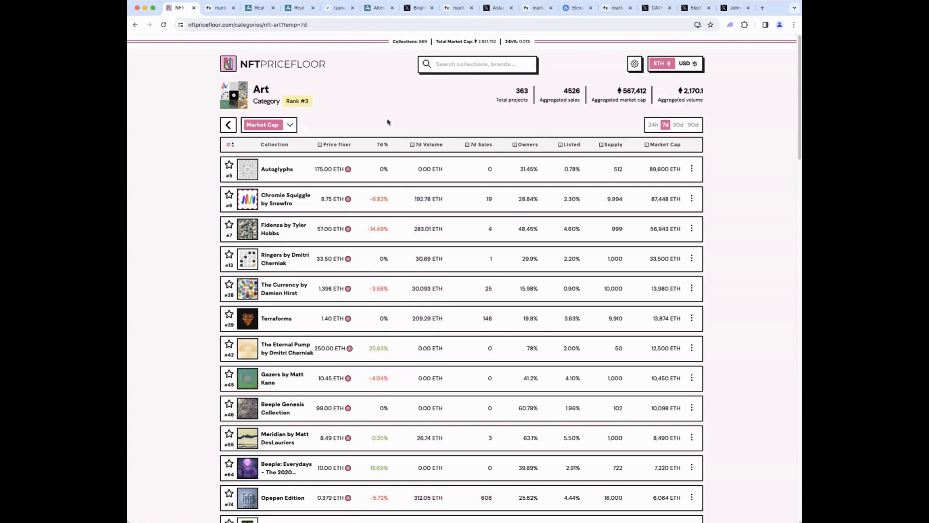
{"action": "mouse_move", "coordinate": [371, 128]}
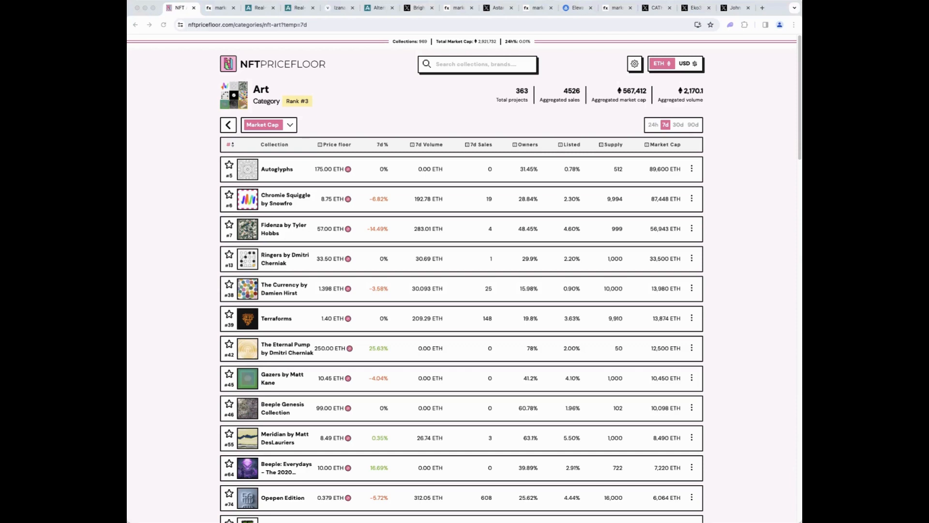
{"action": "mouse_move", "coordinate": [169, 164]}
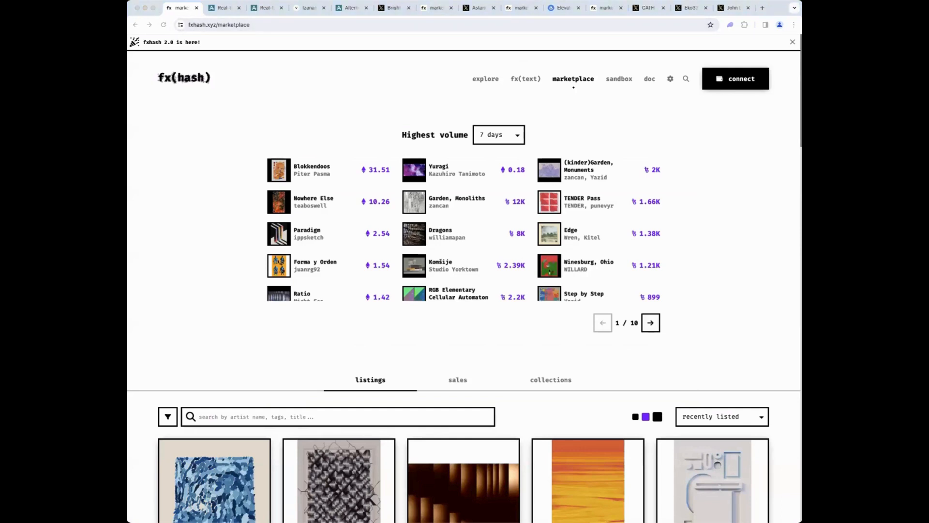
{"action": "mouse_move", "coordinate": [184, 141]}
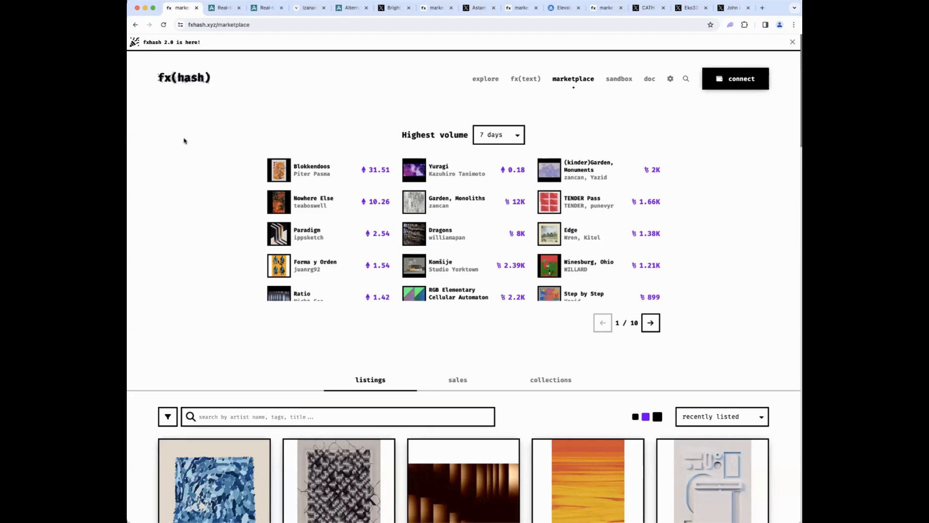
{"action": "mouse_move", "coordinate": [203, 155]}
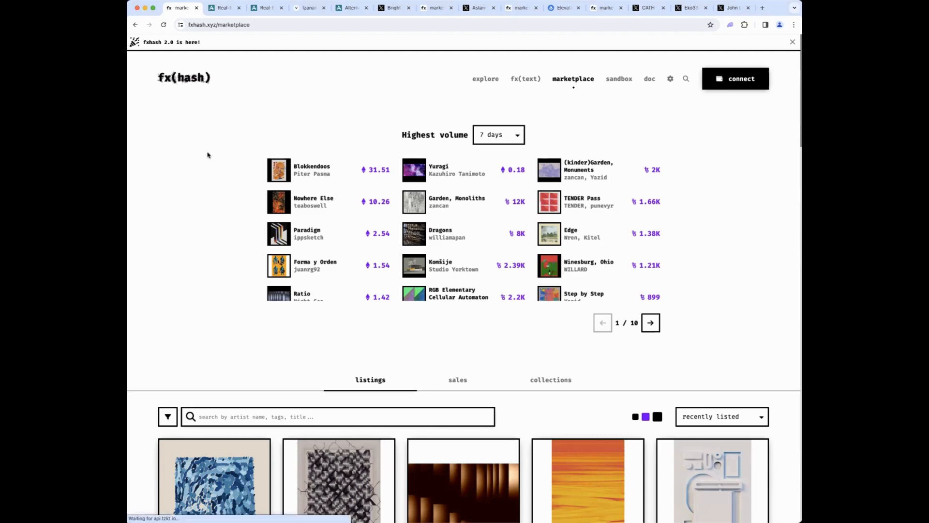
{"action": "mouse_move", "coordinate": [518, 225]}
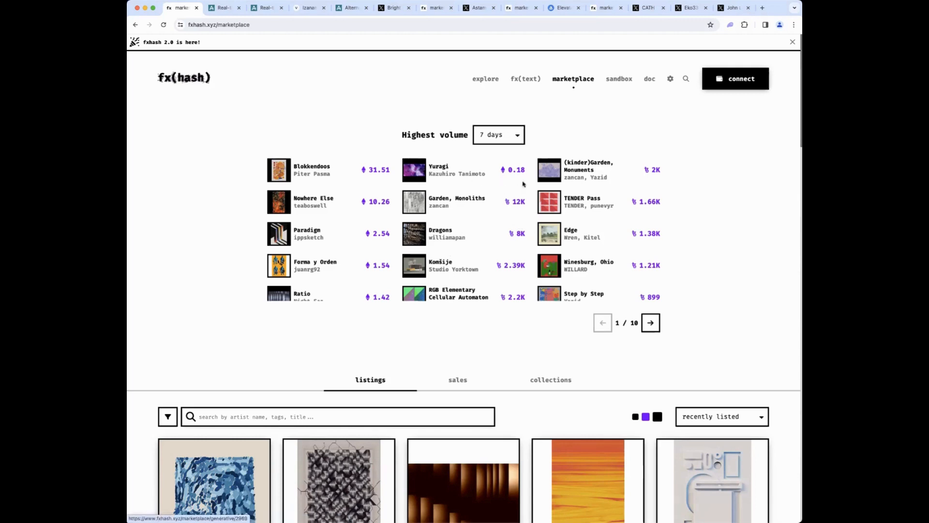
{"action": "mouse_move", "coordinate": [488, 218]}
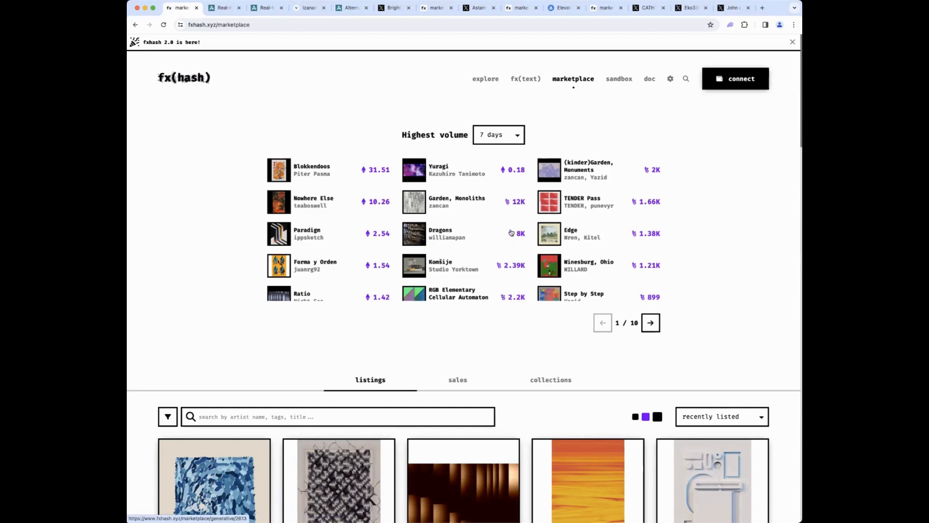
{"action": "mouse_move", "coordinate": [511, 232]}
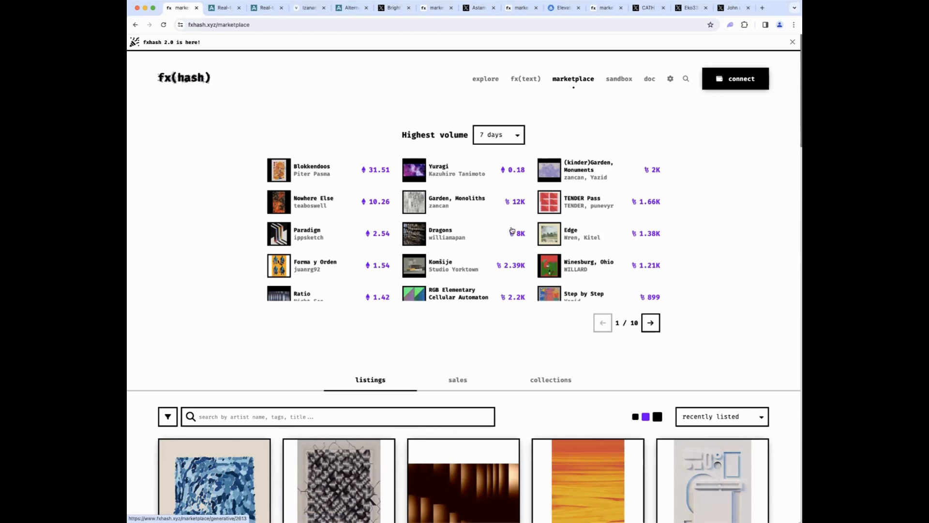
{"action": "mouse_move", "coordinate": [504, 259]}
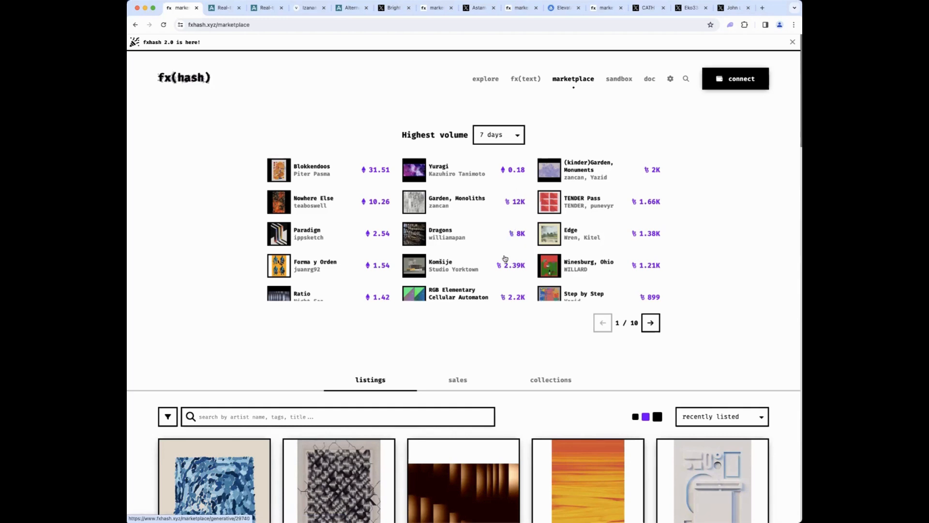
{"action": "mouse_move", "coordinate": [479, 264]}
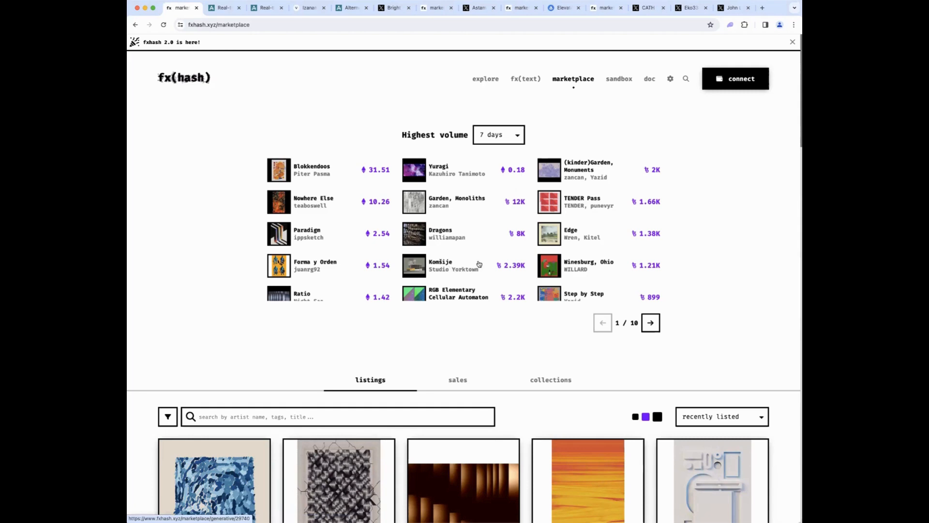
{"action": "mouse_move", "coordinate": [476, 266]}
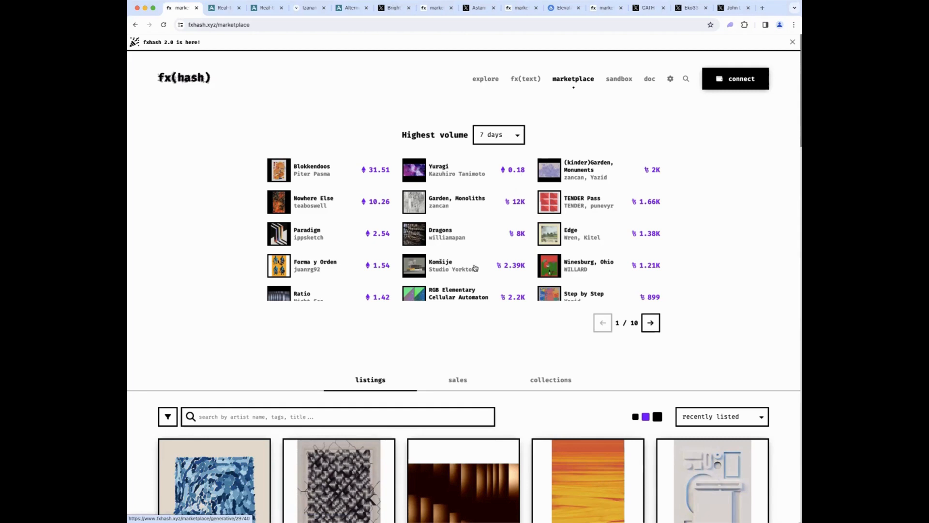
{"action": "mouse_move", "coordinate": [251, 338]}
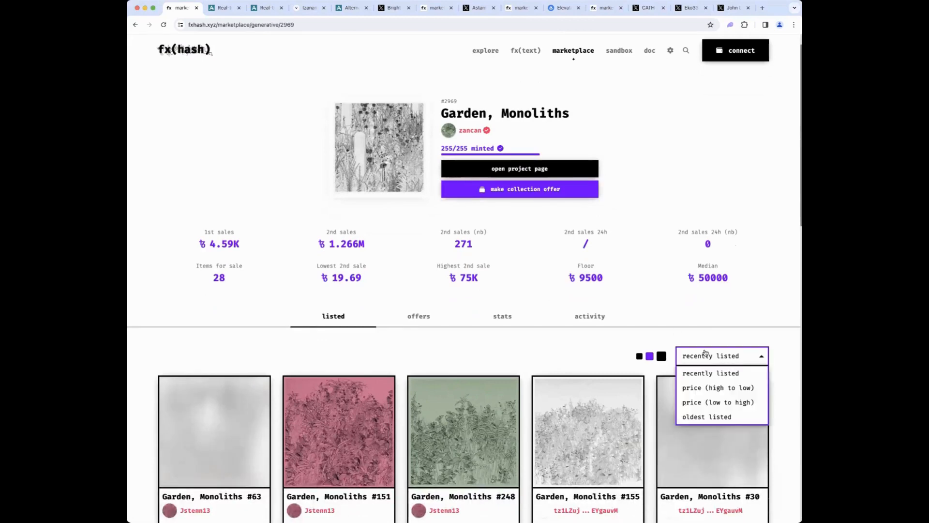
Step: Sort Garden, Monoliths listings by price low to high and look down the cheapest items
{"action": "left_click", "coordinate": [718, 402]}
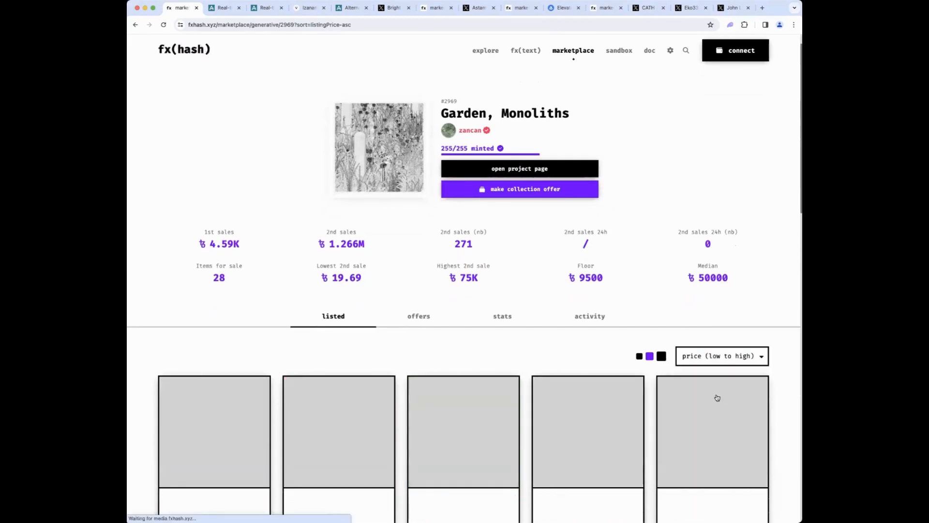
{"action": "scroll", "scroll_direction": "down", "scroll_amount": 3}
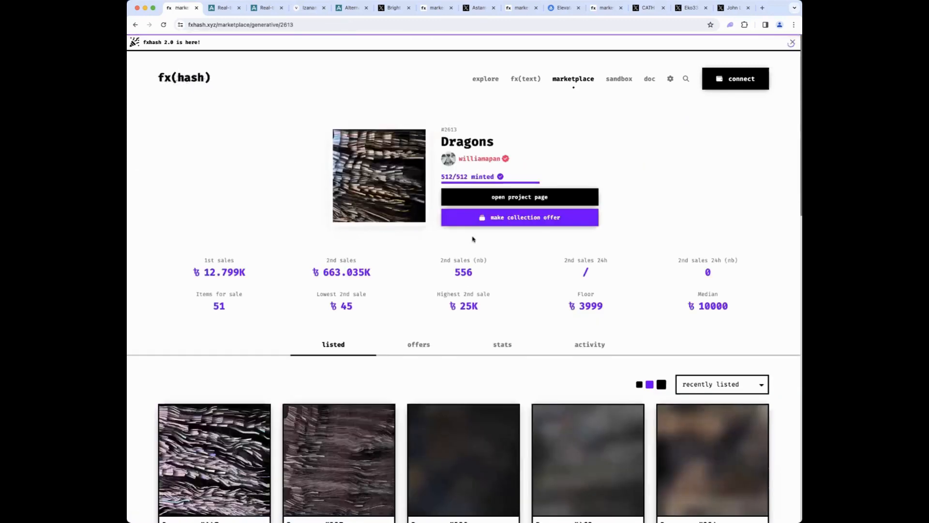
Step: Sort the Dragons listings by price low to high and browse the cheapest pieces
{"action": "left_click", "coordinate": [721, 258]}
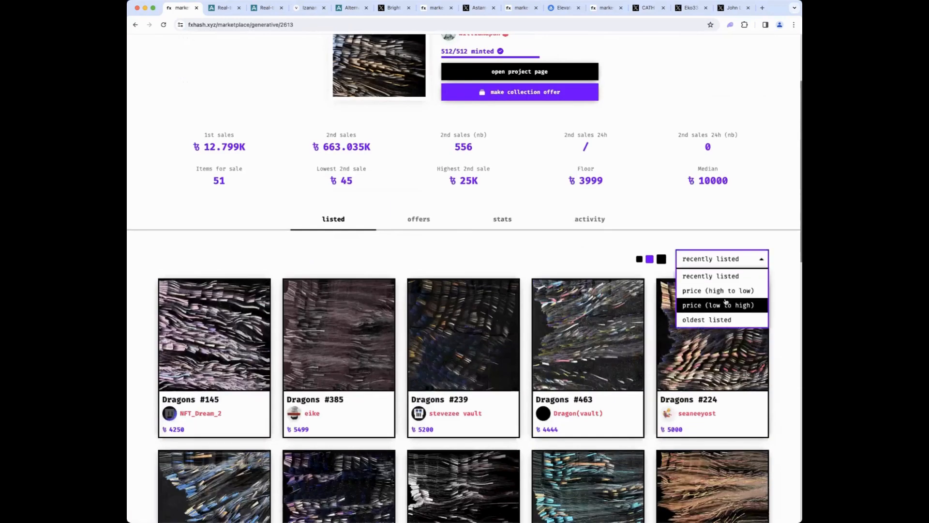
{"action": "left_click", "coordinate": [718, 305]}
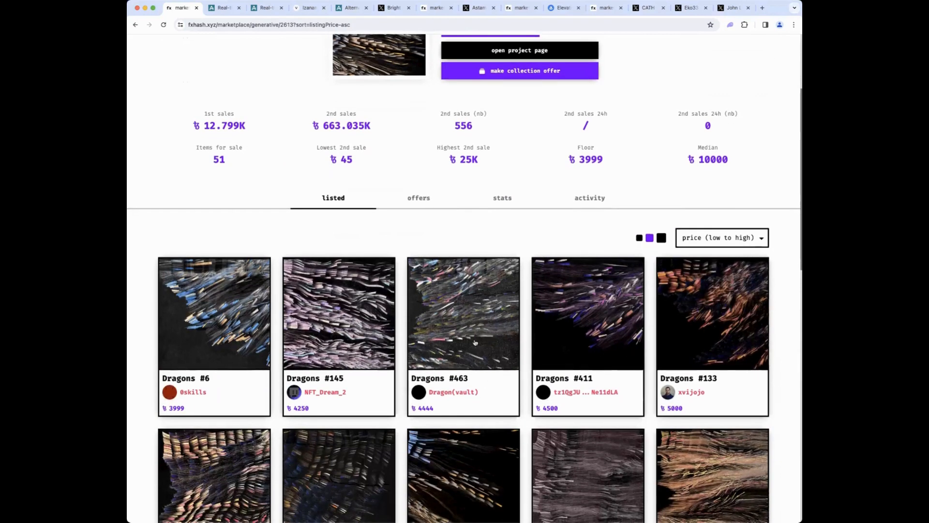
{"action": "scroll", "scroll_direction": "down", "scroll_amount": 3}
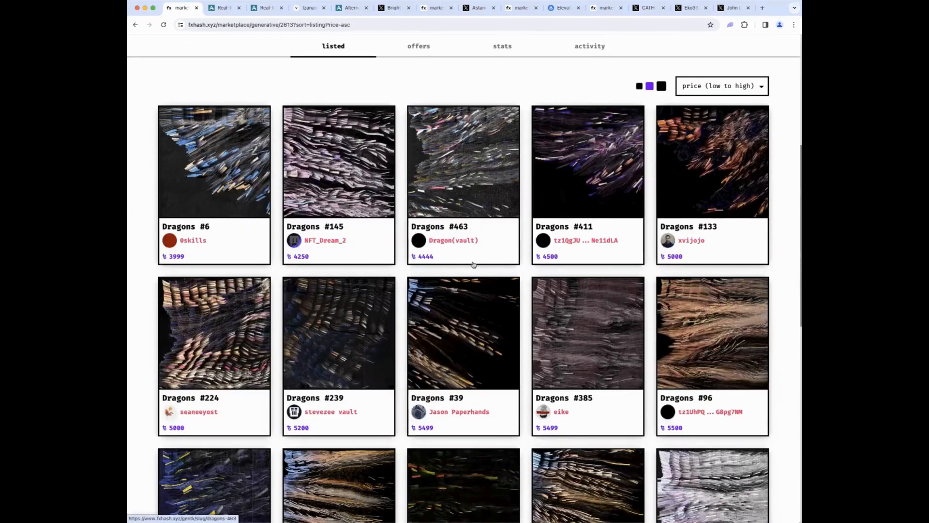
{"action": "scroll", "scroll_direction": "down", "scroll_amount": 3}
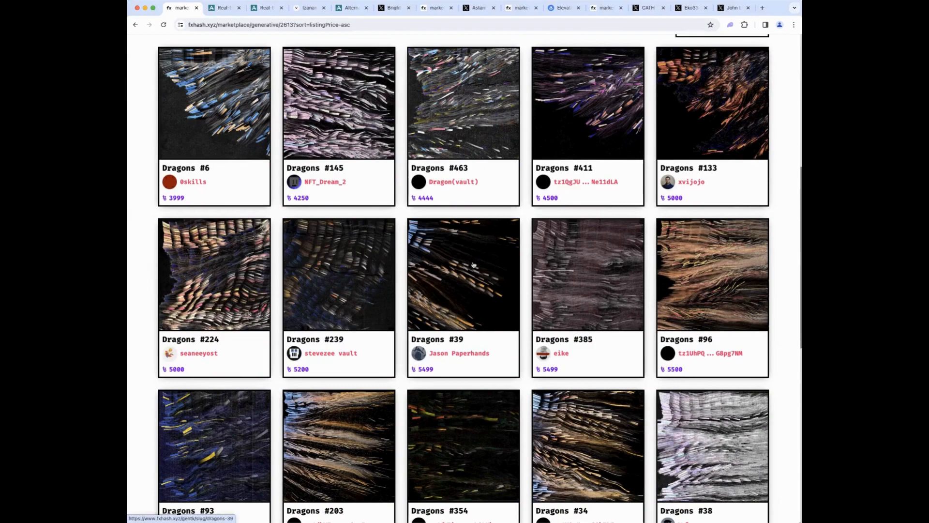
{"action": "scroll", "scroll_direction": "down", "scroll_amount": 3}
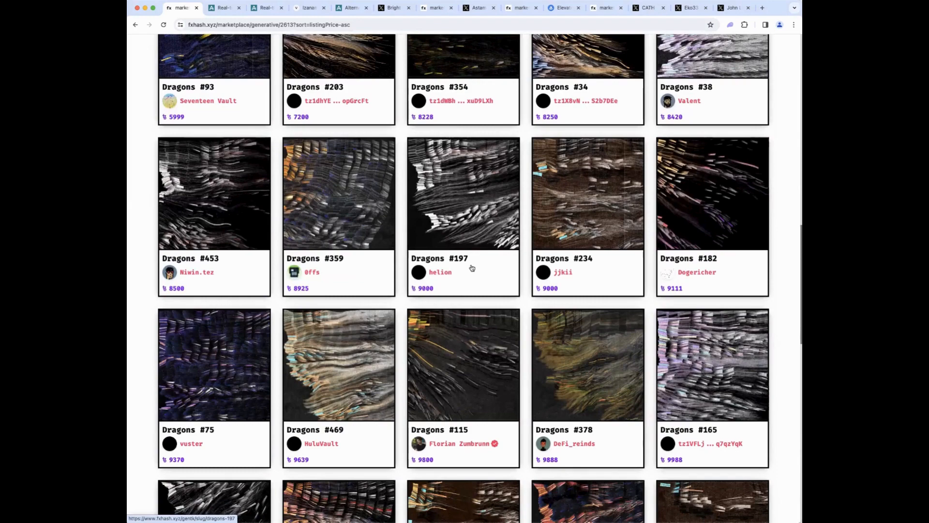
{"action": "scroll", "scroll_direction": "down", "scroll_amount": 3}
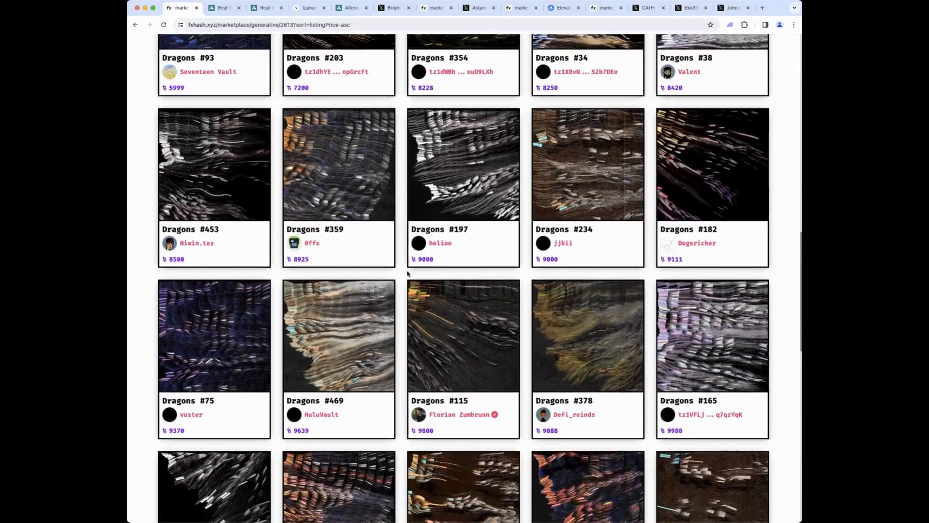
{"action": "scroll", "scroll_direction": "down", "scroll_amount": 3}
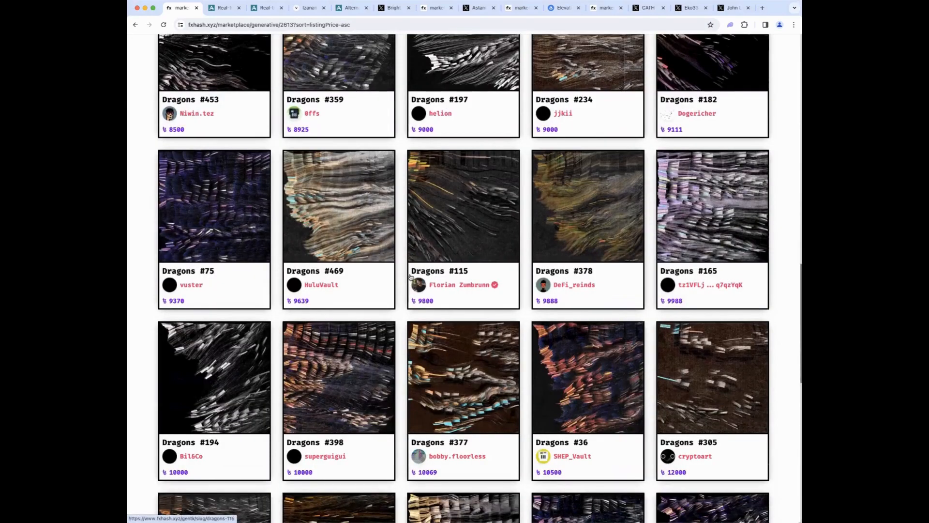
{"action": "scroll", "scroll_direction": "down", "scroll_amount": 3}
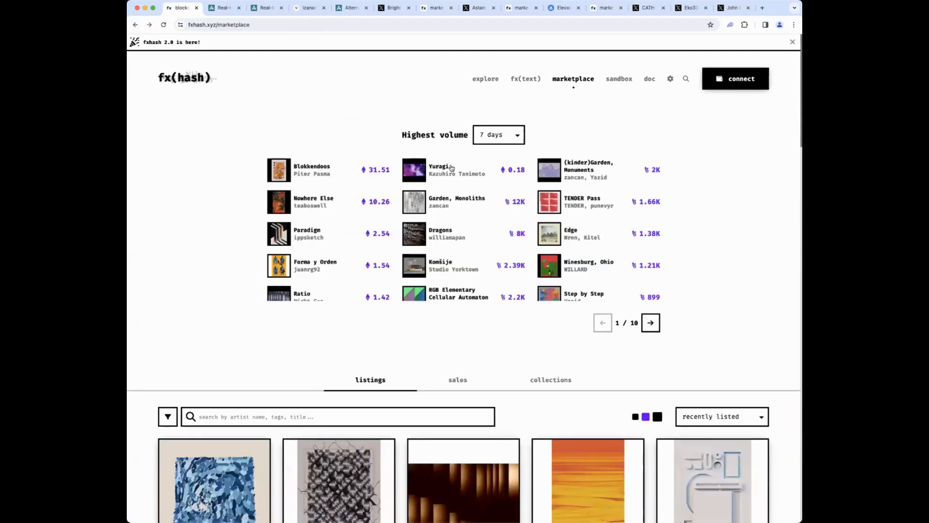
Step: Return to the fxhash marketplace overview of 7-day highest-volume projects
{"action": "left_click", "coordinate": [438, 169]}
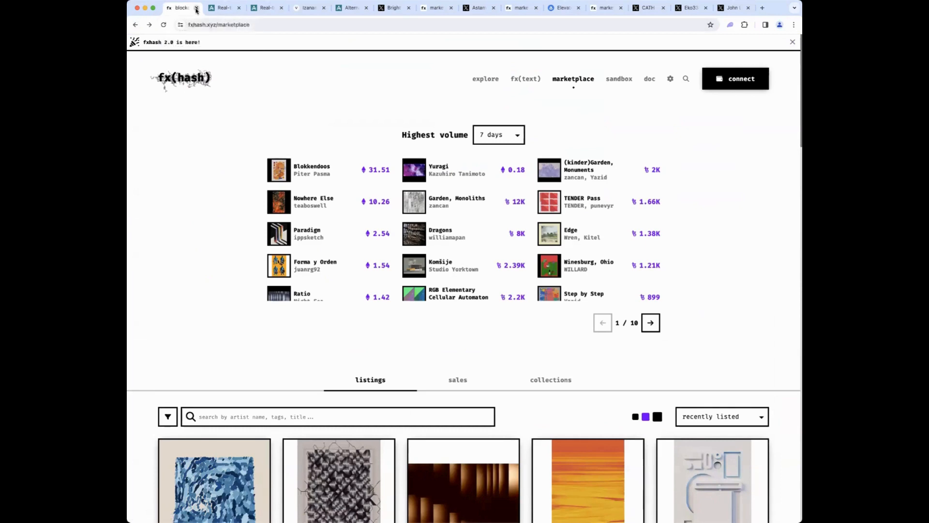
Step: Close the fxhash tab to reveal Artacle's Art Blocks Curated 7-day dashboard
{"action": "left_click", "coordinate": [195, 8]}
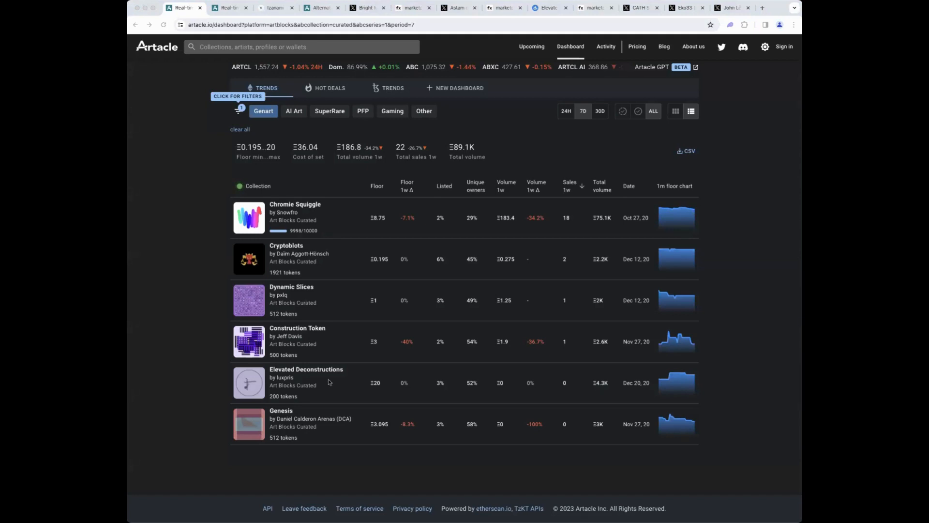
Step: From Chromie Squiggle's tokens, reach #7042 and follow it to its OpenSea listing
{"action": "left_click", "coordinate": [295, 204]}
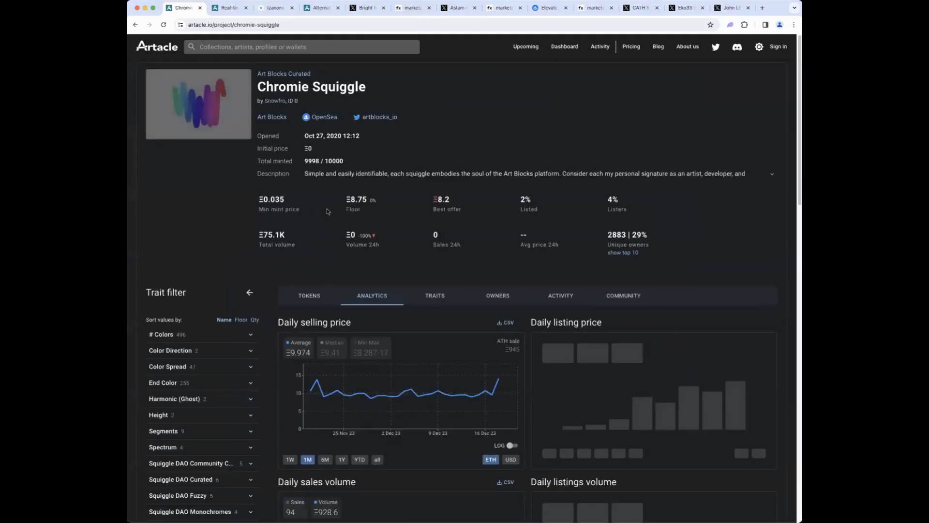
{"action": "left_click", "coordinate": [309, 295]}
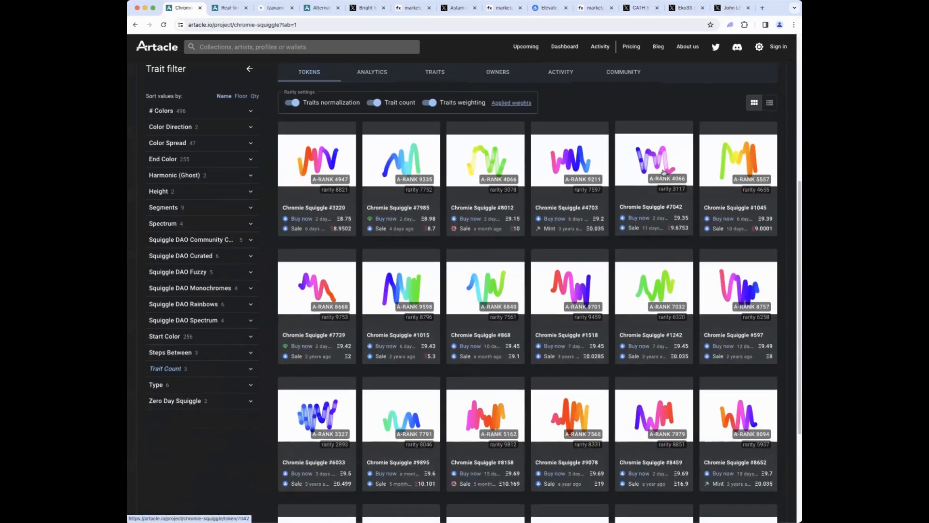
{"action": "scroll", "scroll_direction": "down", "scroll_amount": 3}
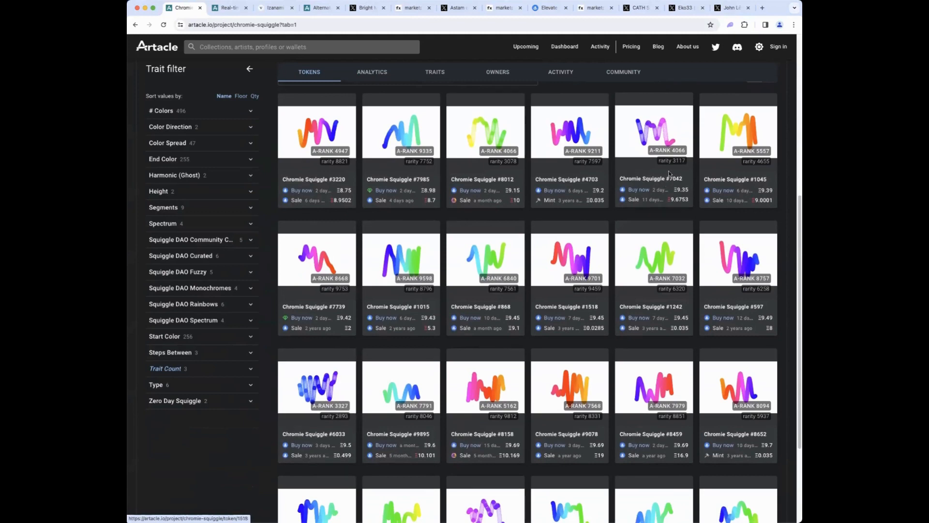
{"action": "left_click", "coordinate": [653, 134]}
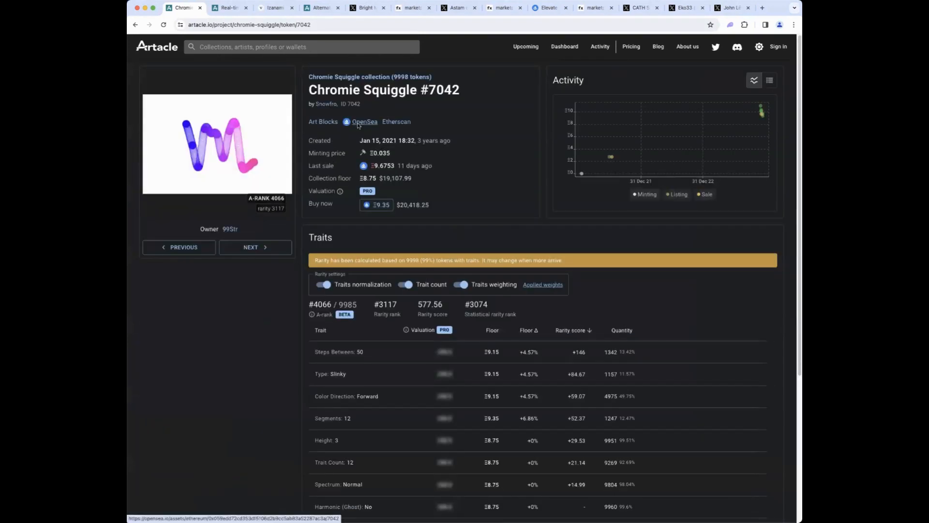
{"action": "left_click", "coordinate": [365, 121]}
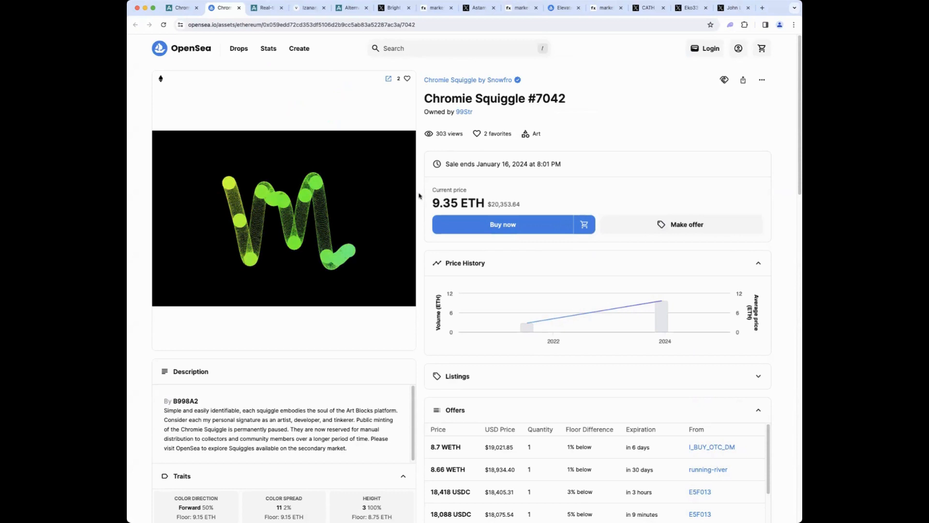
Step: Look over Chromie Squiggle #7042's offers and traits on its OpenSea page
{"action": "scroll", "scroll_direction": "down", "scroll_amount": 3}
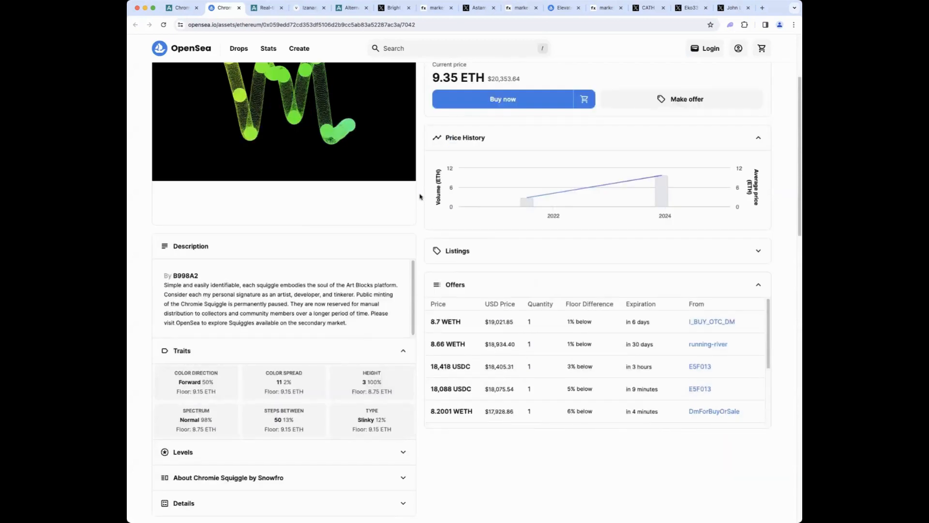
{"action": "scroll", "scroll_direction": "up", "scroll_amount": 3}
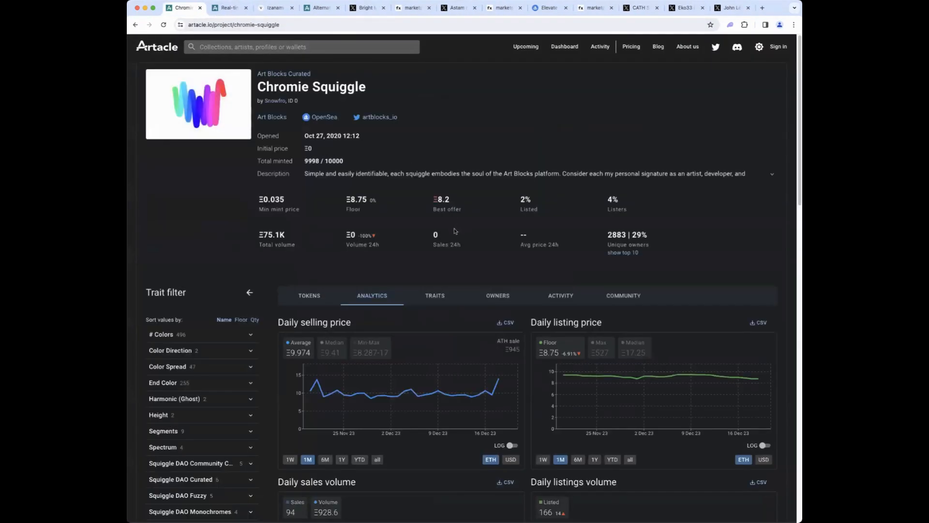
Step: From the collection's Activity sales list, bring up Chromie Squiggle #8381's token page
{"action": "left_click", "coordinate": [559, 295]}
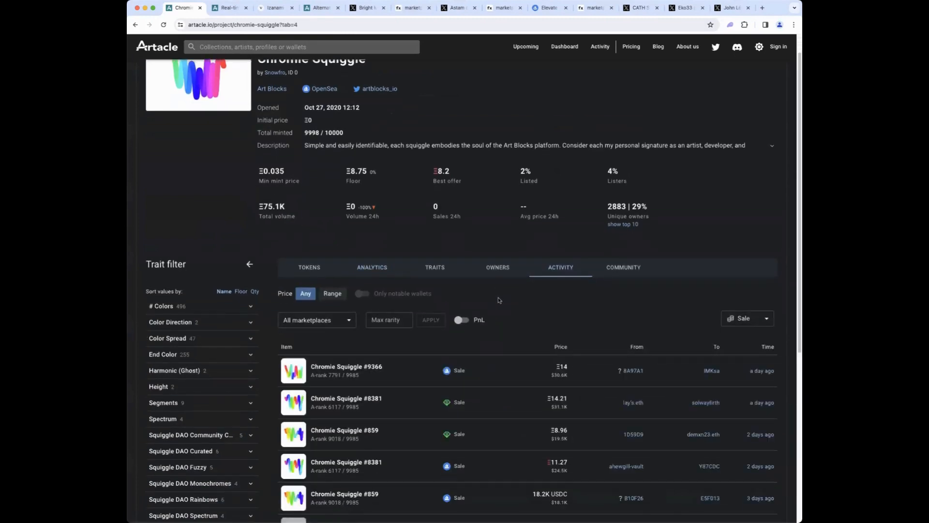
{"action": "scroll", "scroll_direction": "down", "scroll_amount": 3}
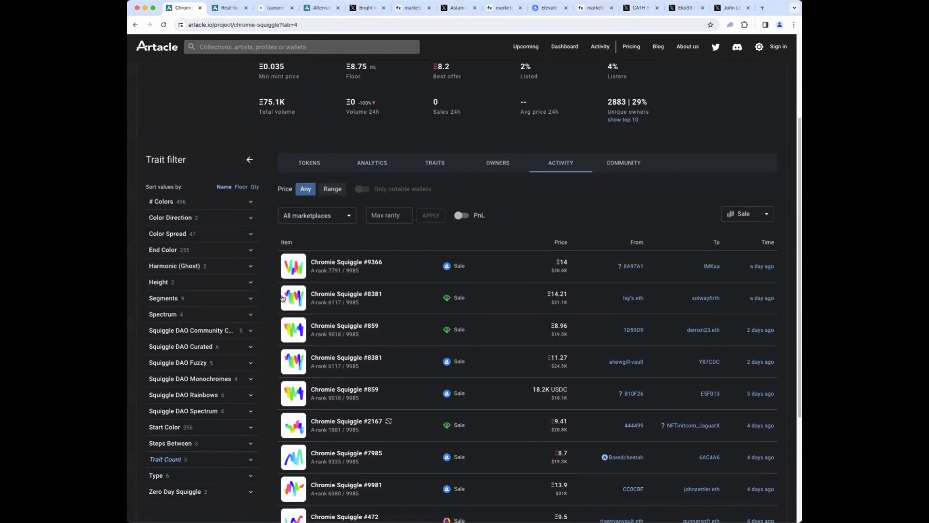
{"action": "left_click", "coordinate": [346, 298]}
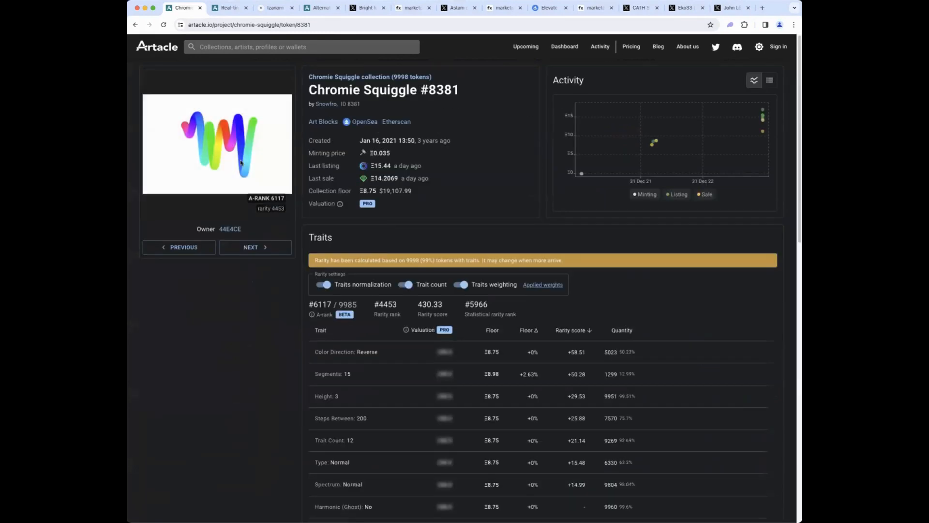
{"action": "mouse_move", "coordinate": [314, 110]}
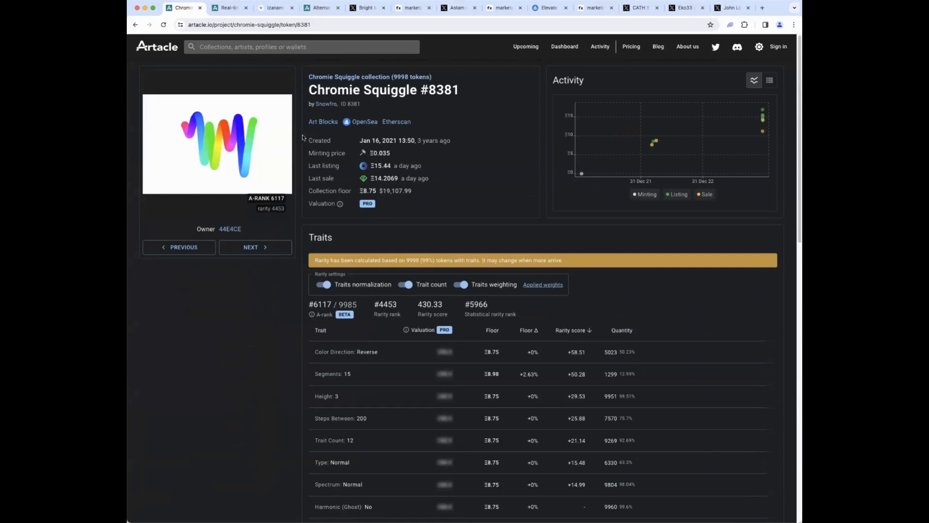
{"action": "mouse_move", "coordinate": [302, 138]}
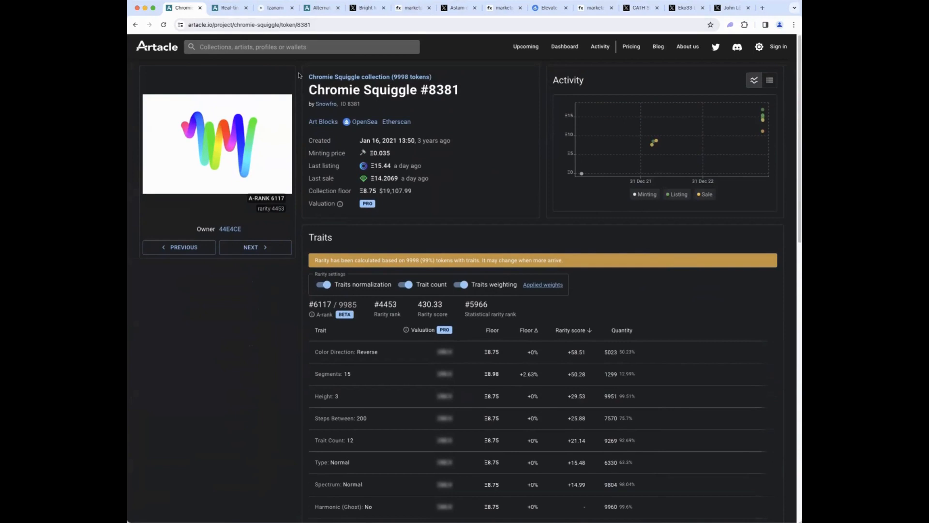
{"action": "mouse_move", "coordinate": [184, 8]}
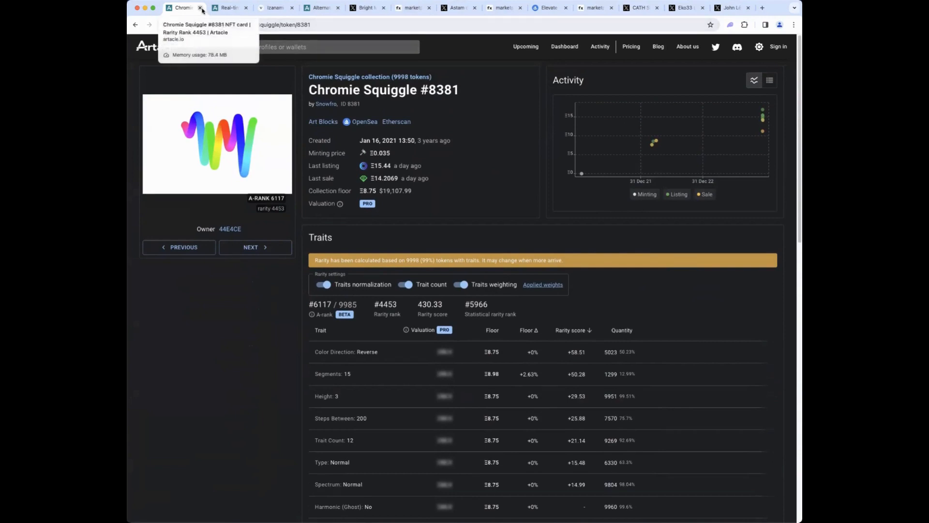
Step: Close the Chromie Squiggle #8381 tab to show the Art Blocks Explorations dashboard
{"action": "left_click", "coordinate": [201, 8]}
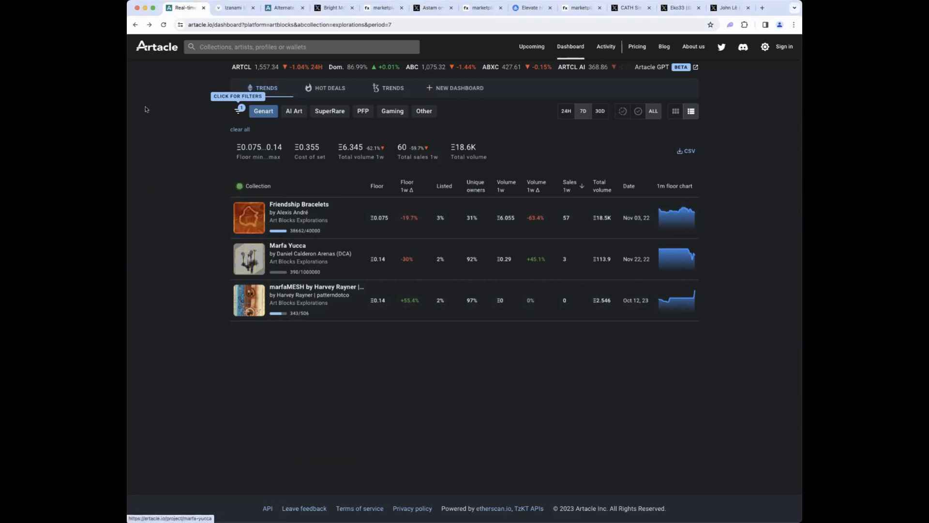
{"action": "mouse_move", "coordinate": [184, 8]}
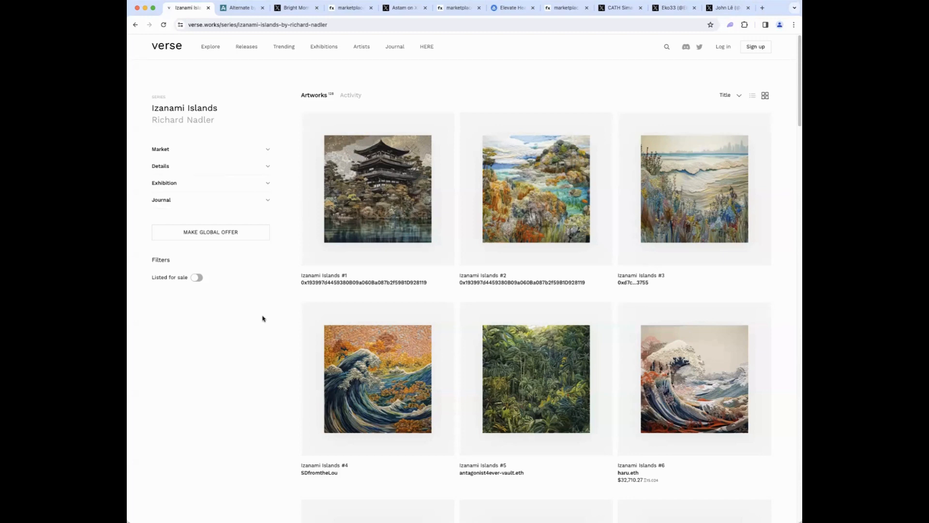
{"action": "scroll", "scroll_direction": "down", "scroll_amount": 3}
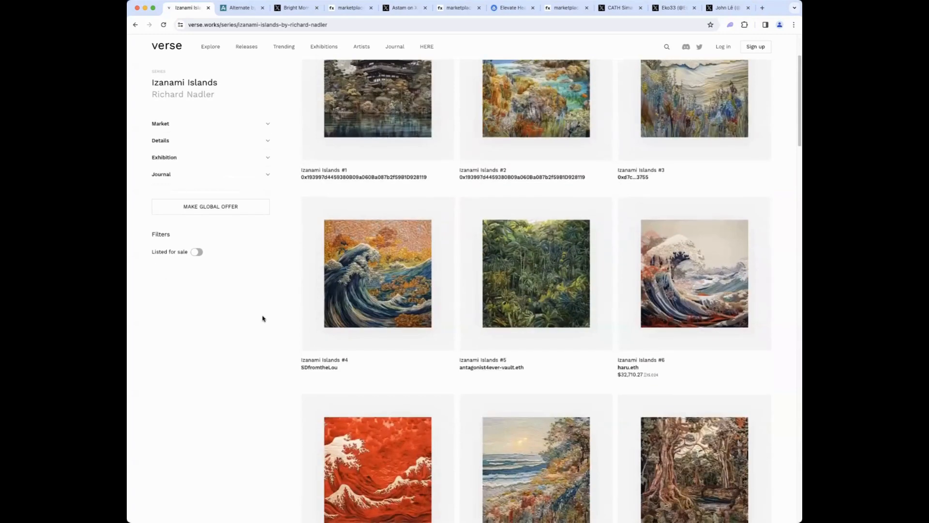
{"action": "scroll", "scroll_direction": "down", "scroll_amount": 3}
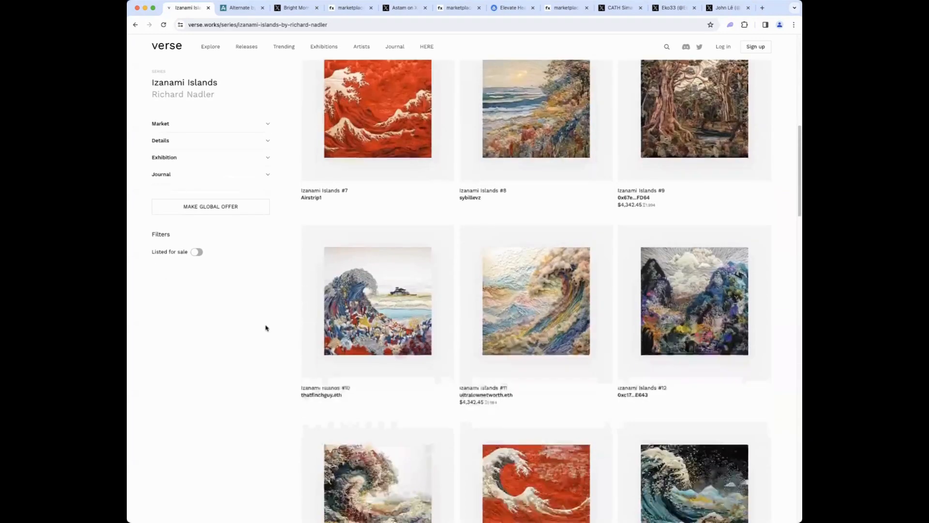
{"action": "scroll", "scroll_direction": "down", "scroll_amount": 3}
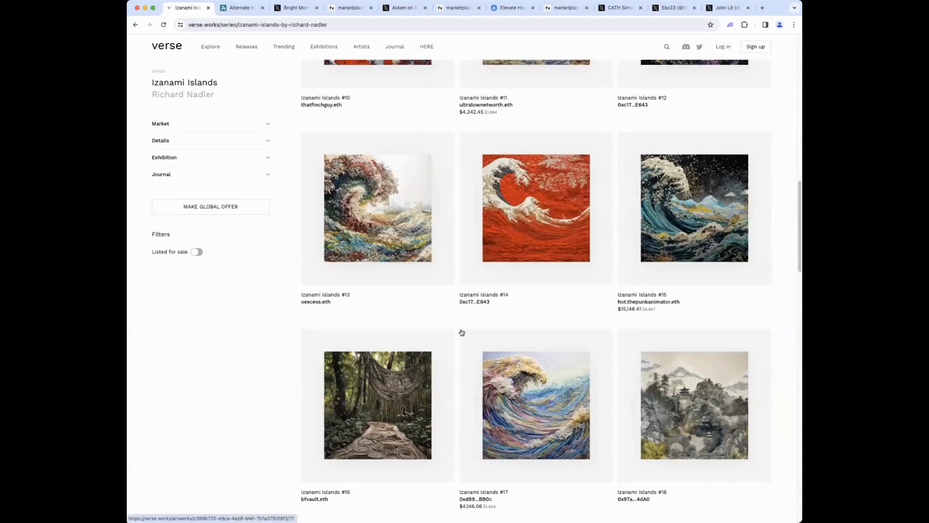
{"action": "scroll", "scroll_direction": "down", "scroll_amount": 3}
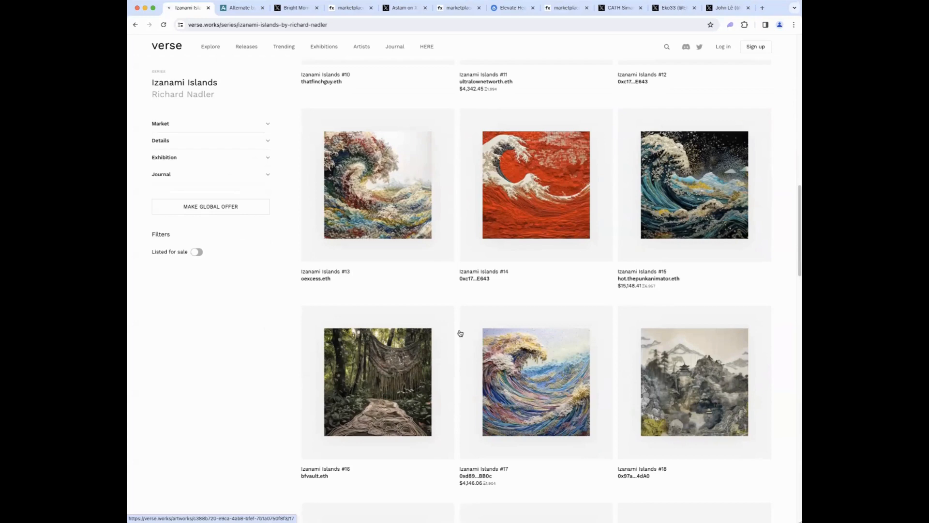
{"action": "scroll", "scroll_direction": "down", "scroll_amount": 3}
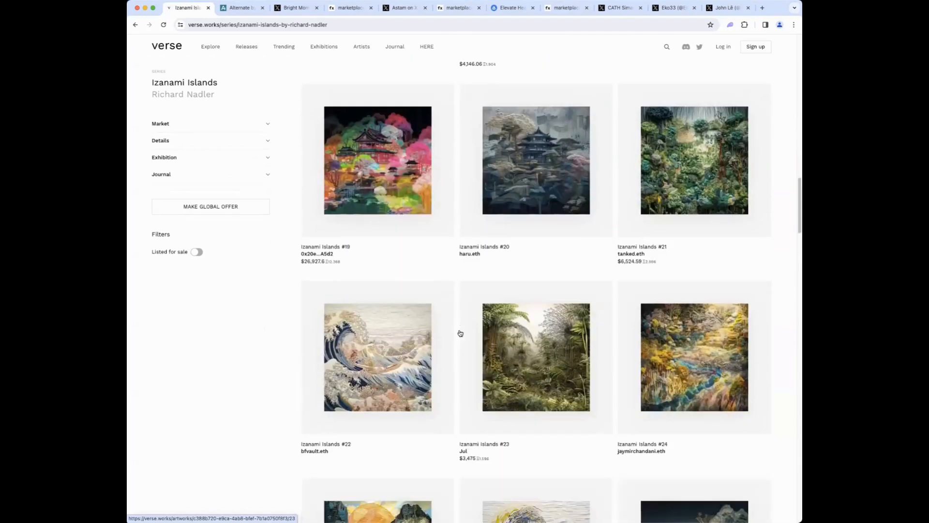
{"action": "scroll", "scroll_direction": "down", "scroll_amount": 3}
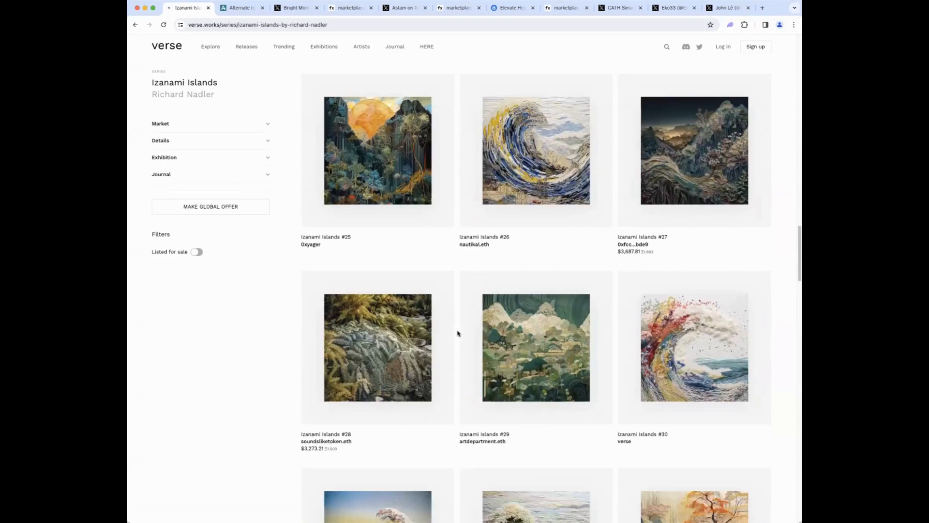
{"action": "scroll", "scroll_direction": "down", "scroll_amount": 3}
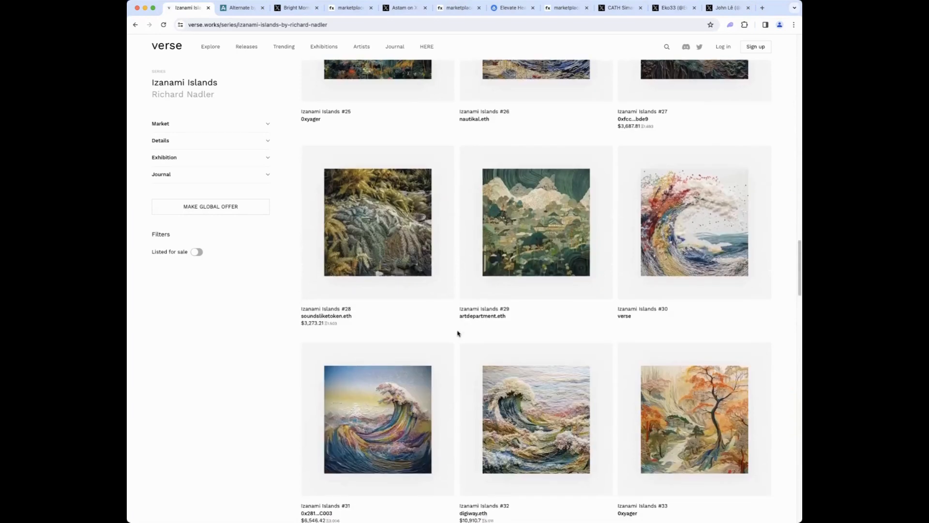
{"action": "scroll", "scroll_direction": "down", "scroll_amount": 3}
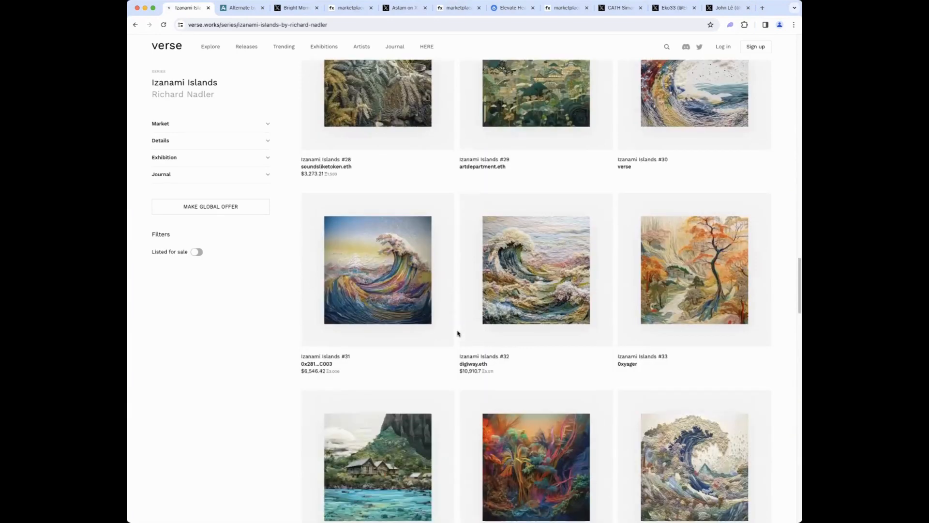
{"action": "scroll", "scroll_direction": "down", "scroll_amount": 3}
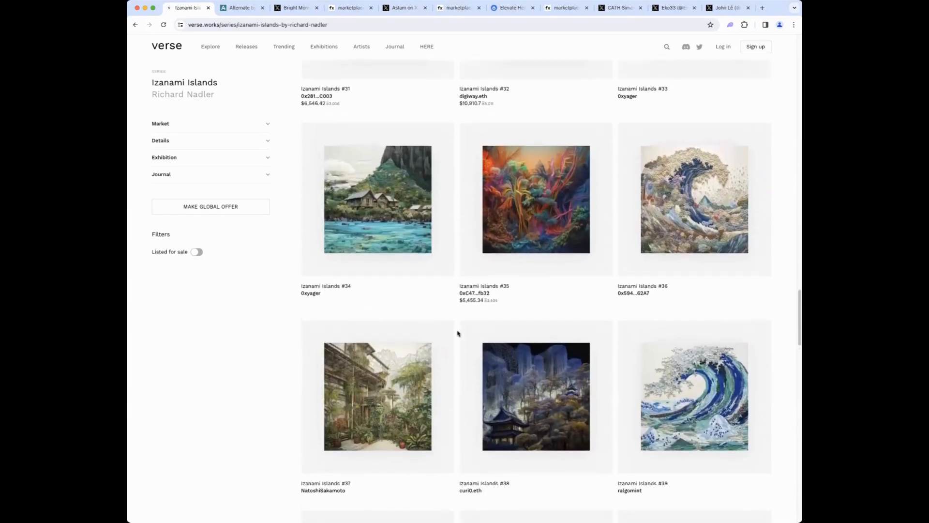
{"action": "scroll", "scroll_direction": "down", "scroll_amount": 3}
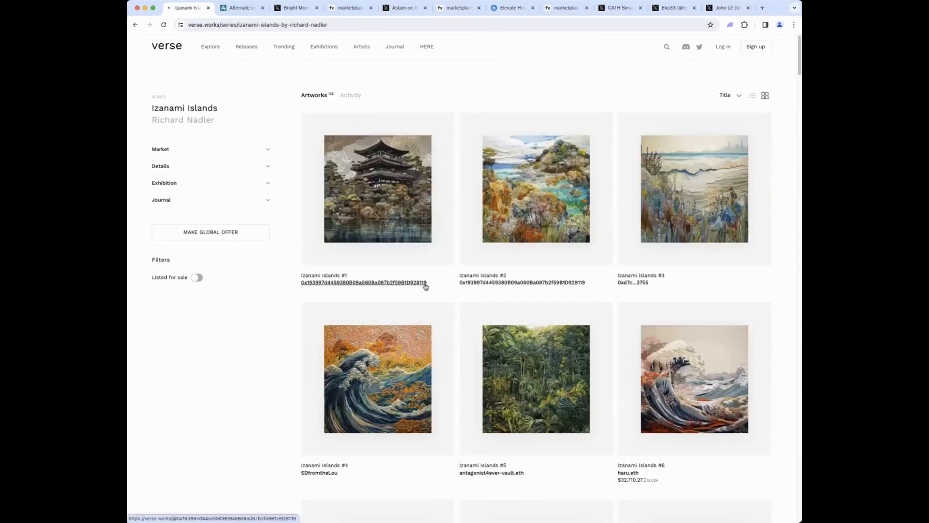
{"action": "left_click", "coordinate": [258, 24]}
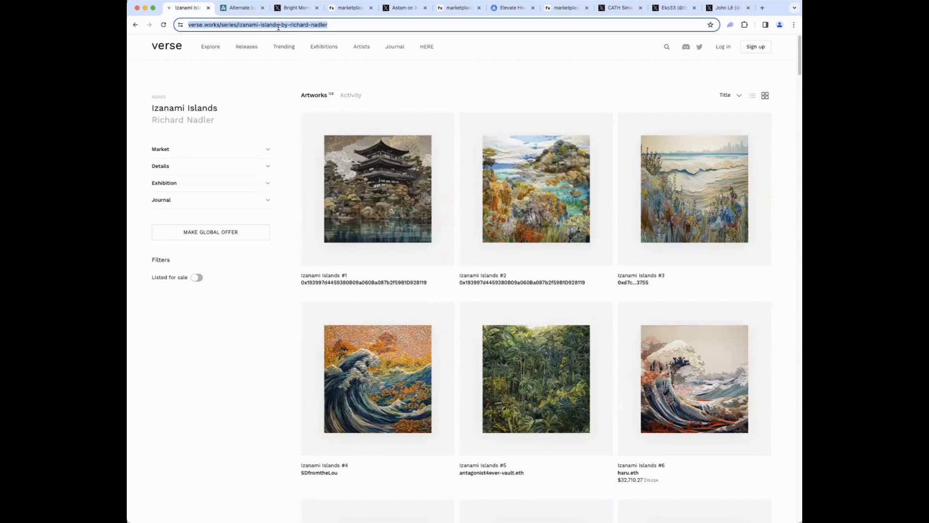
Step: Search OpenSea for 'izanami' and land on Izanami Islands by Richard Nadler
{"action": "type", "text": "opensea.io/collection/elevate-heart-by-daniel-calderon-arenas"}
{"action": "type", "text": "izanami"}
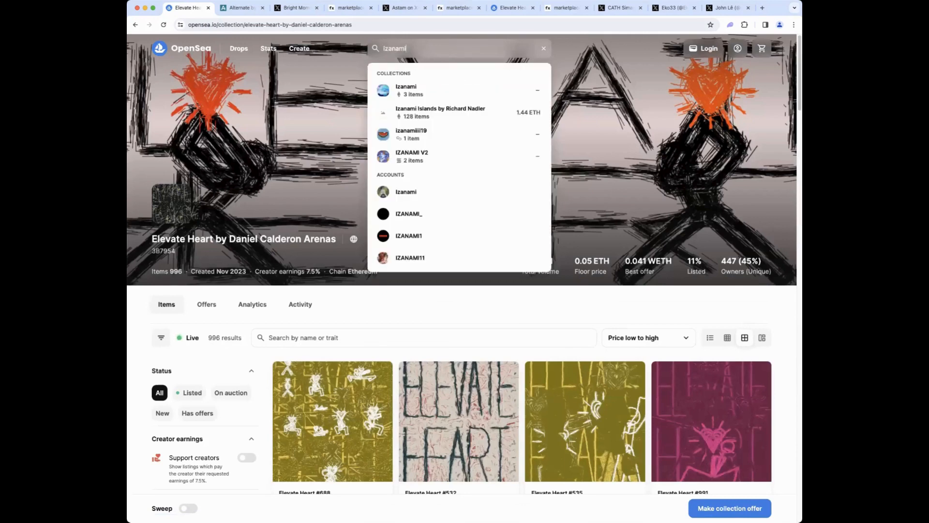
{"action": "left_click", "coordinate": [440, 112]}
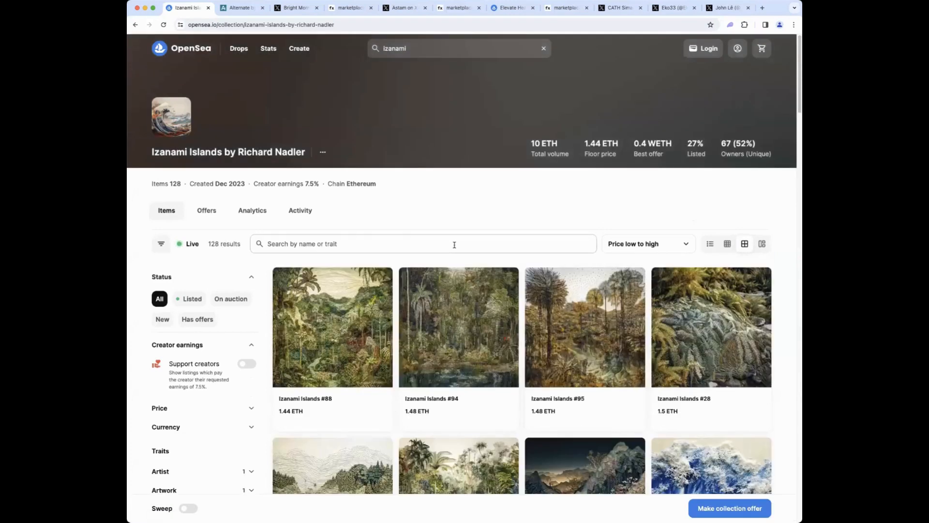
{"action": "mouse_move", "coordinate": [441, 238]}
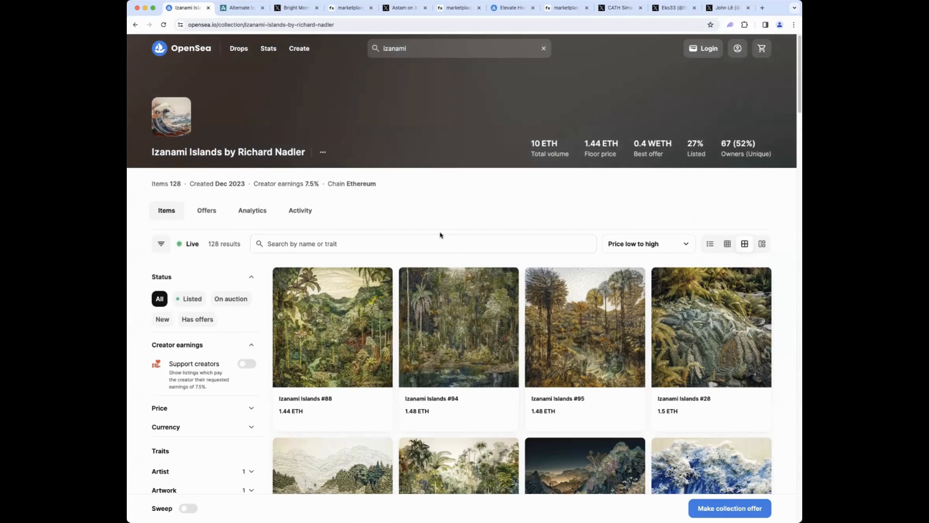
{"action": "mouse_move", "coordinate": [431, 223]}
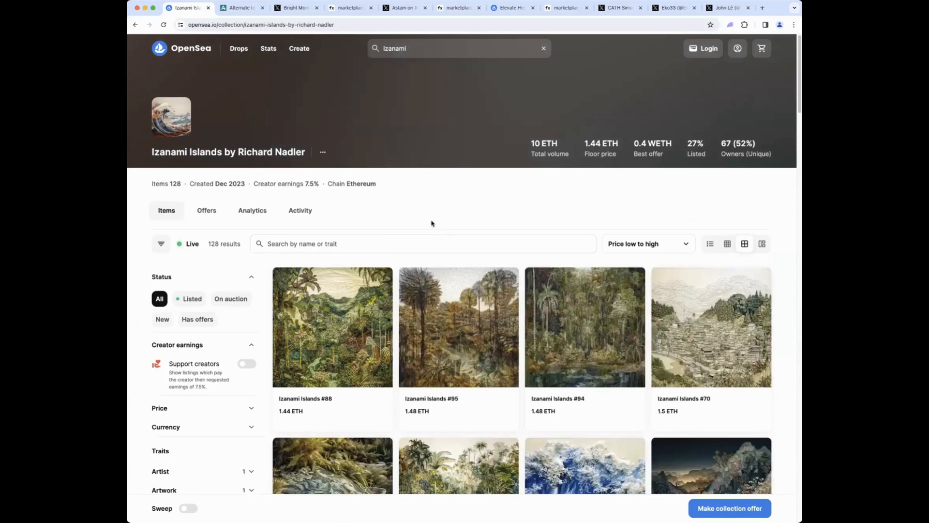
{"action": "mouse_move", "coordinate": [433, 222]}
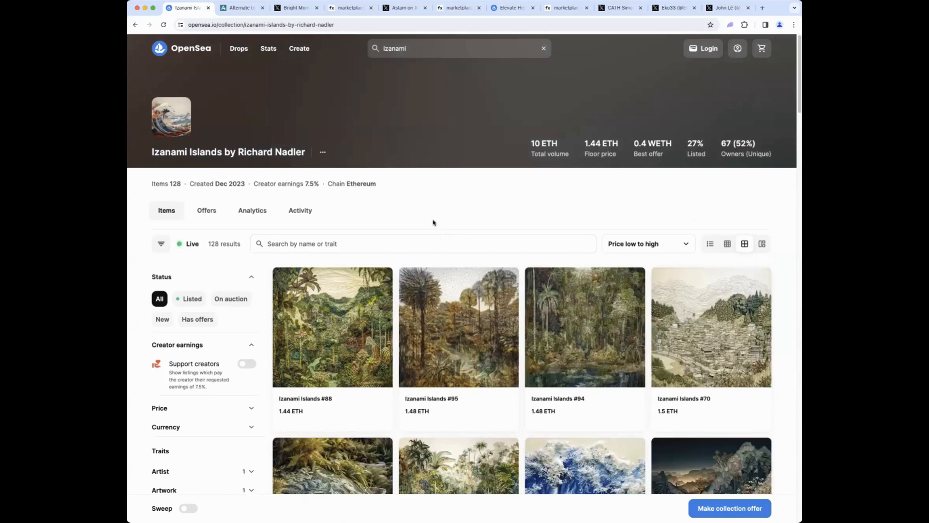
{"action": "mouse_move", "coordinate": [431, 222]}
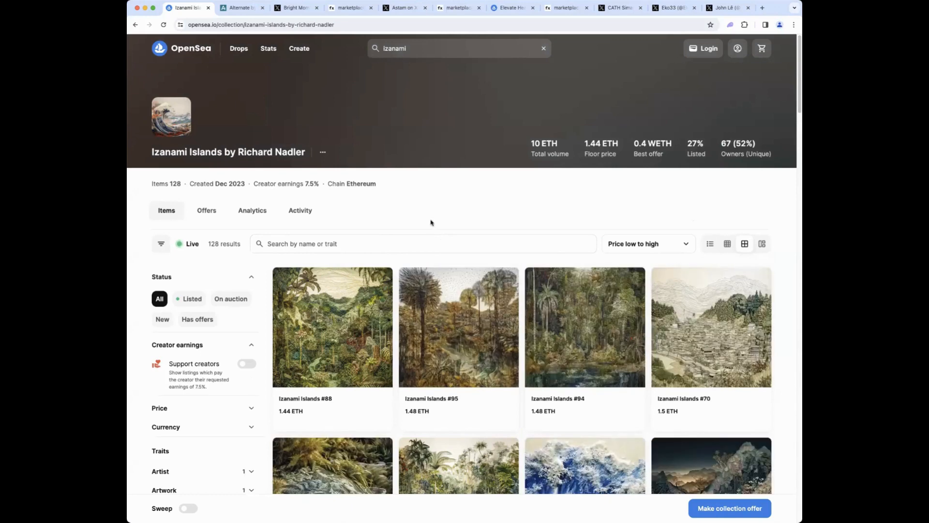
Step: Browse down the Izanami Islands Items grid toward the #19 card
{"action": "scroll", "scroll_direction": "down", "scroll_amount": 3}
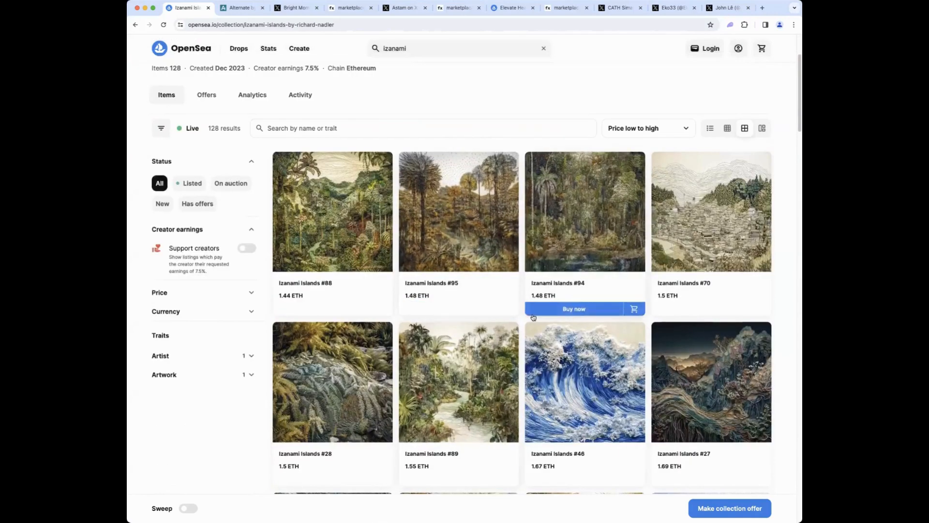
{"action": "scroll", "scroll_direction": "down", "scroll_amount": 3}
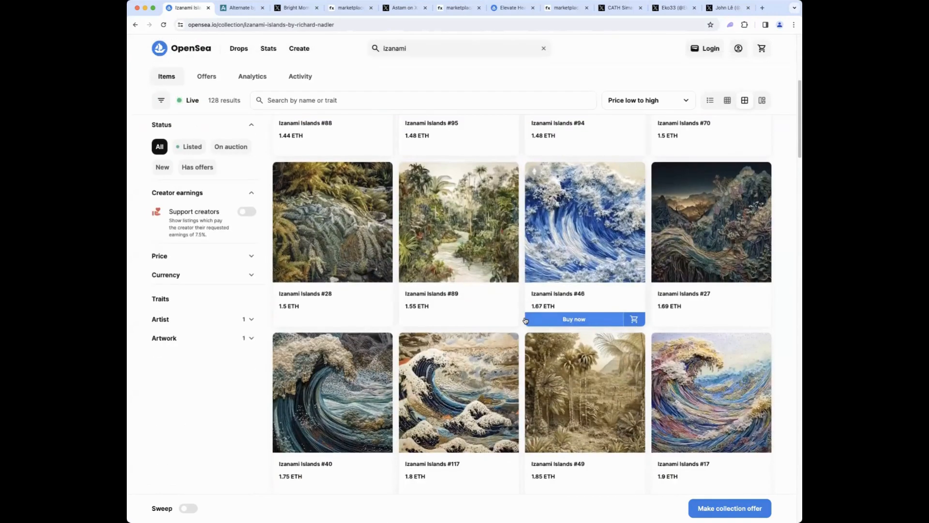
{"action": "scroll", "scroll_direction": "down", "scroll_amount": 3}
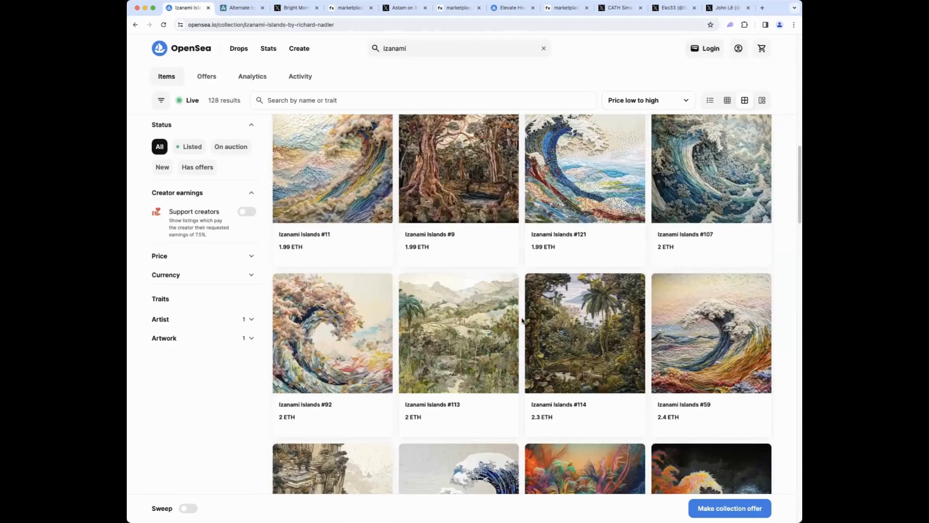
{"action": "scroll", "scroll_direction": "down", "scroll_amount": 3}
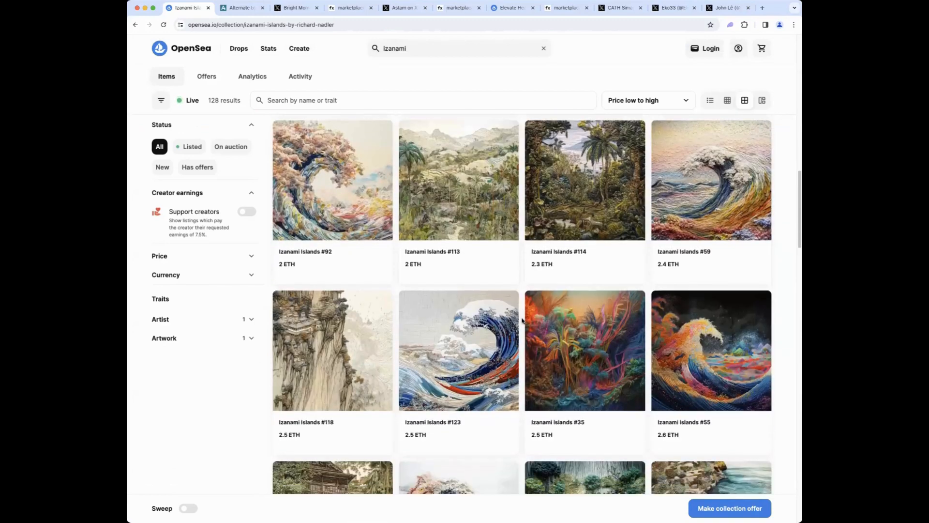
{"action": "scroll", "scroll_direction": "down", "scroll_amount": 3}
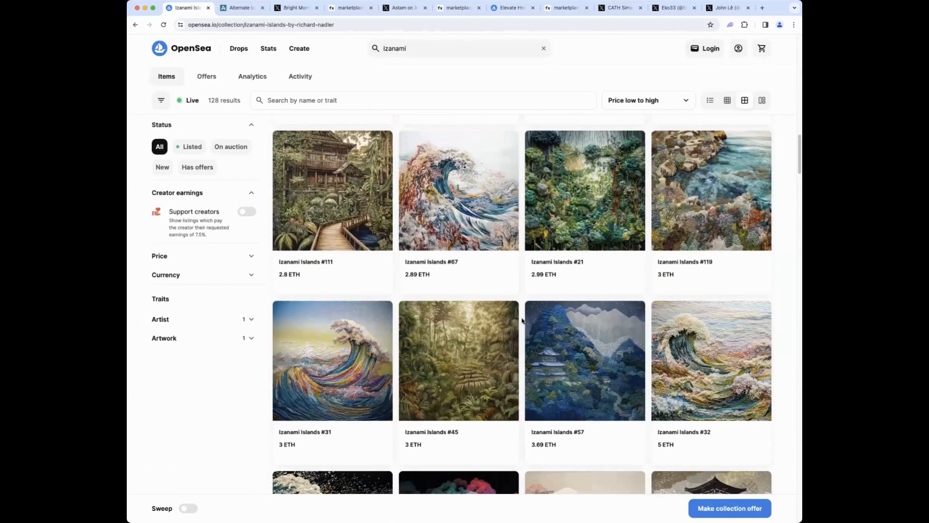
{"action": "scroll", "scroll_direction": "down", "scroll_amount": 3}
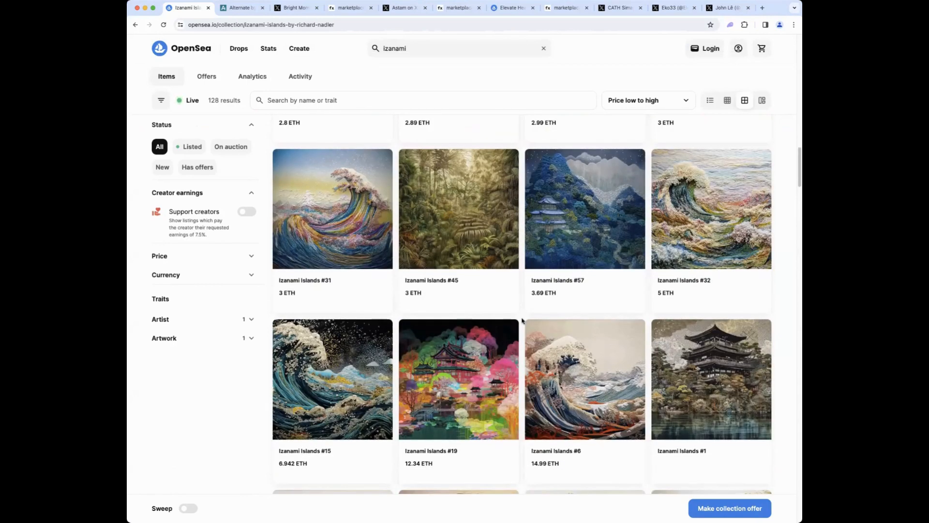
{"action": "scroll", "scroll_direction": "down", "scroll_amount": 3}
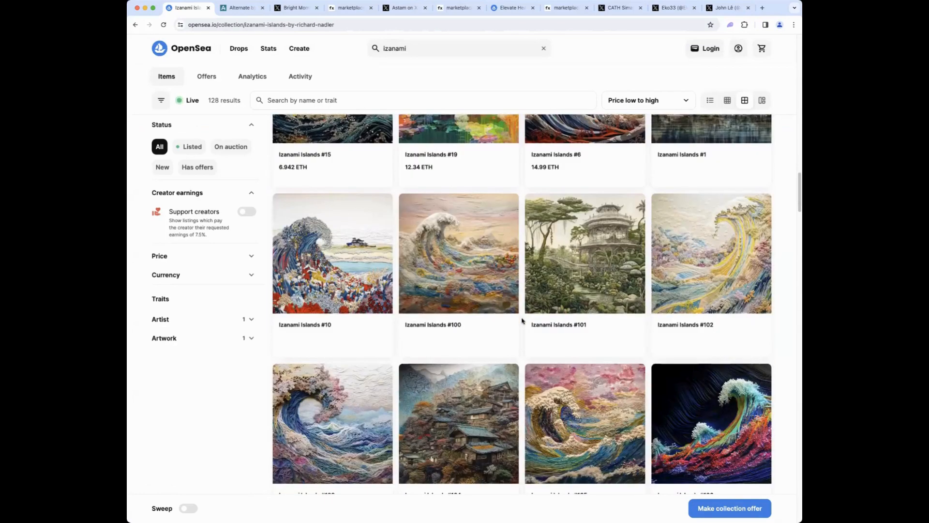
{"action": "scroll", "scroll_direction": "down", "scroll_amount": 3}
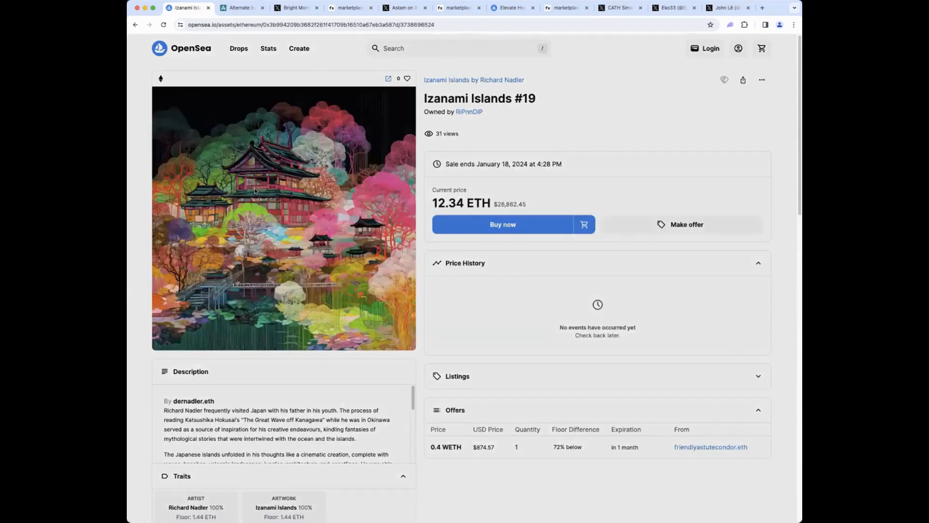
Step: Go back from the Izanami Islands #19 listing to the collection Items grid, sorted cheapest first
{"action": "left_click", "coordinate": [283, 217]}
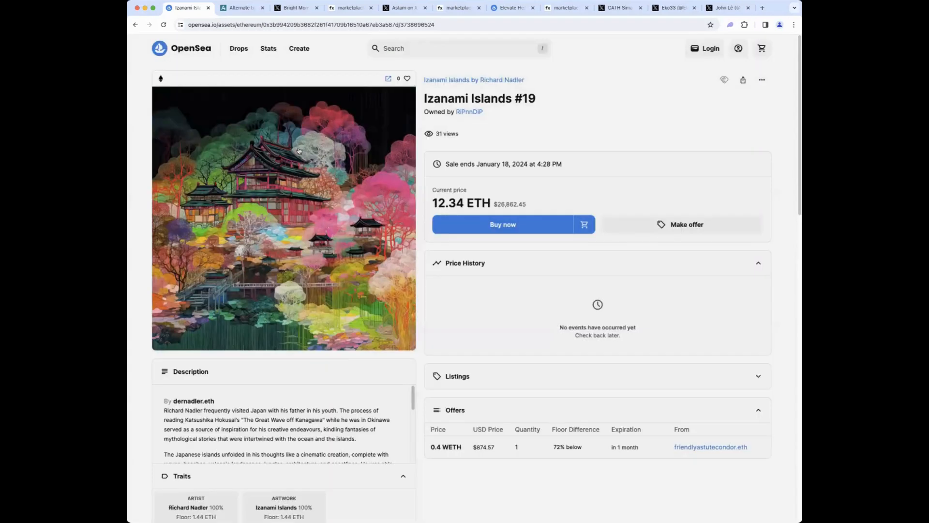
{"action": "left_click", "coordinate": [473, 79]}
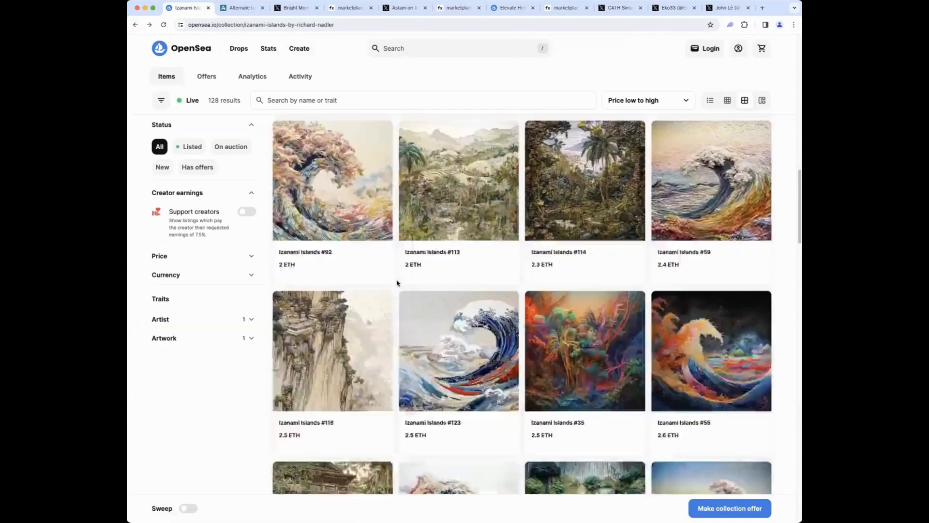
Step: Scroll down the Izanami Islands grid toward the Izanami Islands #38 card
{"action": "scroll", "scroll_direction": "down", "scroll_amount": 3}
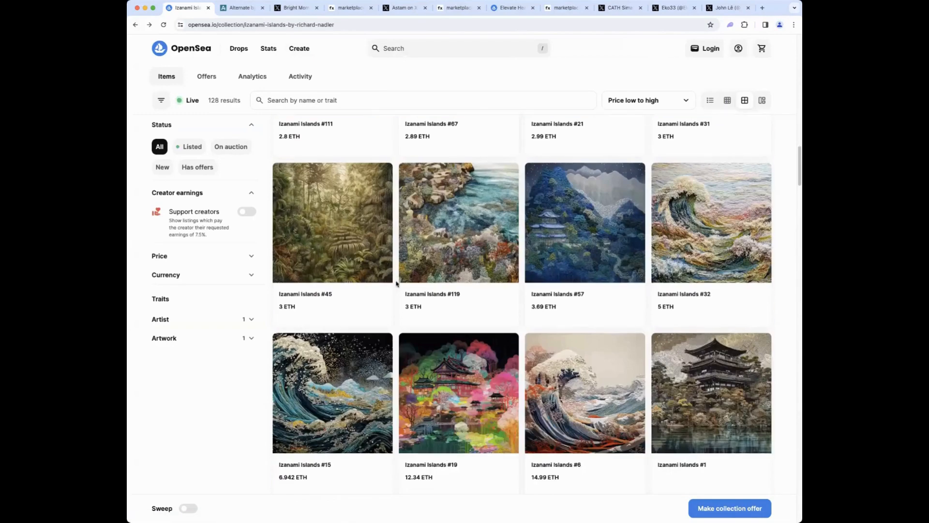
{"action": "scroll", "scroll_direction": "down", "scroll_amount": 3}
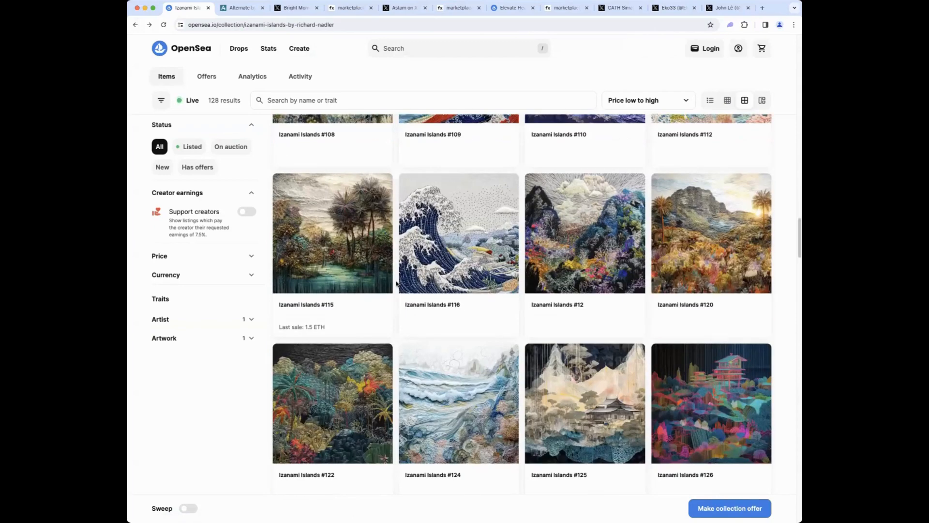
{"action": "scroll", "scroll_direction": "down", "scroll_amount": 3}
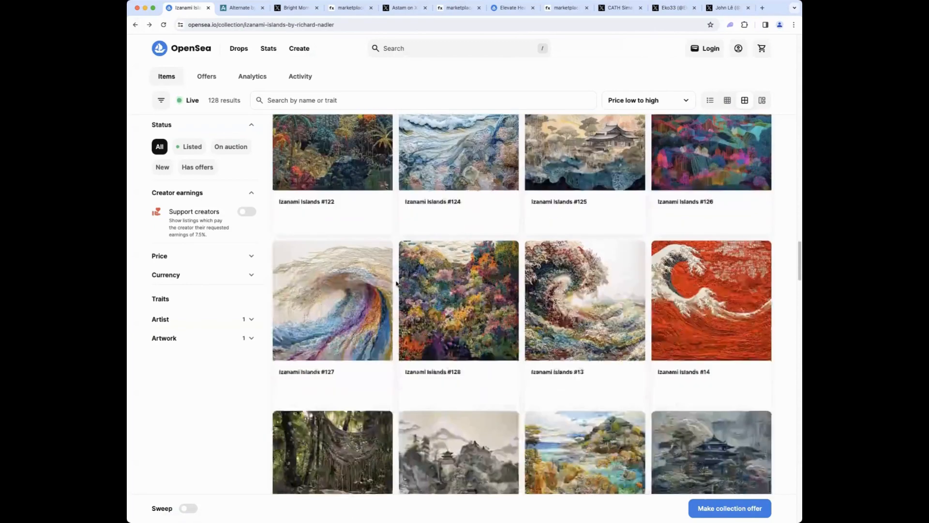
{"action": "scroll", "scroll_direction": "down", "scroll_amount": 3}
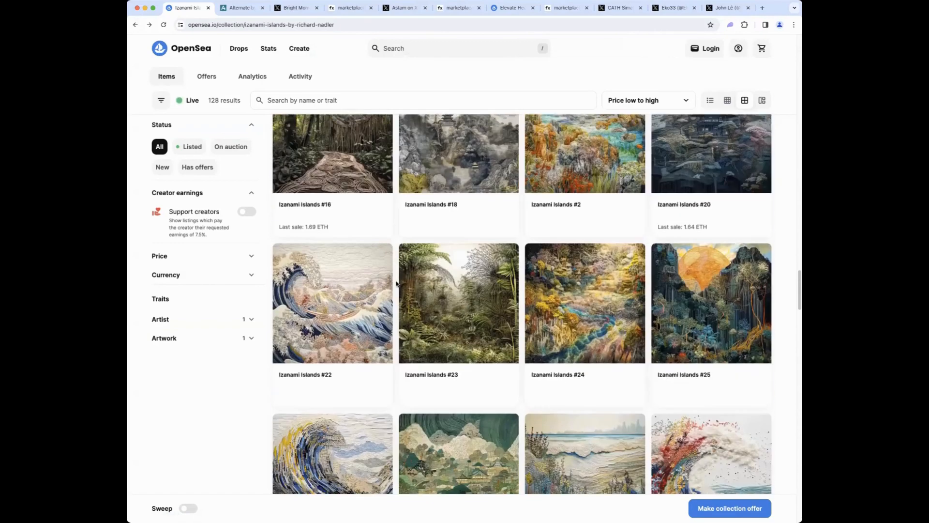
{"action": "scroll", "scroll_direction": "down", "scroll_amount": 3}
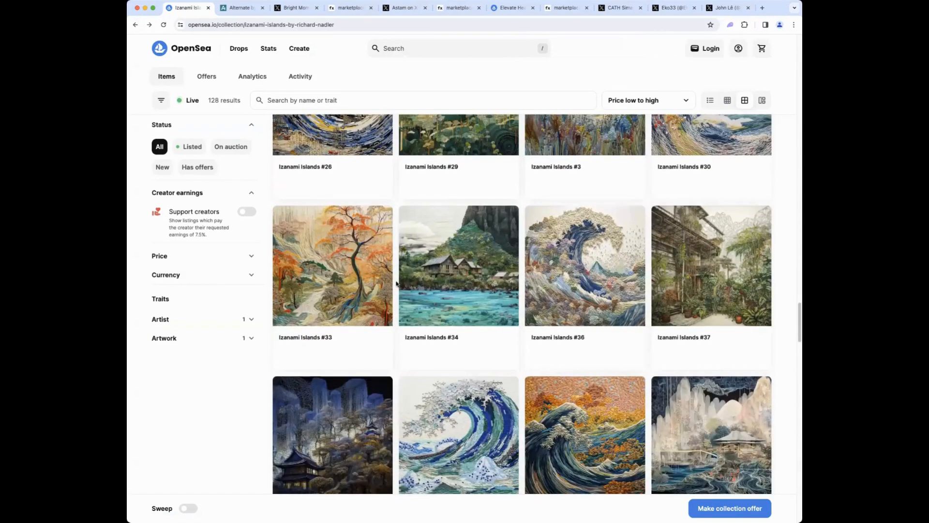
{"action": "scroll", "scroll_direction": "down", "scroll_amount": 3}
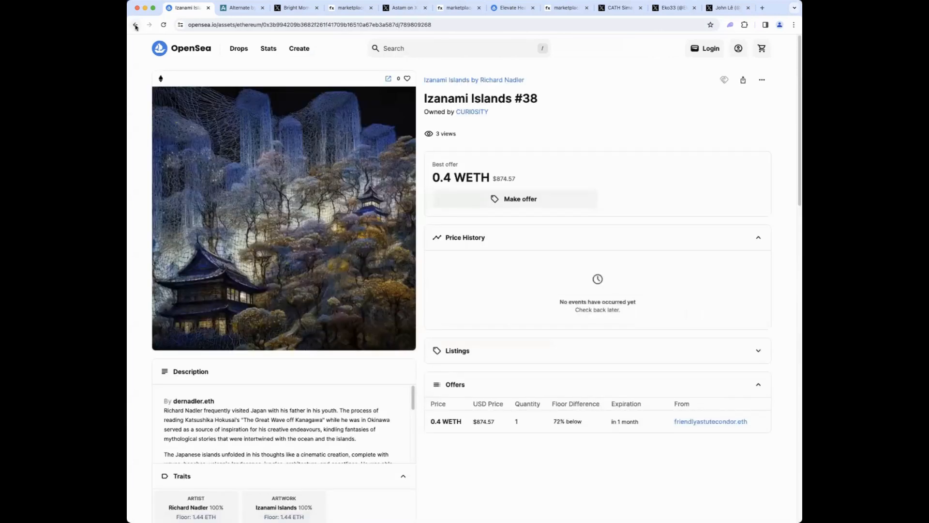
Step: Go back from #38 to the Izanami Islands collection and browse the cheapest listings from 1.44 ETH
{"action": "left_click", "coordinate": [135, 25]}
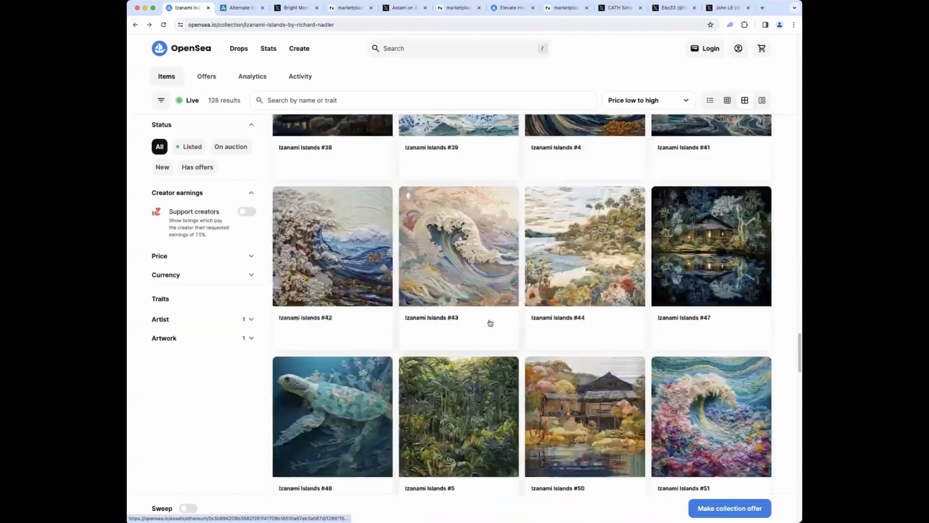
{"action": "scroll", "scroll_direction": "down", "scroll_amount": 3}
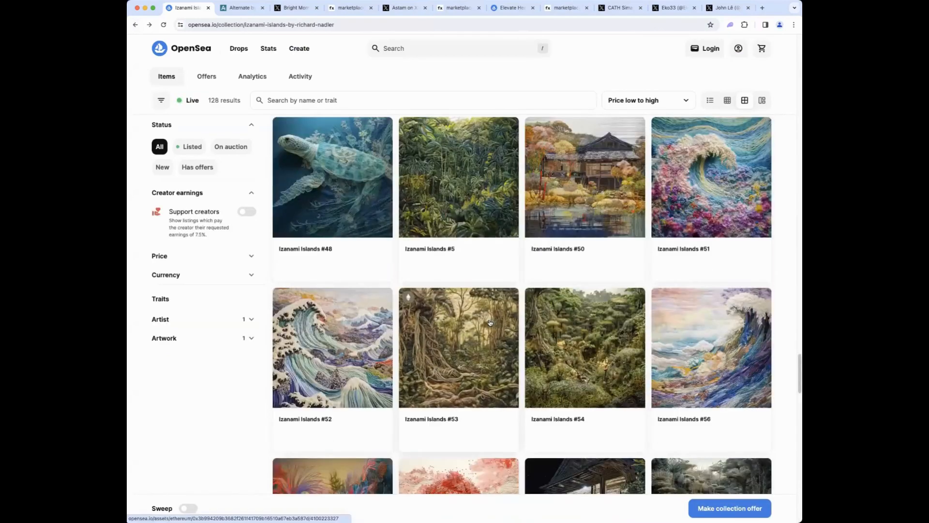
{"action": "scroll", "scroll_direction": "down", "scroll_amount": 3}
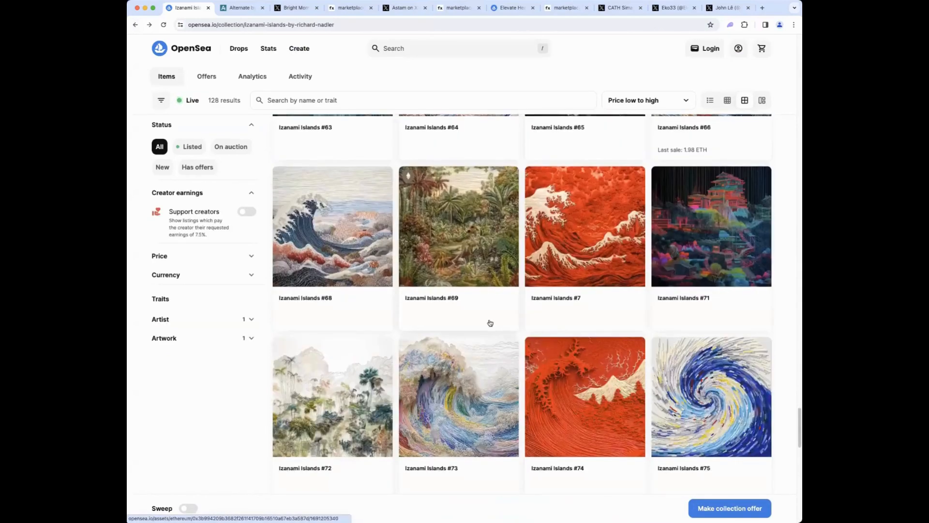
{"action": "scroll", "scroll_direction": "down", "scroll_amount": 3}
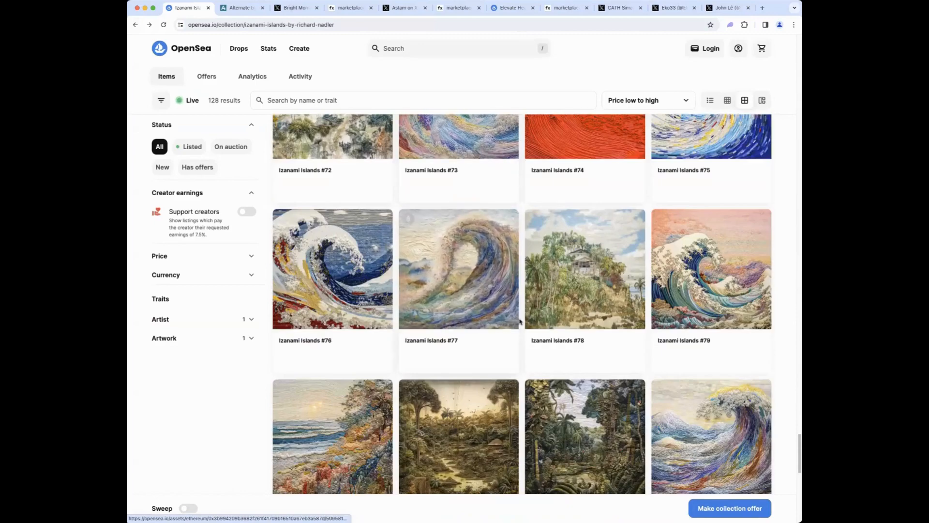
{"action": "scroll", "scroll_direction": "down", "scroll_amount": 3}
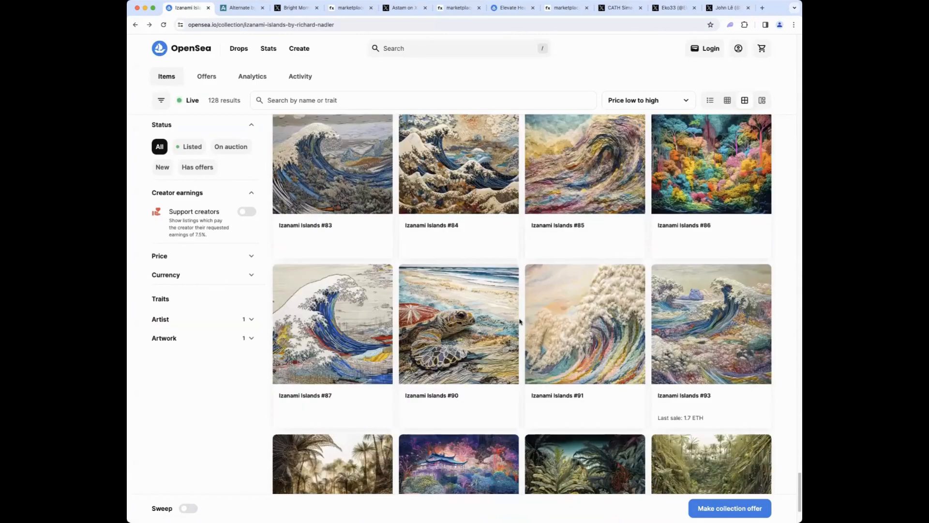
{"action": "scroll", "scroll_direction": "down", "scroll_amount": 3}
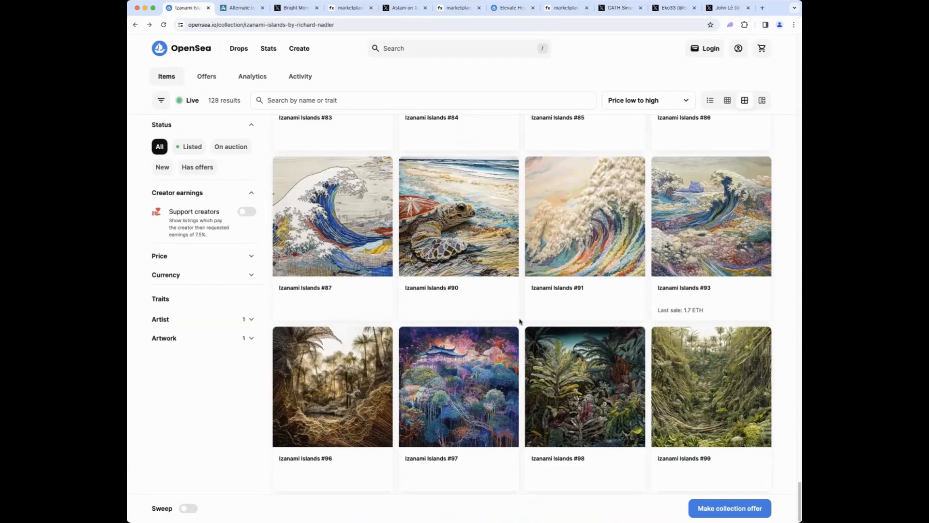
{"action": "scroll", "scroll_direction": "up", "scroll_amount": 3}
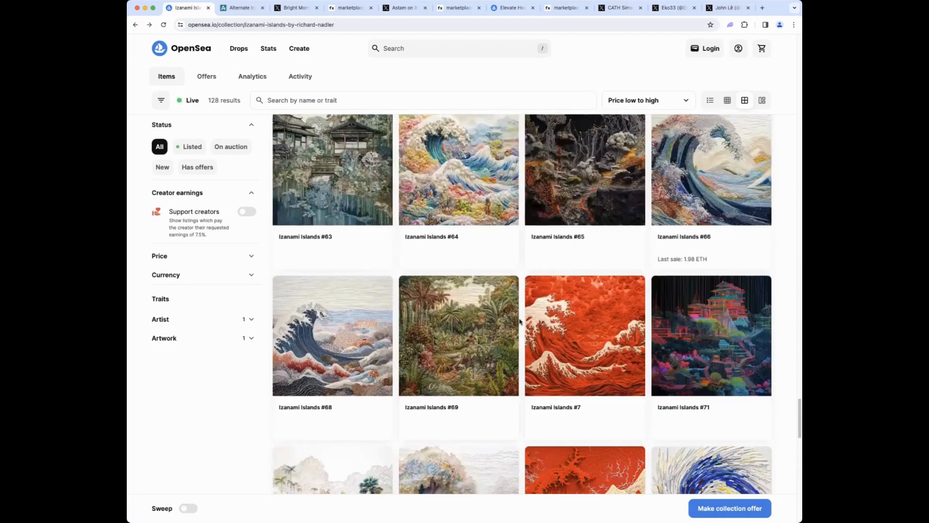
{"action": "scroll", "scroll_direction": "down", "scroll_amount": 3}
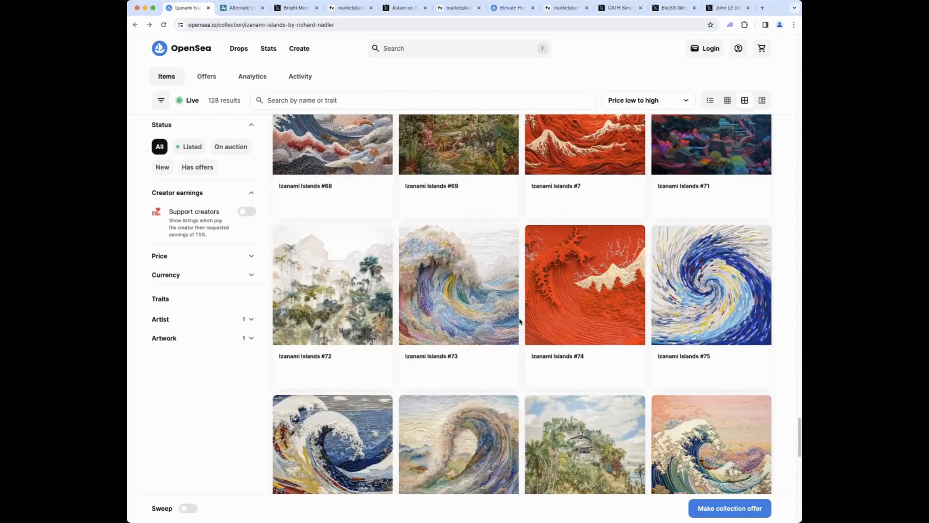
{"action": "scroll", "scroll_direction": "down", "scroll_amount": 3}
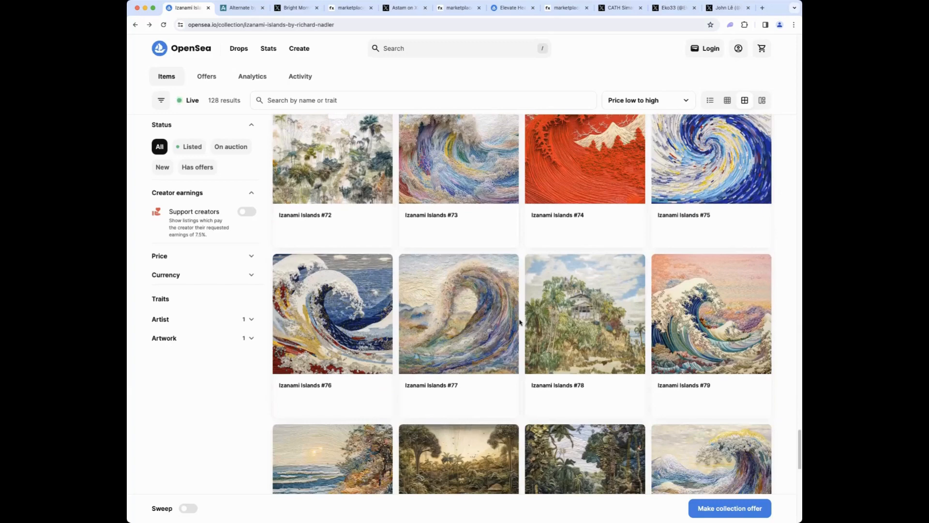
{"action": "scroll", "scroll_direction": "down", "scroll_amount": 3}
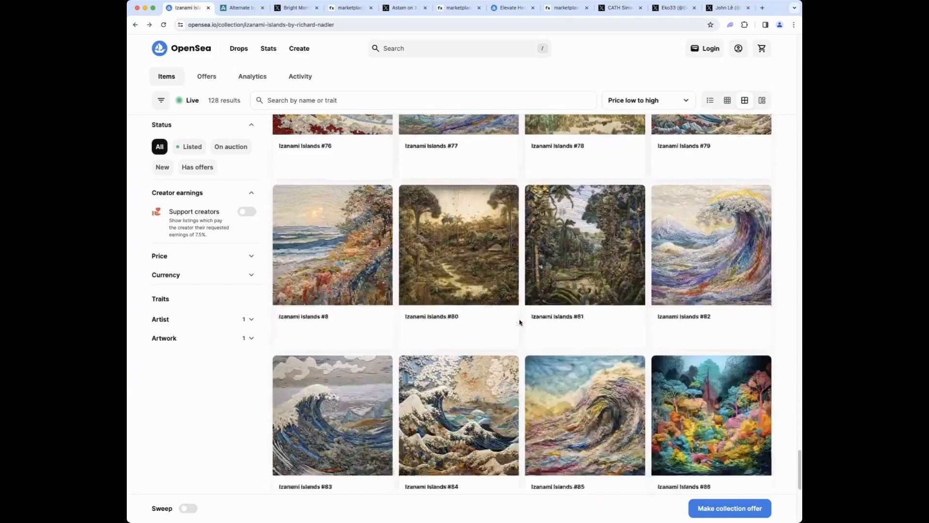
Step: Continue down the collection listings toward the 5 ETH pieces and nudge back up
{"action": "scroll", "scroll_direction": "down", "scroll_amount": 3}
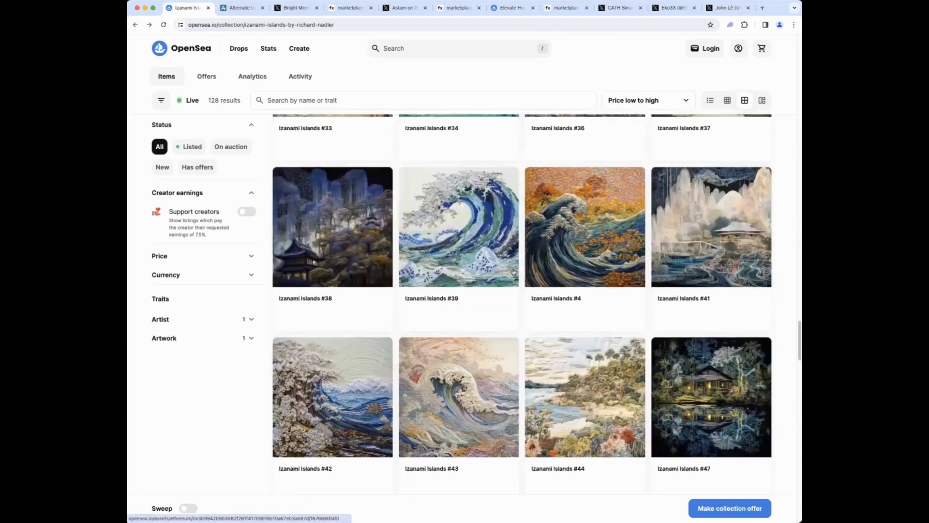
{"action": "scroll", "scroll_direction": "down", "scroll_amount": 3}
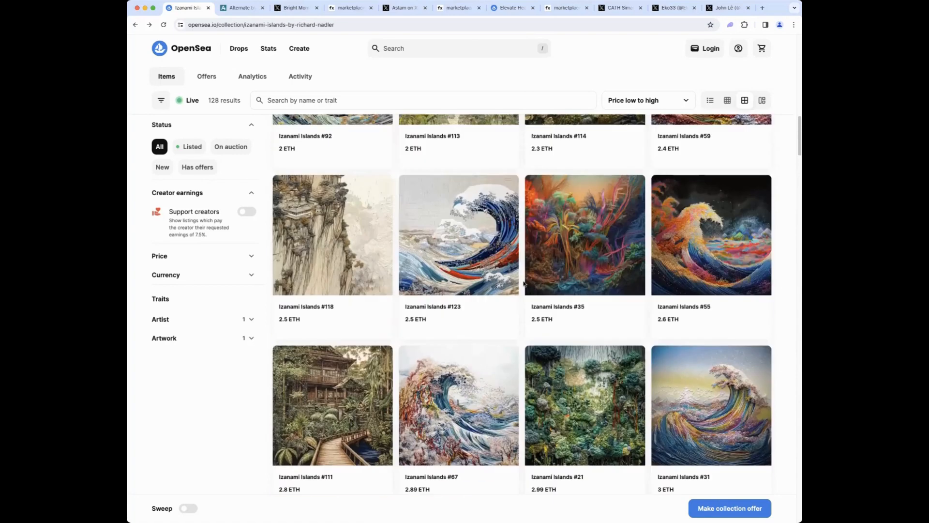
{"action": "scroll", "scroll_direction": "down", "scroll_amount": 3}
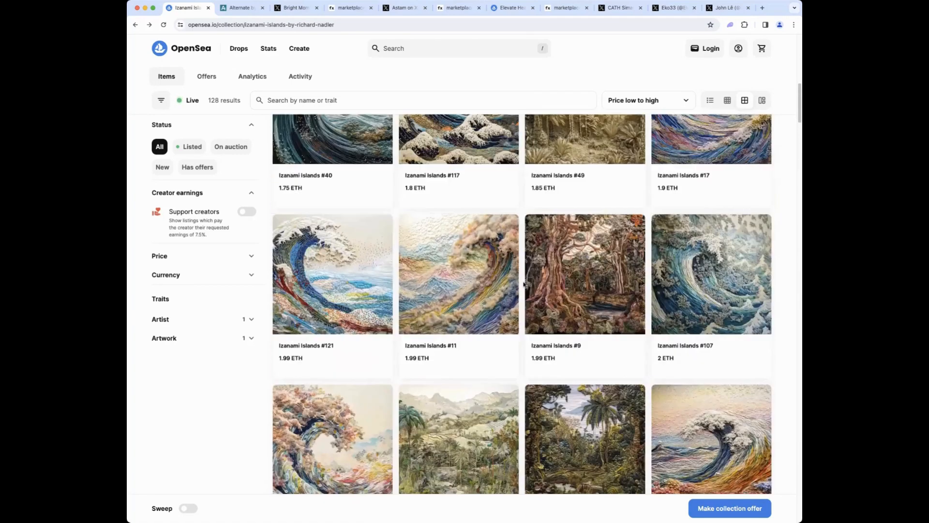
{"action": "scroll", "scroll_direction": "down", "scroll_amount": 3}
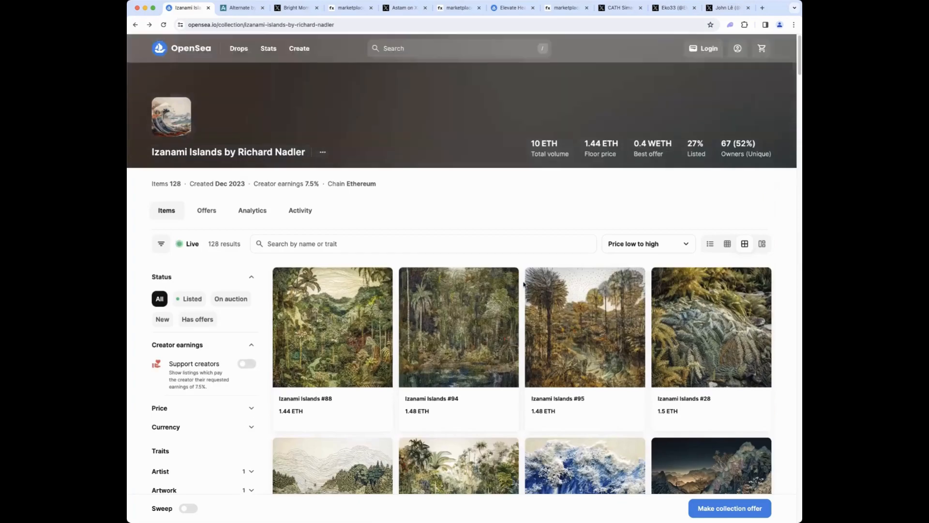
{"action": "scroll", "scroll_direction": "down", "scroll_amount": 3}
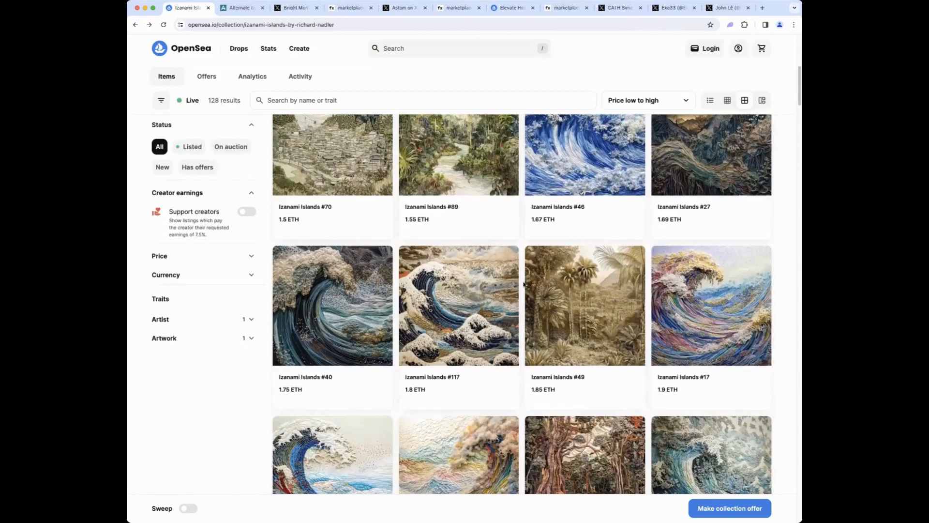
{"action": "scroll", "scroll_direction": "down", "scroll_amount": 3}
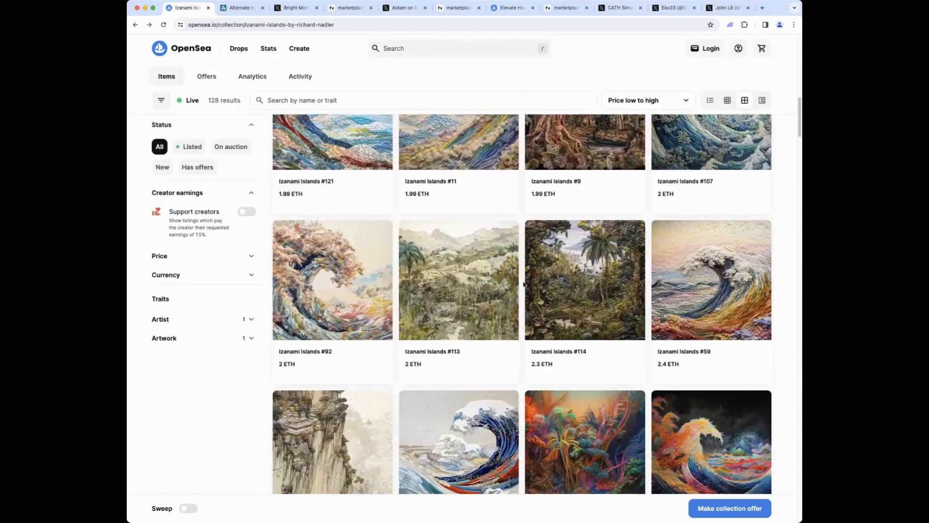
{"action": "scroll", "scroll_direction": "down", "scroll_amount": 3}
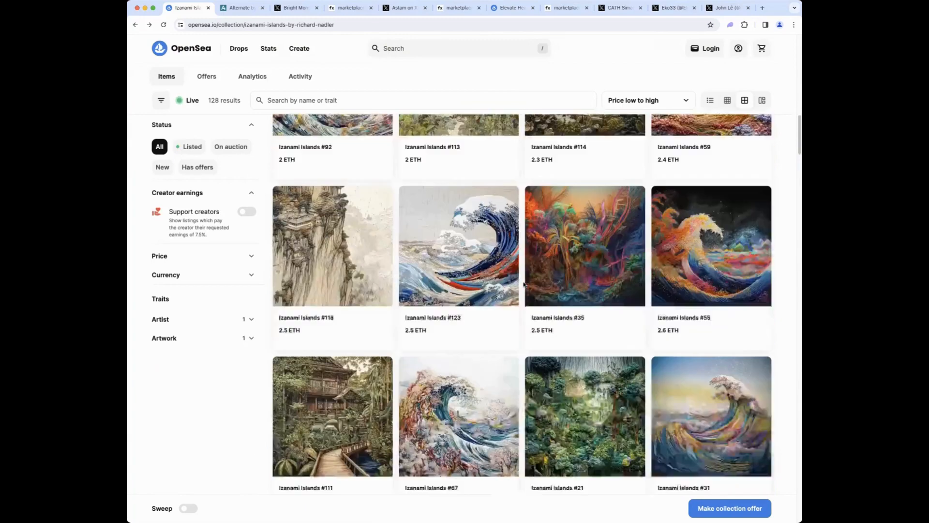
{"action": "scroll", "scroll_direction": "down", "scroll_amount": 3}
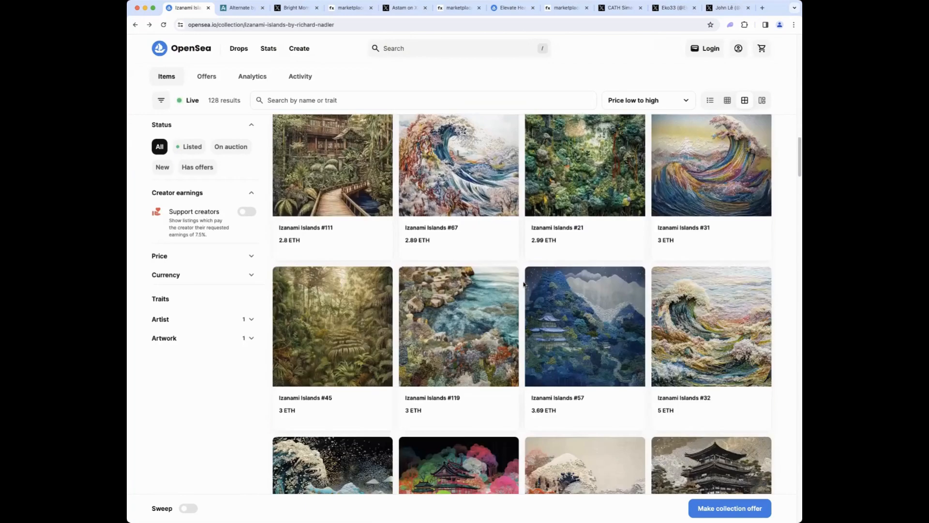
{"action": "scroll", "scroll_direction": "up", "scroll_amount": 3}
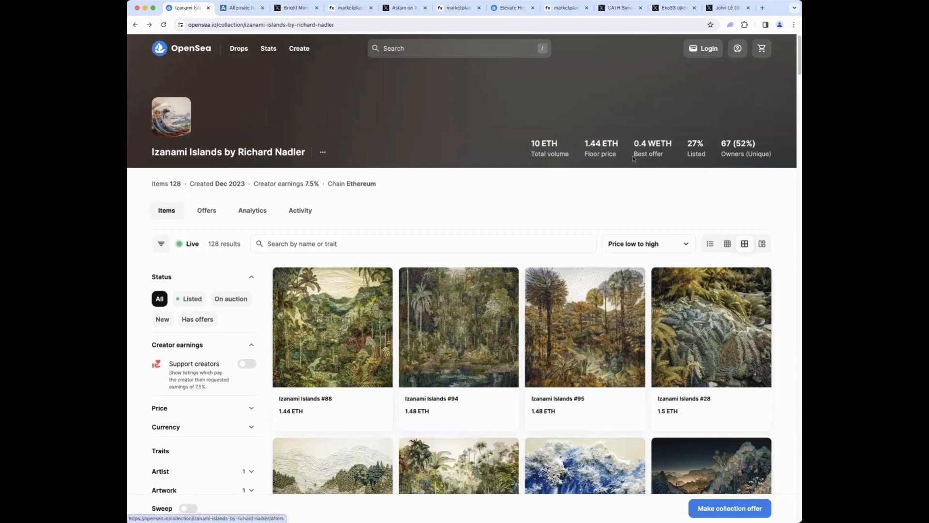
{"action": "mouse_move", "coordinate": [564, 192]}
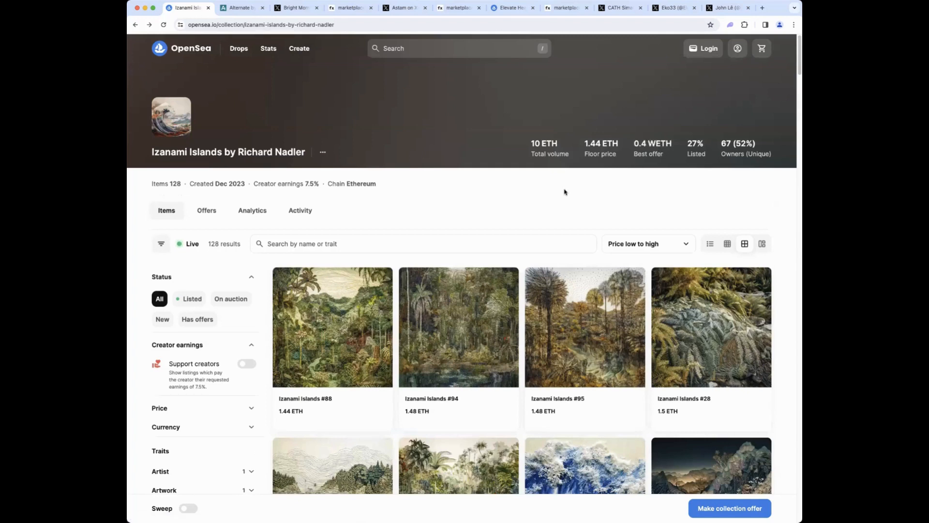
{"action": "scroll", "scroll_direction": "down", "scroll_amount": 3}
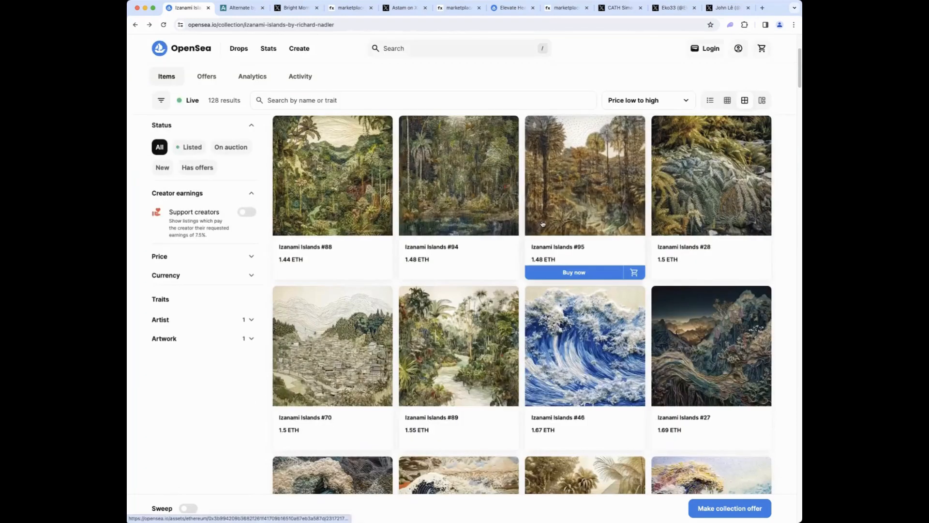
{"action": "scroll", "scroll_direction": "down", "scroll_amount": 3}
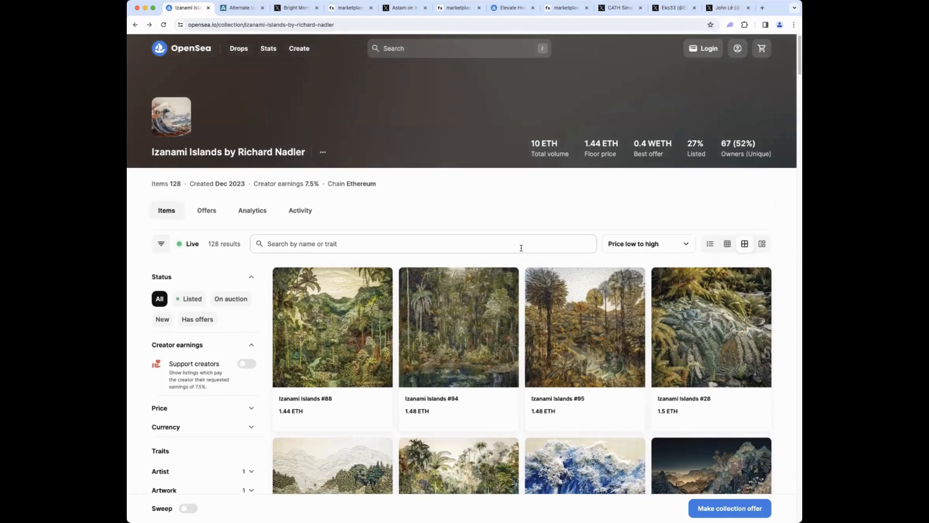
{"action": "left_click", "coordinate": [457, 48]}
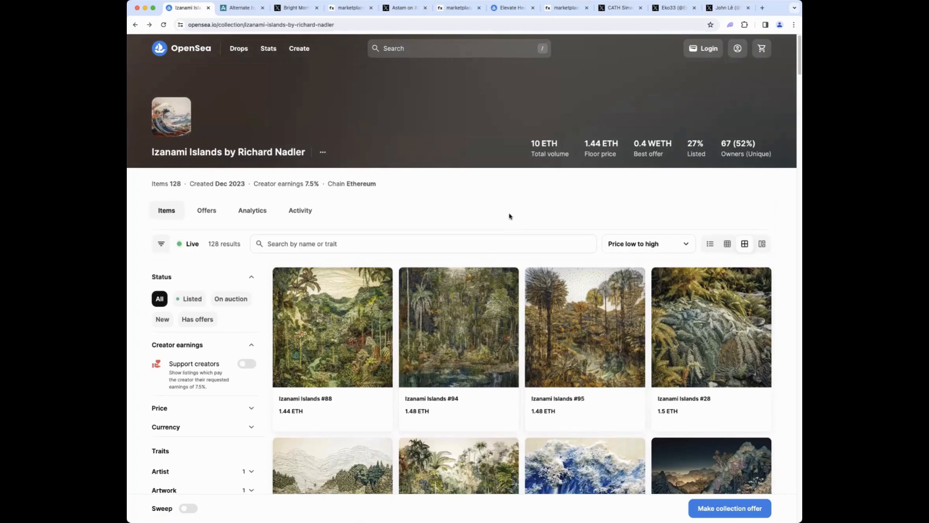
{"action": "scroll", "scroll_direction": "down", "scroll_amount": 3}
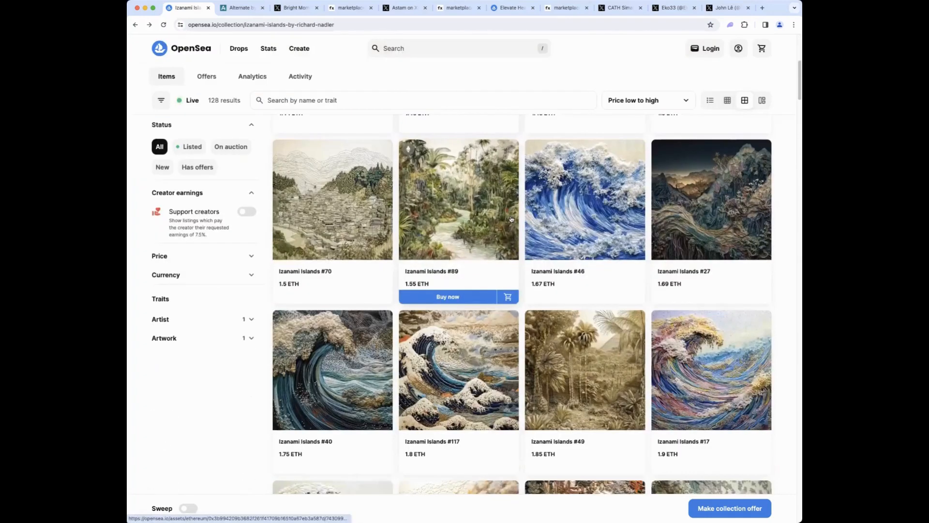
{"action": "scroll", "scroll_direction": "down", "scroll_amount": 3}
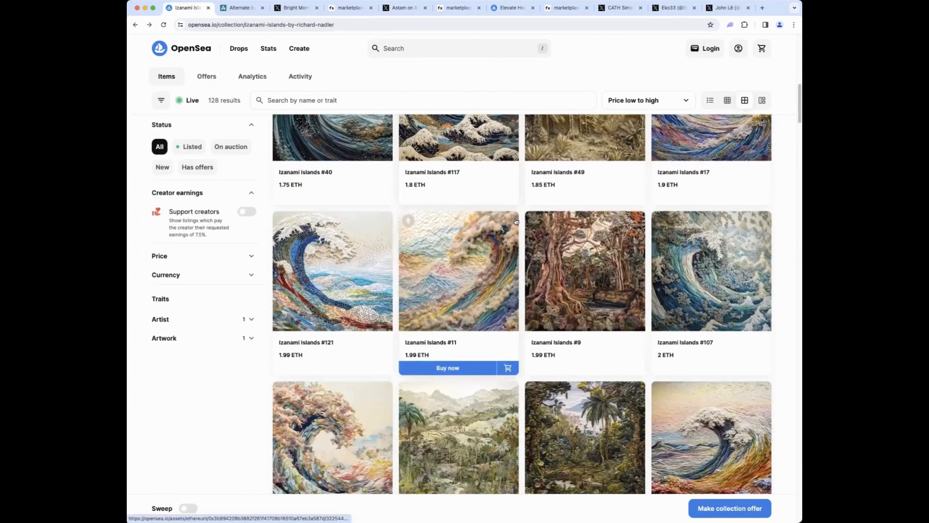
{"action": "scroll", "scroll_direction": "down", "scroll_amount": 3}
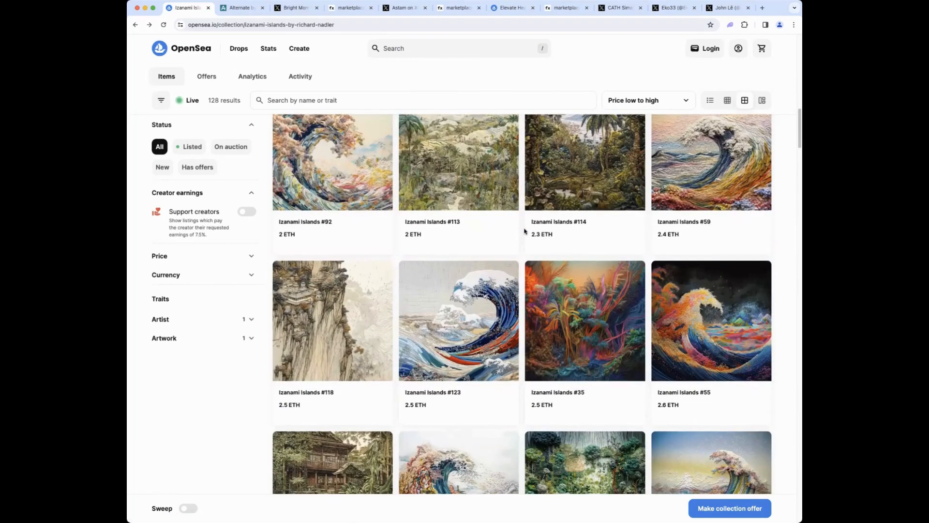
{"action": "scroll", "scroll_direction": "down", "scroll_amount": 3}
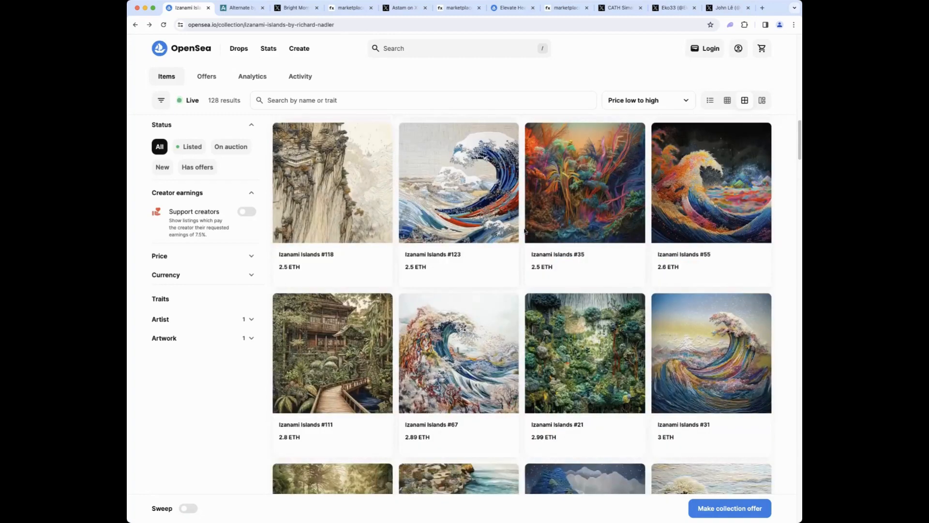
{"action": "scroll", "scroll_direction": "down", "scroll_amount": 3}
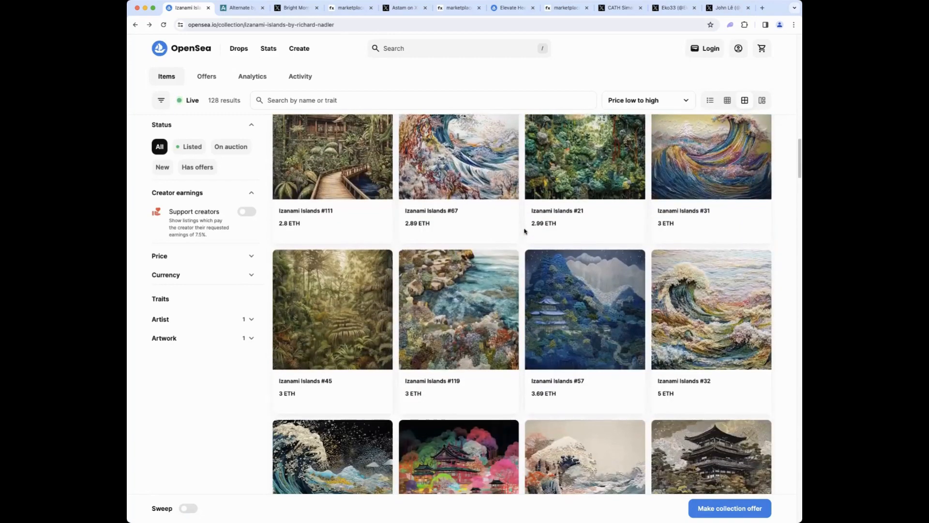
{"action": "scroll", "scroll_direction": "down", "scroll_amount": 3}
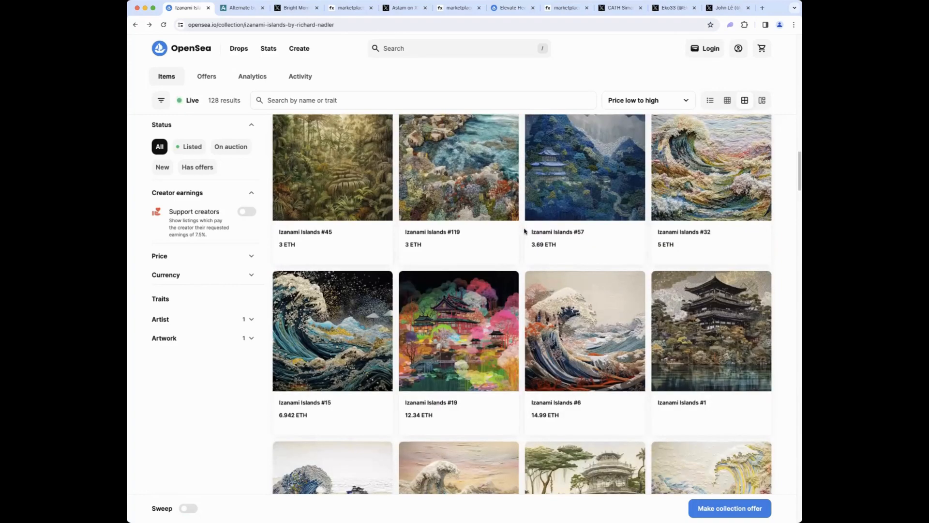
{"action": "scroll", "scroll_direction": "down", "scroll_amount": 3}
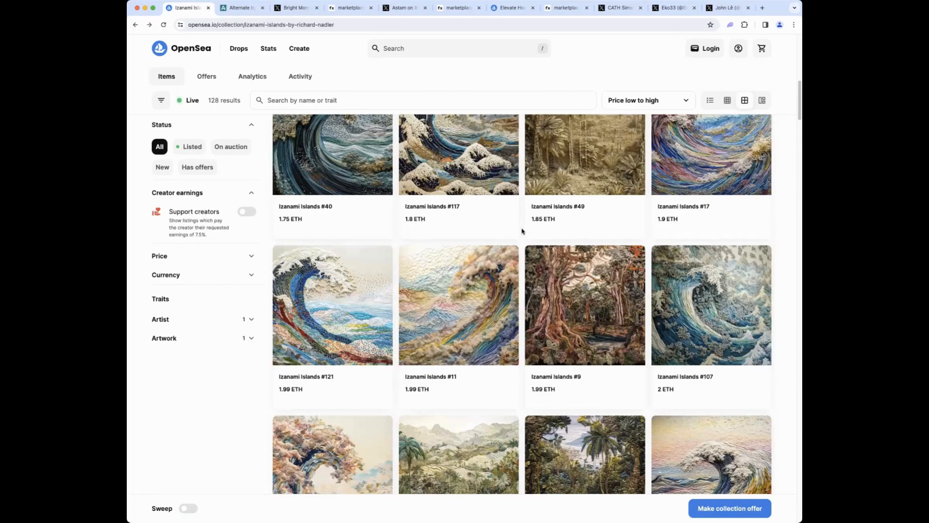
{"action": "scroll", "scroll_direction": "down", "scroll_amount": 3}
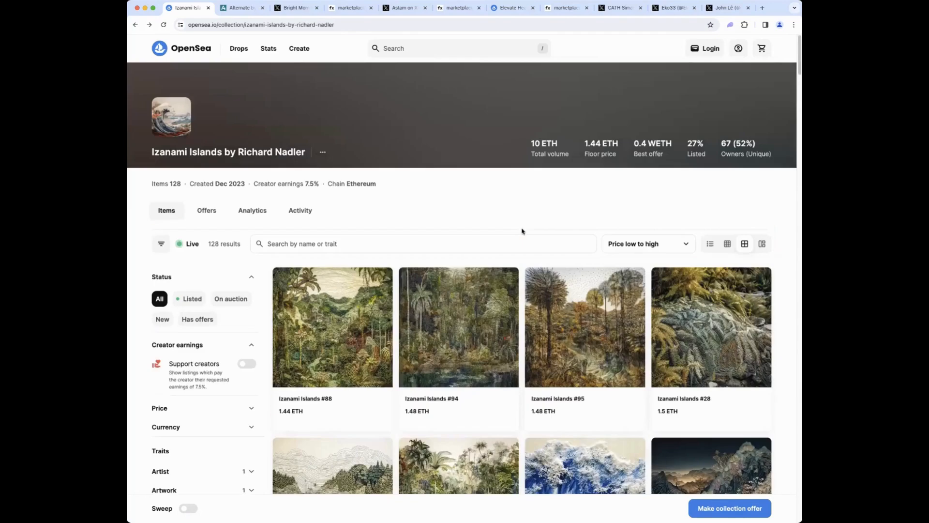
{"action": "scroll", "scroll_direction": "down", "scroll_amount": 3}
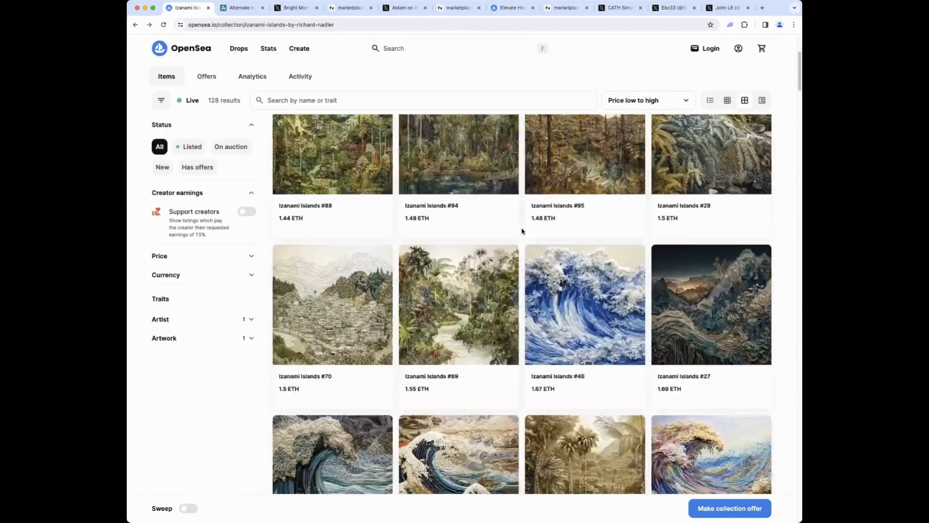
{"action": "scroll", "scroll_direction": "down", "scroll_amount": 3}
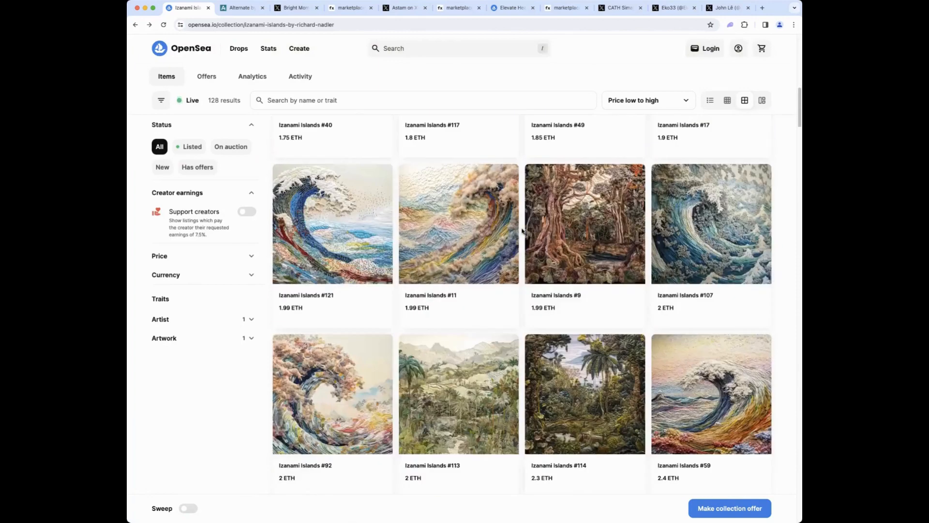
{"action": "scroll", "scroll_direction": "down", "scroll_amount": 3}
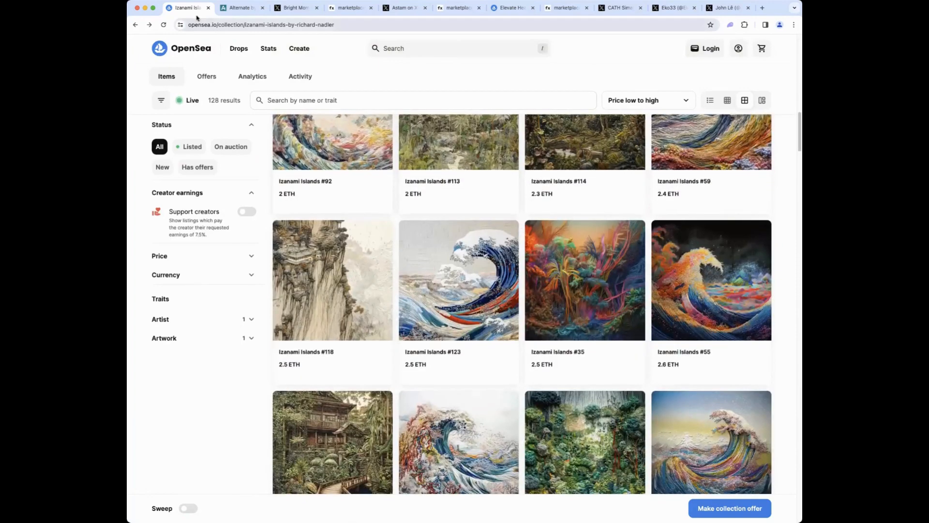
{"action": "mouse_move", "coordinate": [188, 8]}
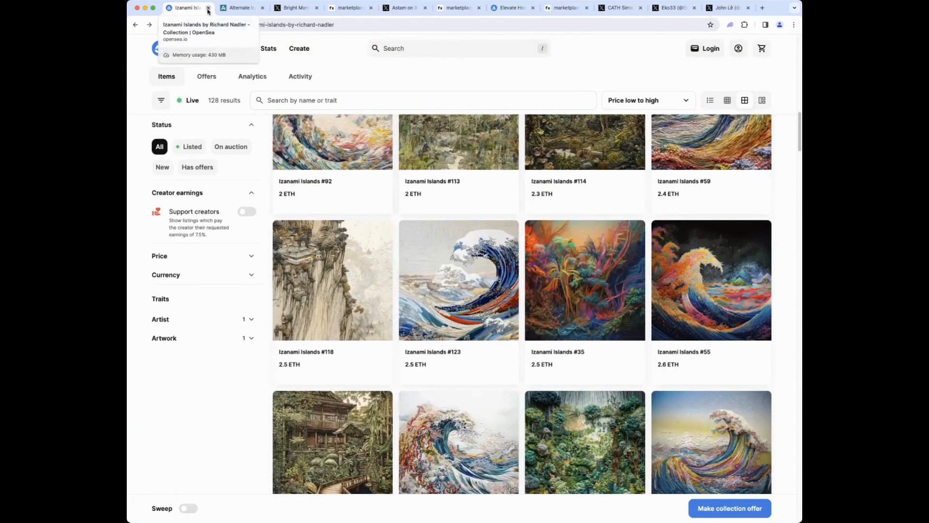
Step: Close the Izanami Islands tab and scroll the Artacle Alternate by Kim Asendorf page to its Tokens grid
{"action": "left_click", "coordinate": [208, 8]}
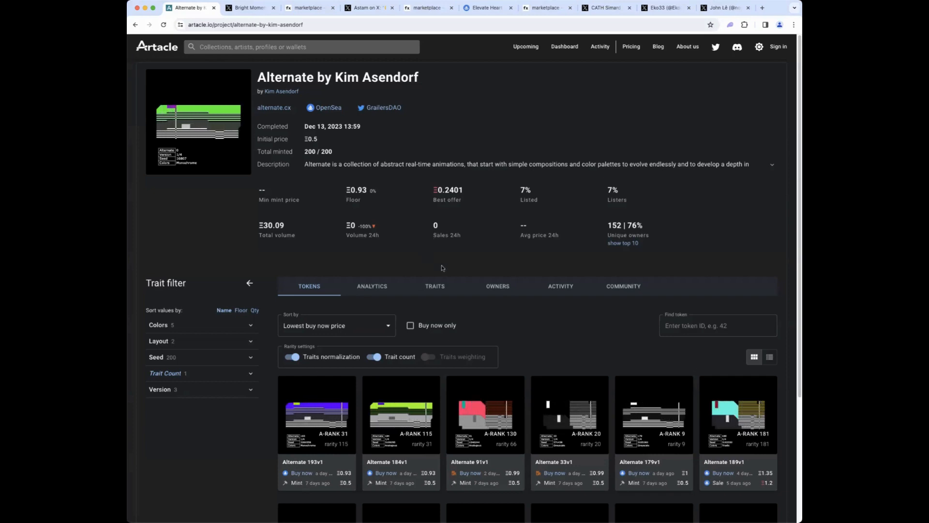
{"action": "scroll", "scroll_direction": "down", "scroll_amount": 3}
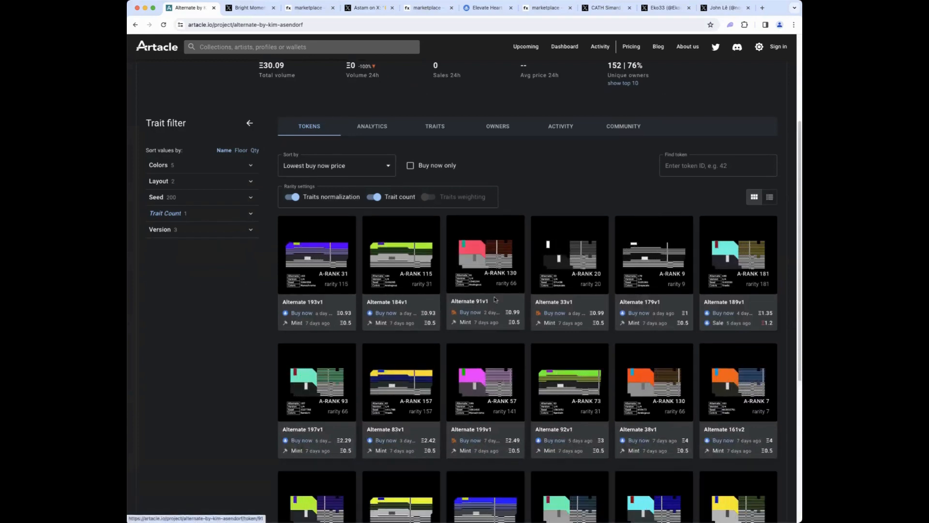
Step: View Alternate 91v1 at 1.11 ETH on OpenSea, then go to the Alternate by Kim Asendorf collection
{"action": "left_click", "coordinate": [485, 254]}
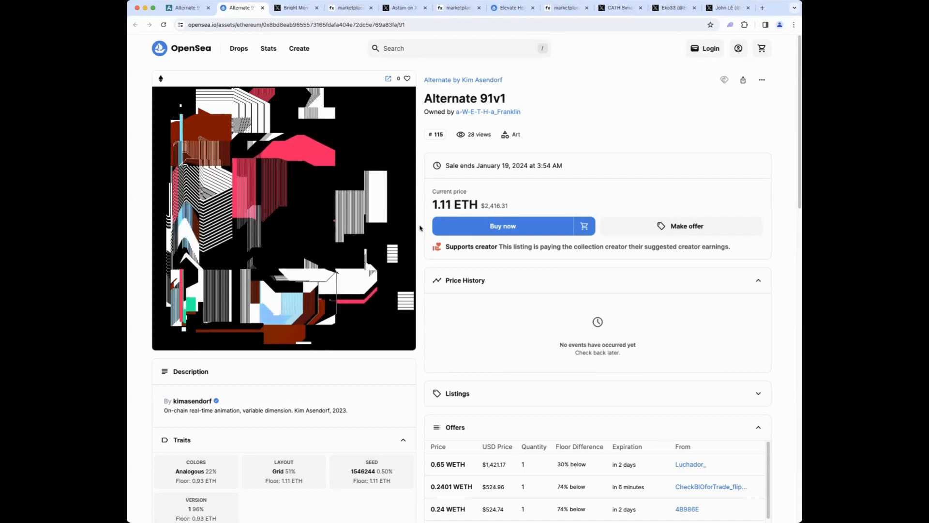
{"action": "mouse_move", "coordinate": [462, 80]}
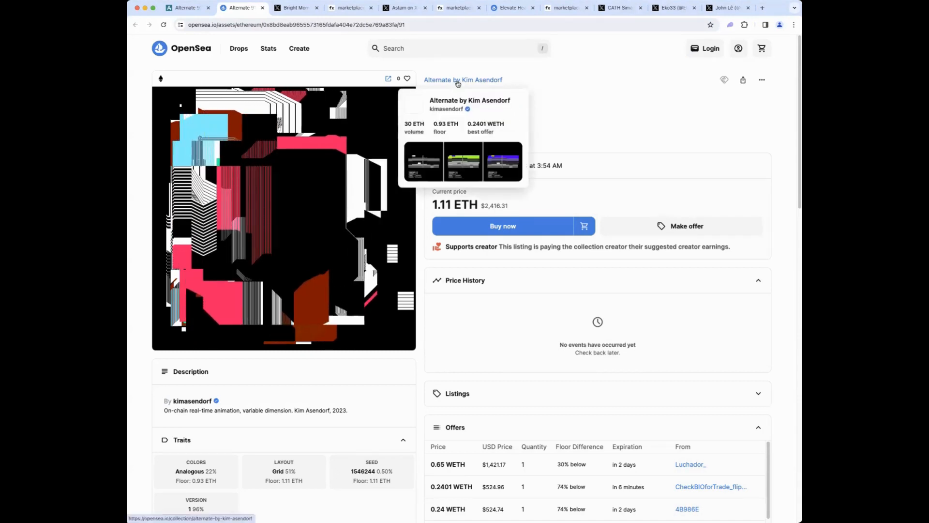
{"action": "left_click", "coordinate": [463, 79]}
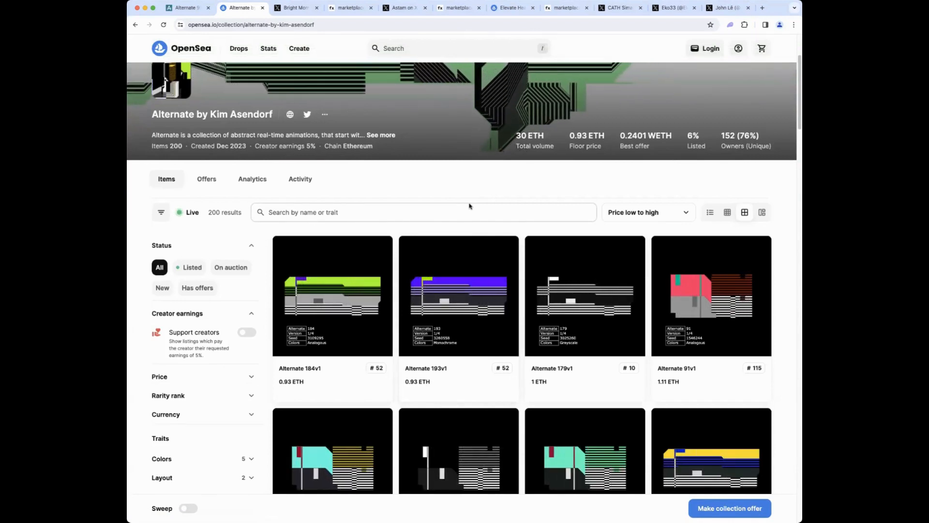
Step: Try the Version 2 trait filter, clear it, and filter the Alternate collection to Version 3
{"action": "scroll", "scroll_direction": "down", "scroll_amount": 3}
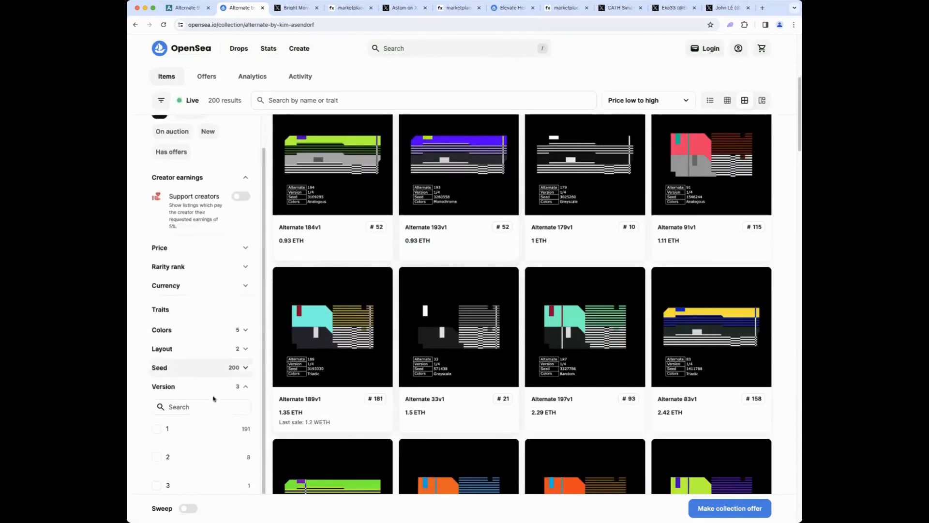
{"action": "left_click", "coordinate": [156, 440]}
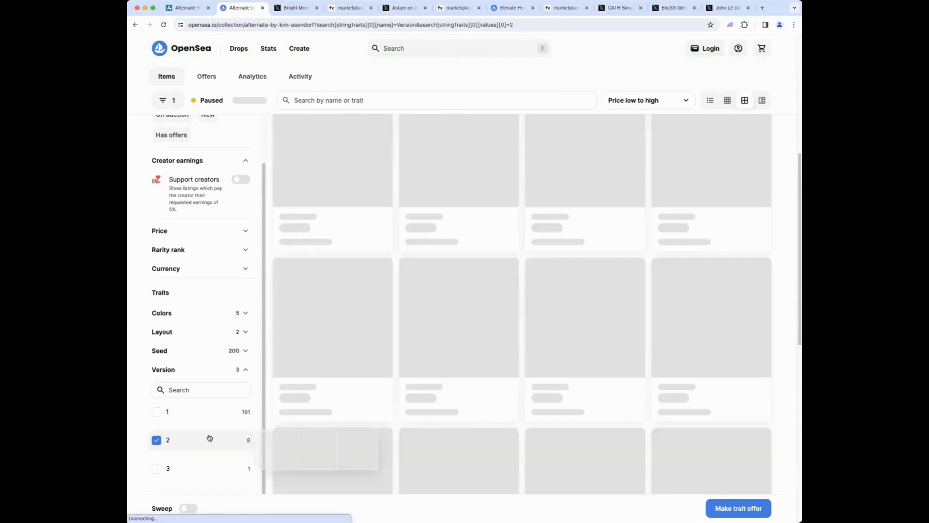
{"action": "left_click", "coordinate": [157, 440]}
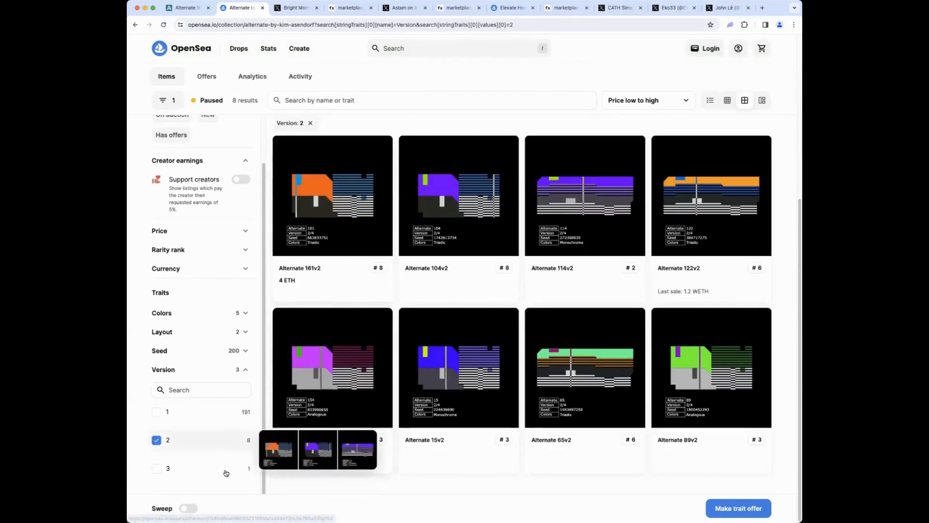
{"action": "left_click", "coordinate": [157, 468]}
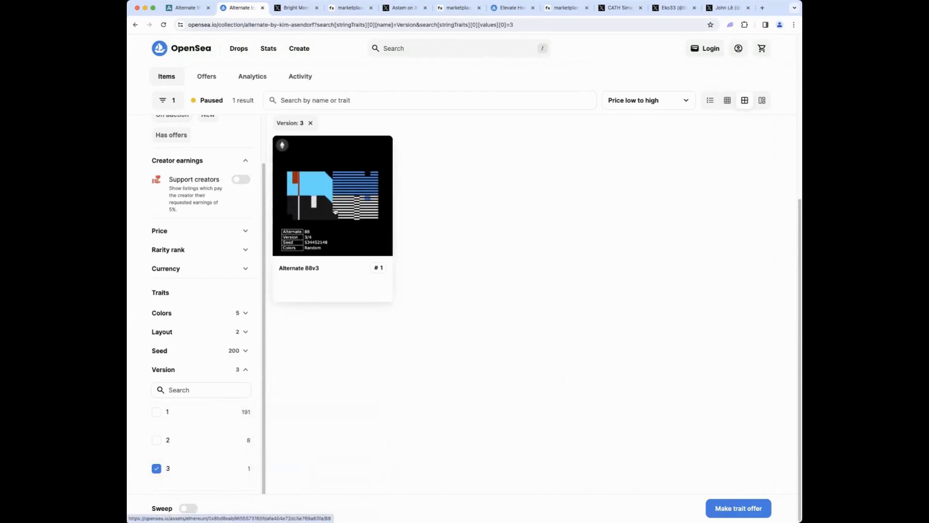
Step: View the unlisted Alternate 88v3 page and list collection items sharing its Version 3 trait
{"action": "left_click", "coordinate": [333, 195]}
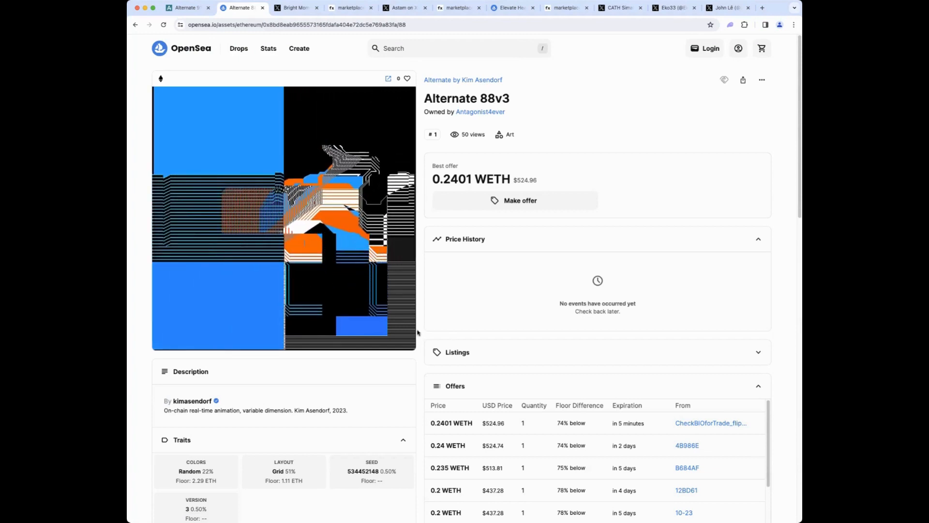
{"action": "left_click", "coordinate": [195, 509]}
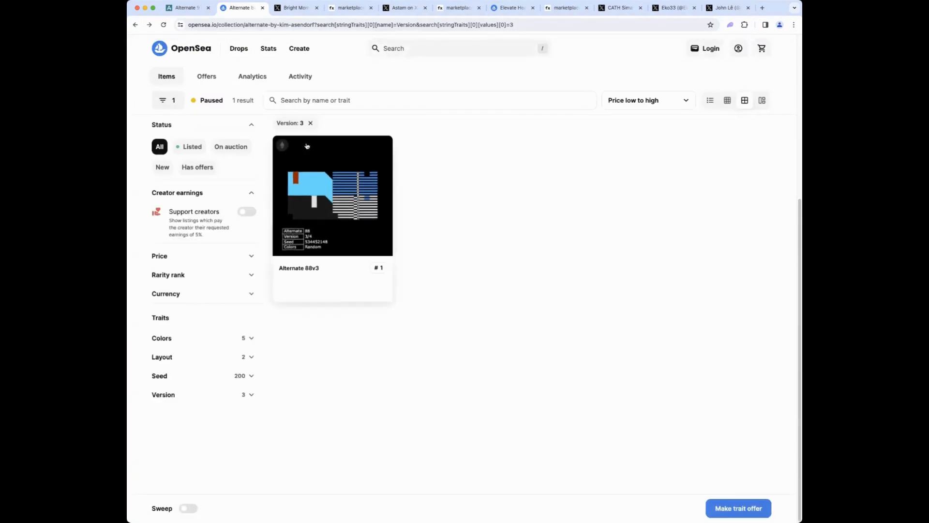
Step: Clear the Version 3 filter and narrow the Alternate collection to its 22 Greyscale pieces
{"action": "left_click", "coordinate": [309, 122]}
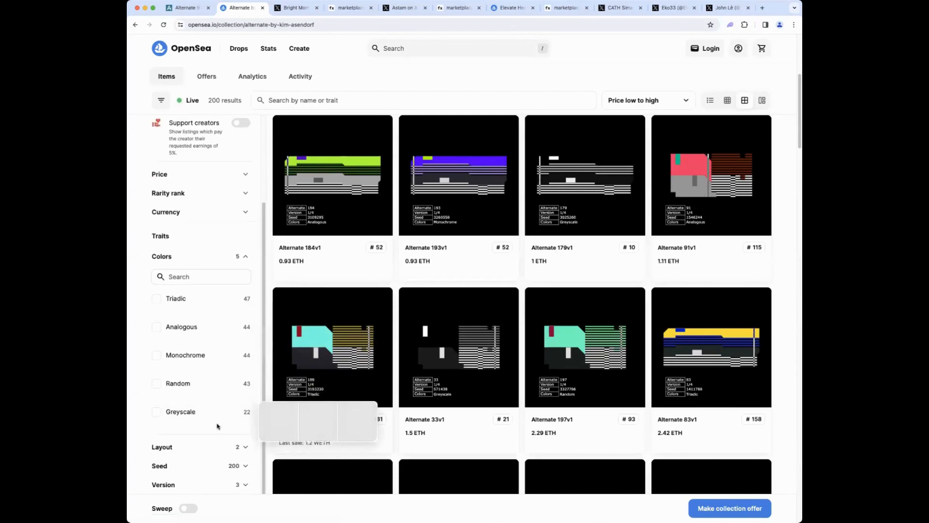
{"action": "left_click", "coordinate": [181, 412]}
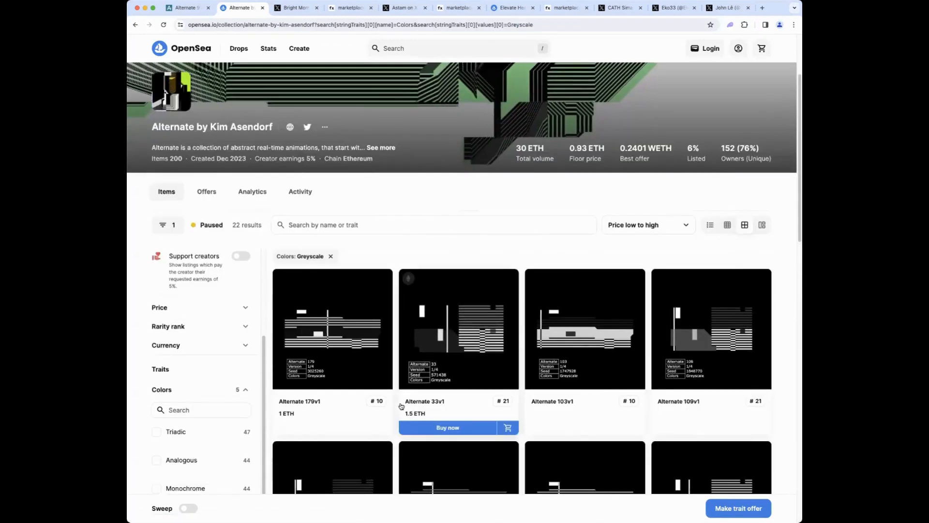
{"action": "left_click", "coordinate": [332, 329]}
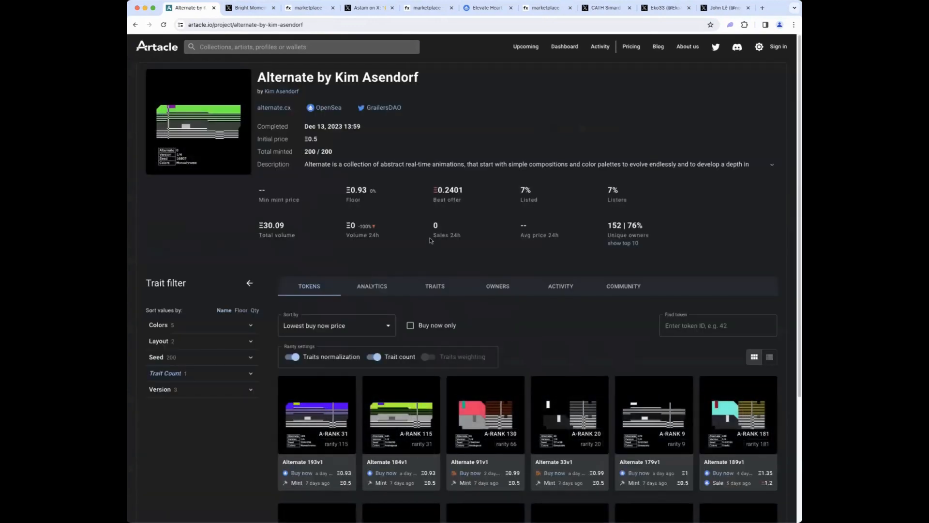
Step: View Alternate 193v1 in Artacle and browse its owner's portfolio of six Alternate tokens
{"action": "scroll", "scroll_direction": "down", "scroll_amount": 3}
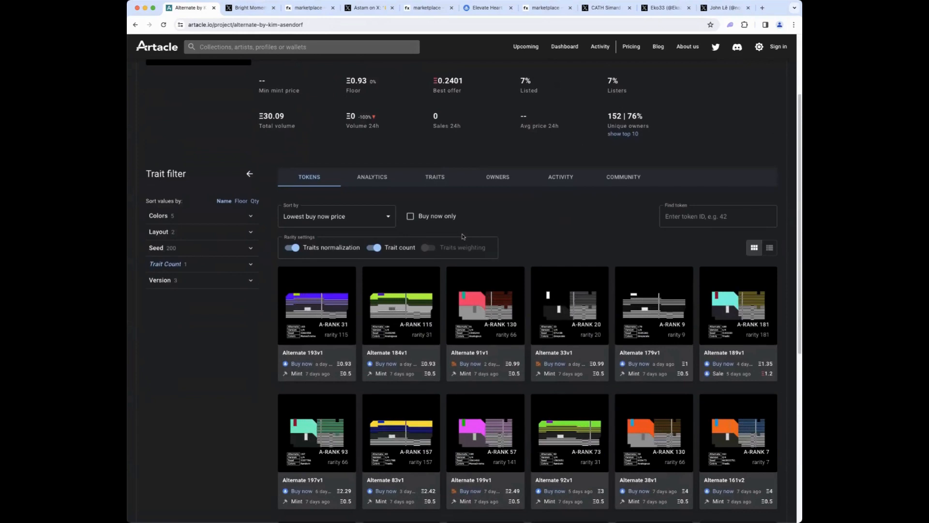
{"action": "mouse_move", "coordinate": [444, 263]}
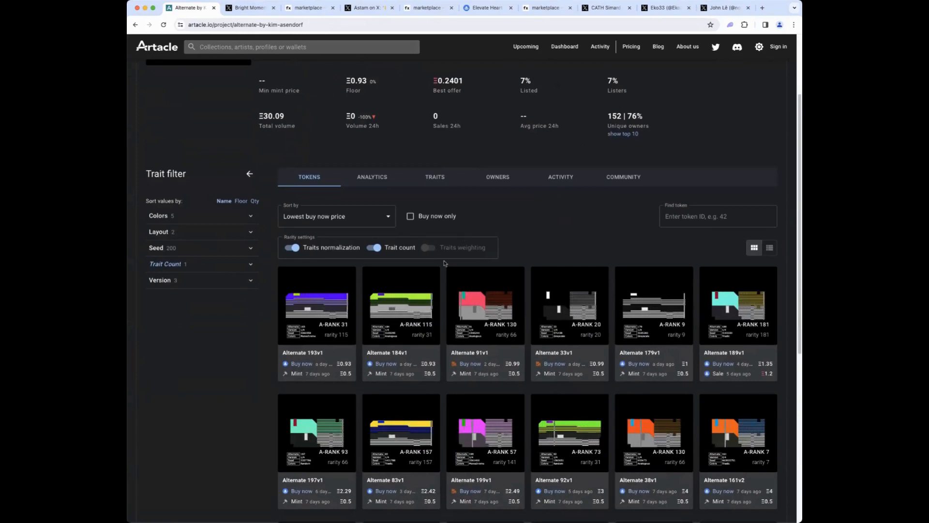
{"action": "left_click", "coordinate": [316, 305]}
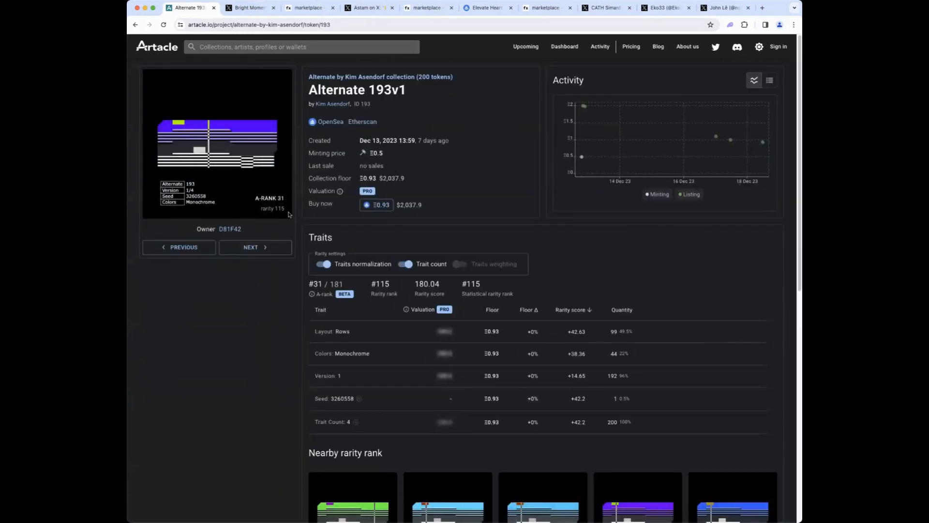
{"action": "left_click", "coordinate": [230, 228]}
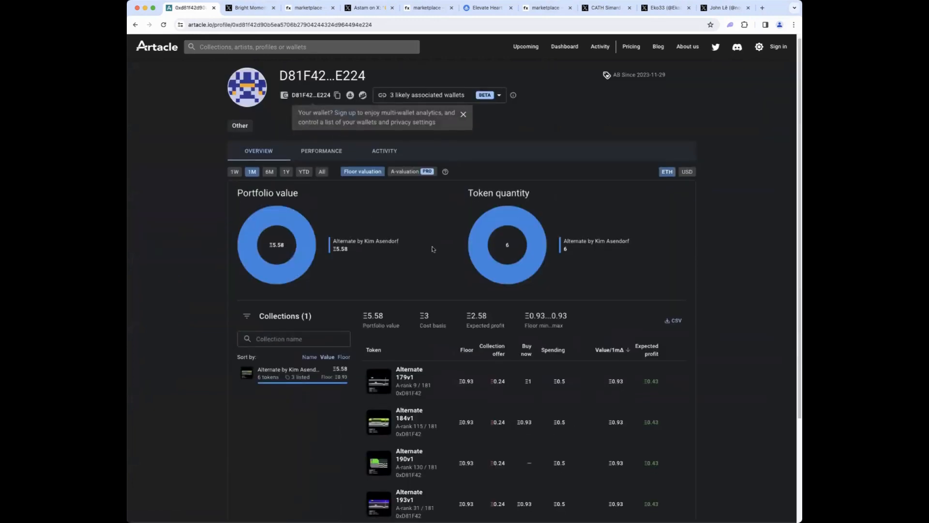
{"action": "scroll", "scroll_direction": "down", "scroll_amount": 3}
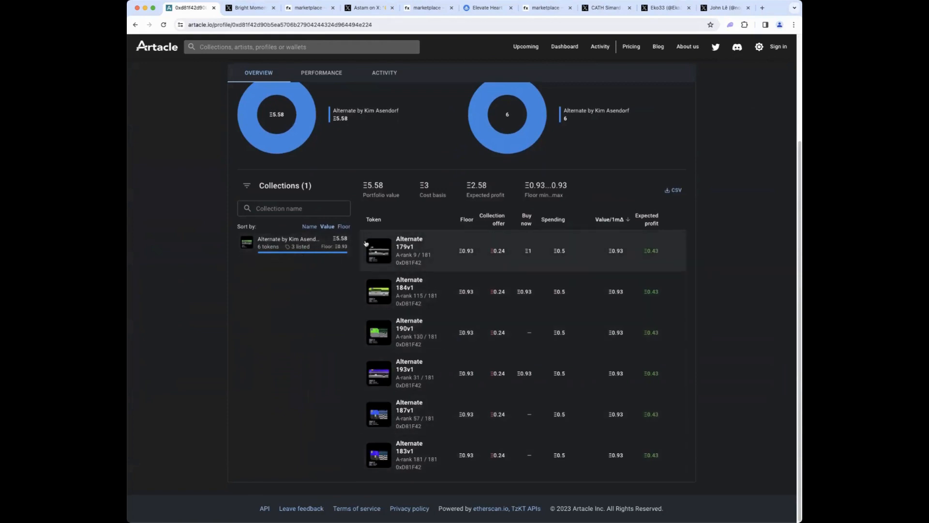
{"action": "scroll", "scroll_direction": "up", "scroll_amount": 3}
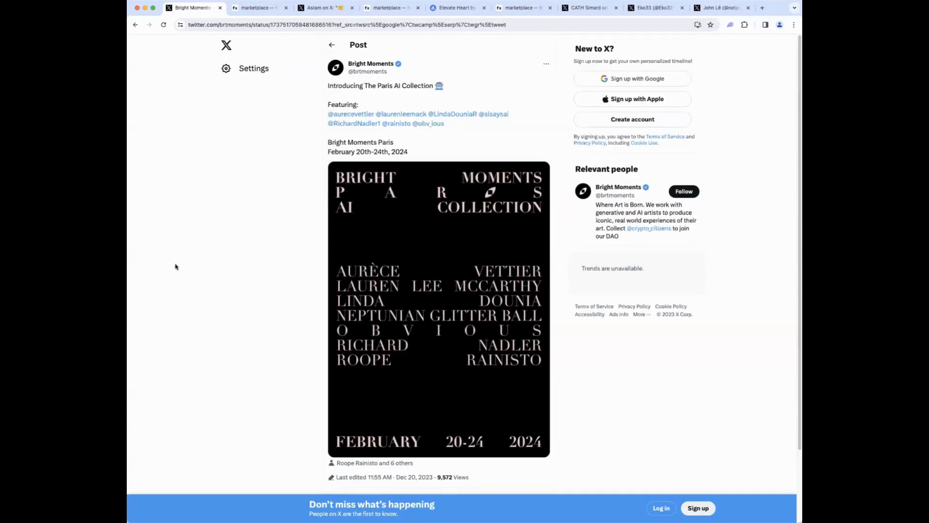
{"action": "mouse_move", "coordinate": [227, 280]}
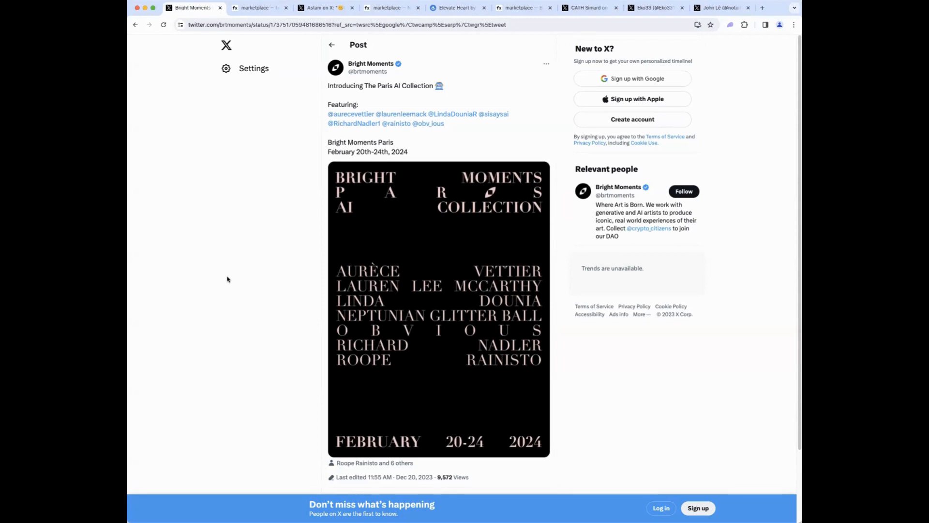
{"action": "mouse_move", "coordinate": [354, 123]}
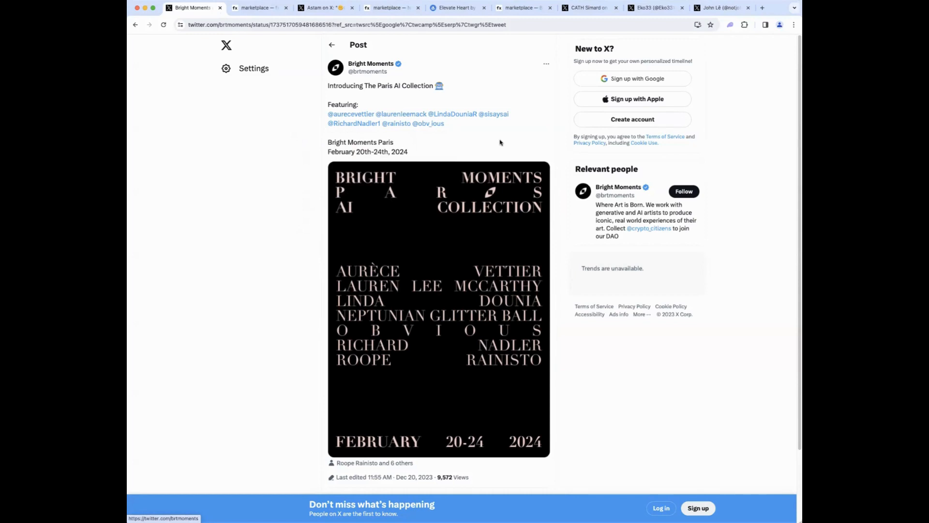
{"action": "mouse_move", "coordinate": [270, 177]}
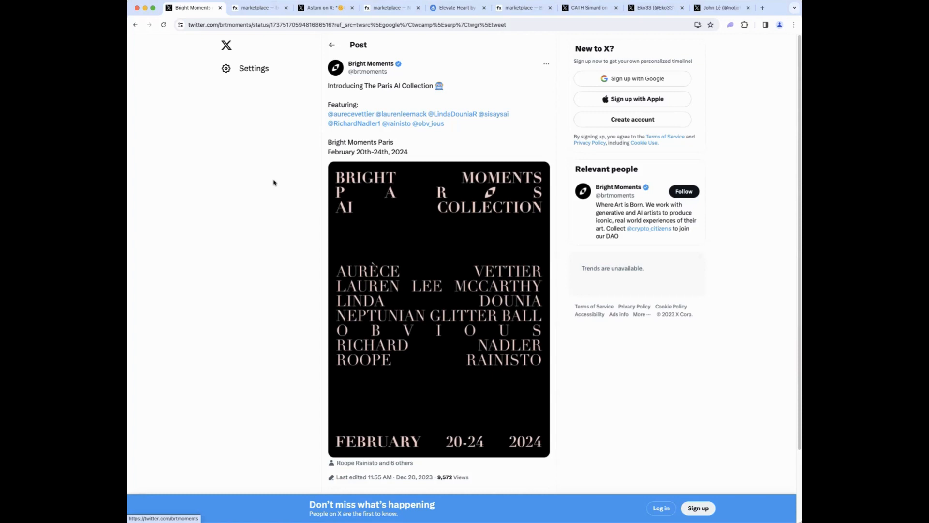
{"action": "mouse_move", "coordinate": [267, 200]}
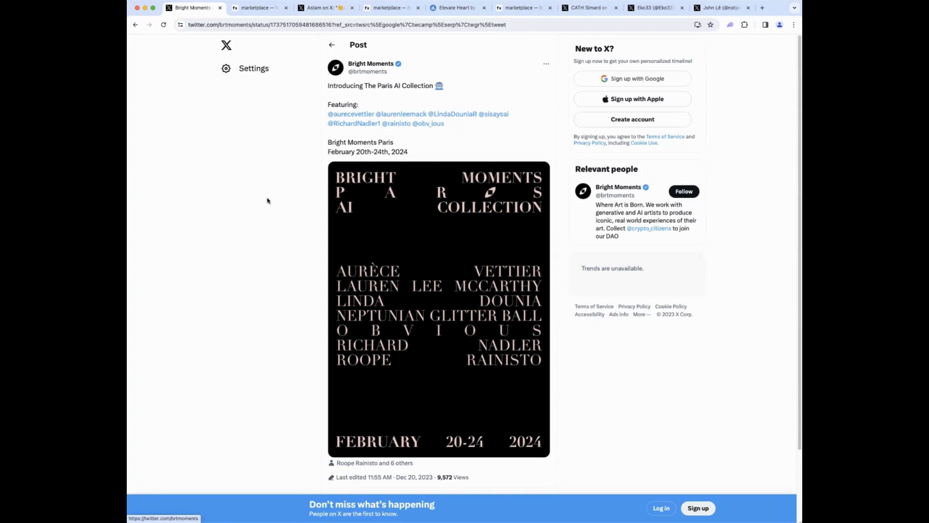
{"action": "mouse_move", "coordinate": [208, 221]}
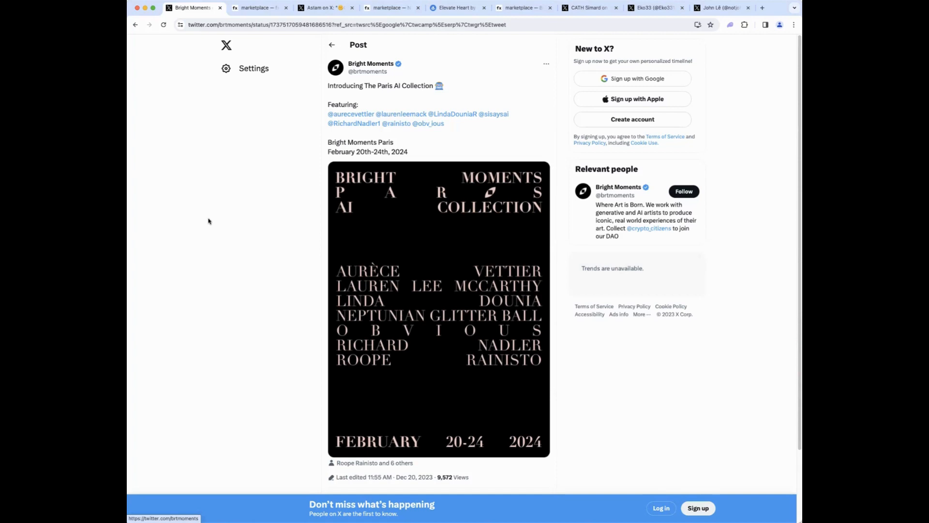
{"action": "mouse_move", "coordinate": [211, 62]}
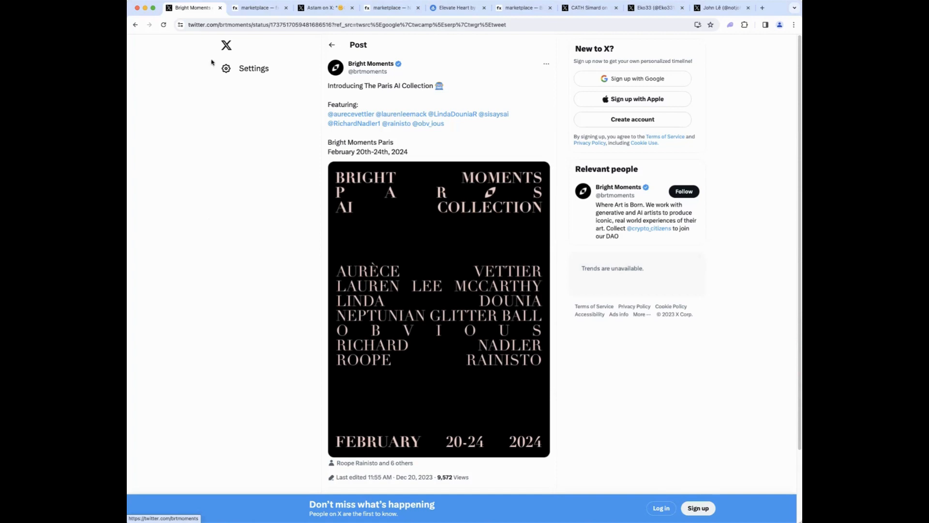
{"action": "mouse_move", "coordinate": [193, 7]}
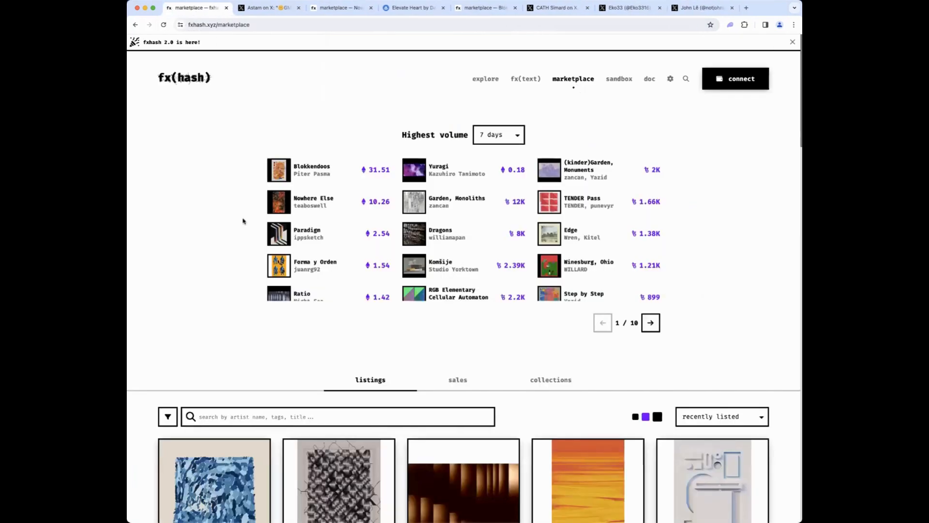
Step: Go to fxhash's explore section and its launch calendar of upcoming December releases
{"action": "left_click", "coordinate": [485, 79]}
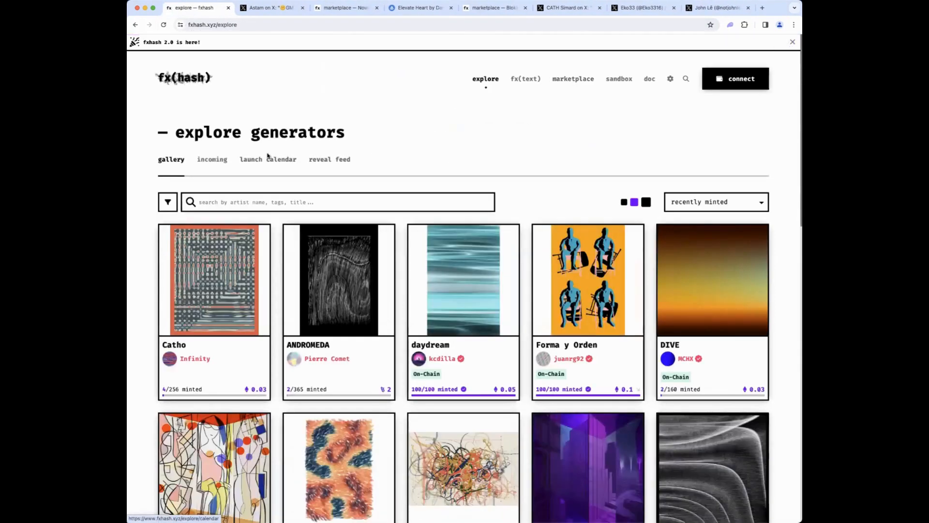
{"action": "left_click", "coordinate": [268, 159]}
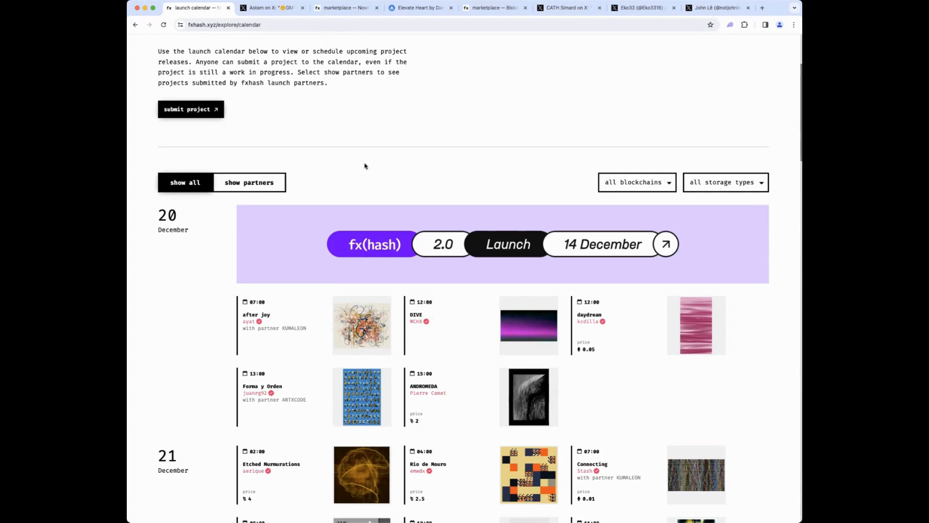
{"action": "mouse_move", "coordinate": [647, 189]}
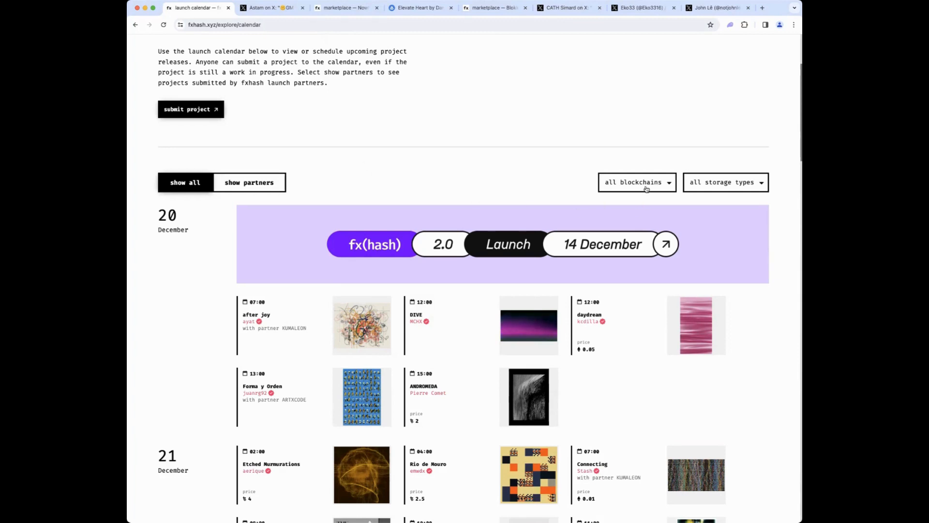
Step: Filter the launch calendar to Ethereum releases, browse them, then show projects from everyone
{"action": "left_click", "coordinate": [636, 182]}
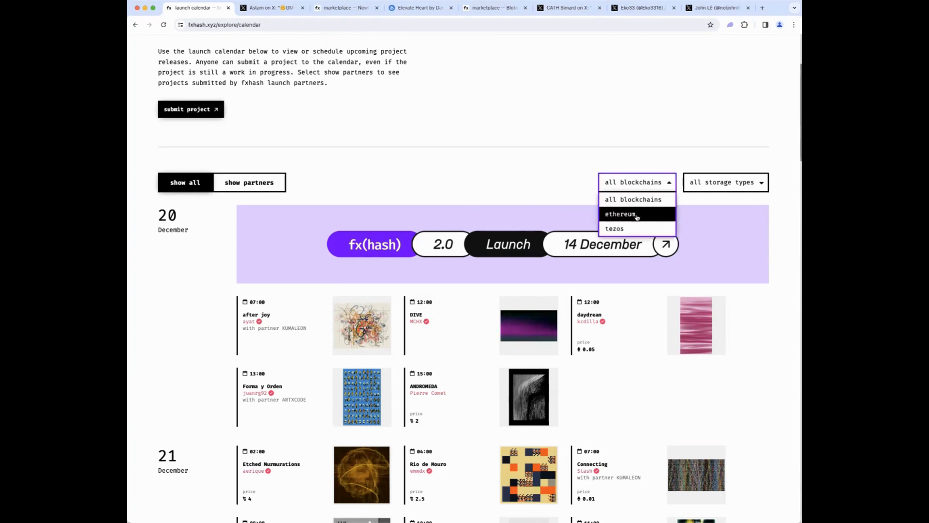
{"action": "left_click", "coordinate": [621, 214]}
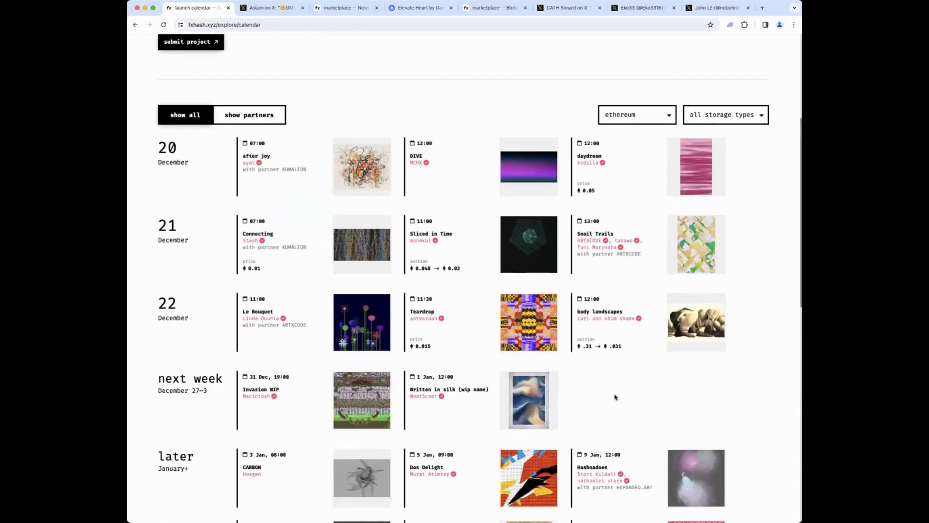
{"action": "scroll", "scroll_direction": "down", "scroll_amount": 3}
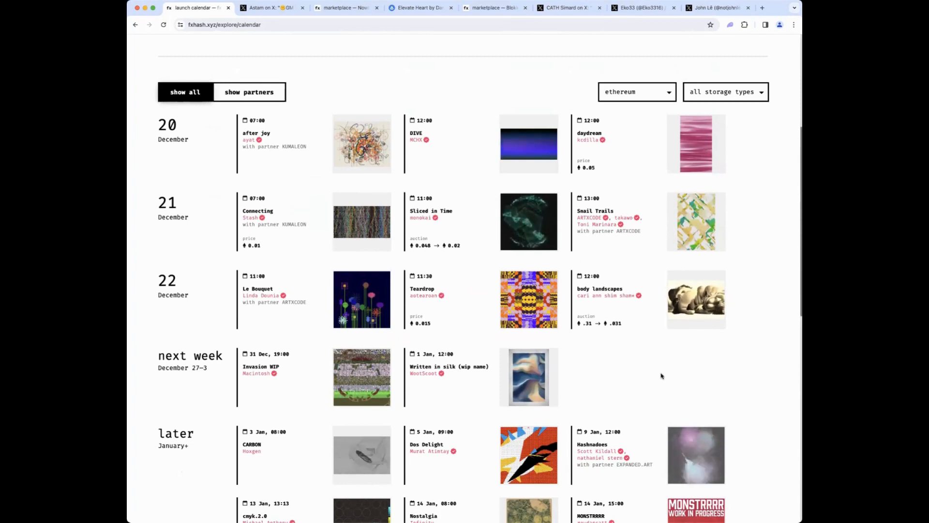
{"action": "scroll", "scroll_direction": "down", "scroll_amount": 3}
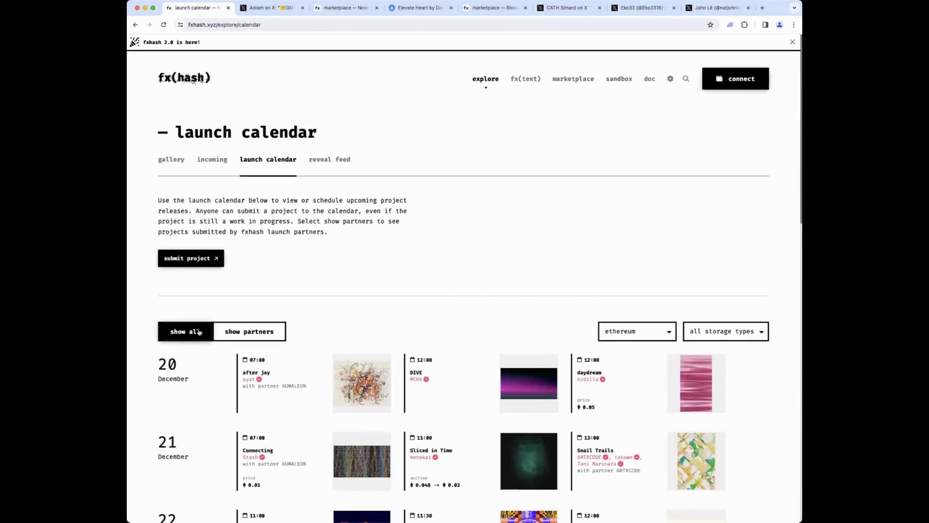
{"action": "left_click", "coordinate": [573, 78]}
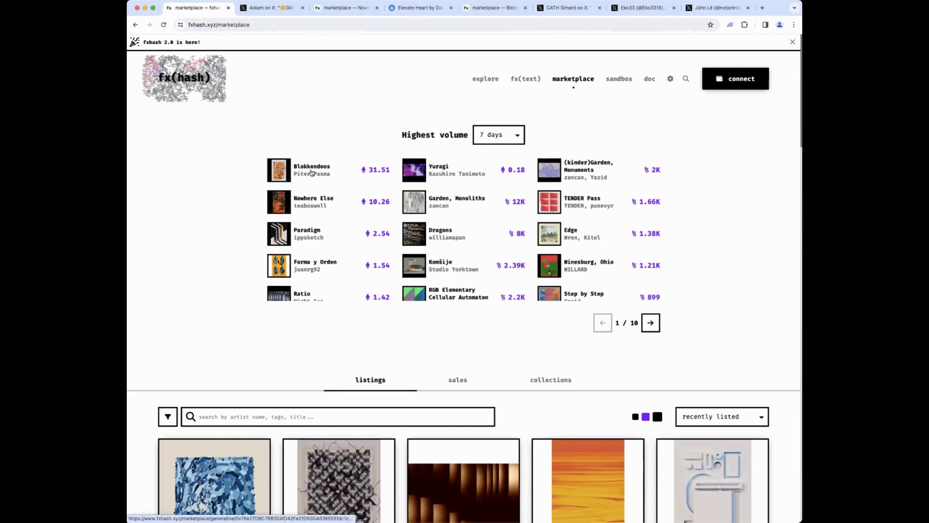
Step: Check Blokkendoos' sales figures from the Highest volume list, go back, and enter the explore generators gallery
{"action": "left_click", "coordinate": [311, 170]}
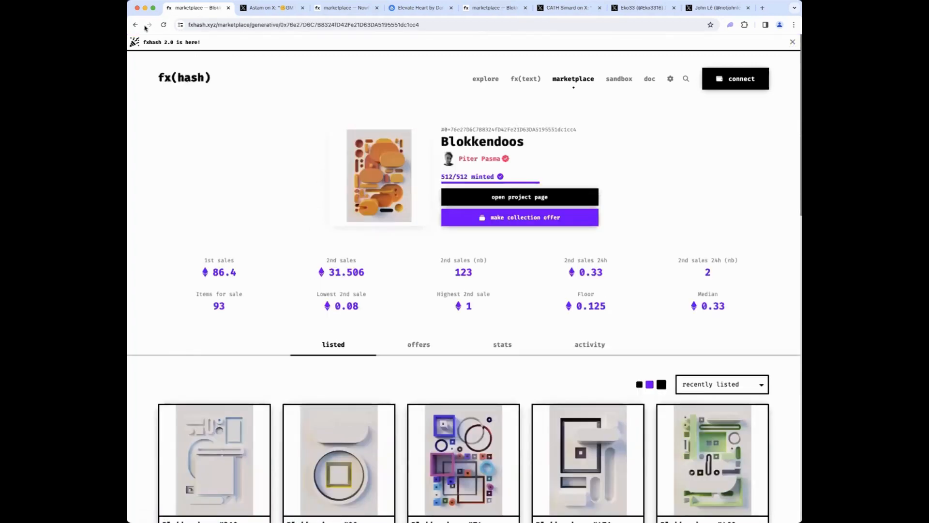
{"action": "mouse_move", "coordinate": [135, 25]}
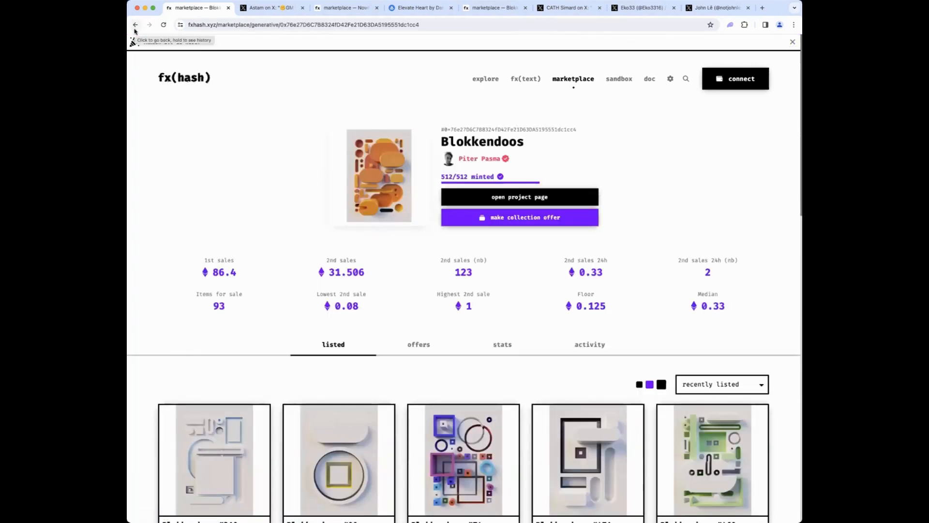
{"action": "left_click", "coordinate": [135, 24]}
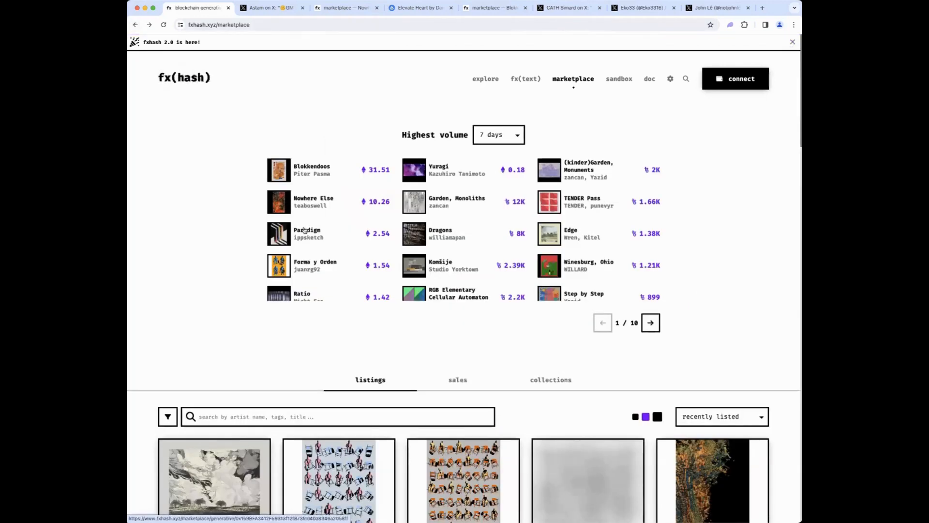
{"action": "left_click", "coordinate": [307, 233]}
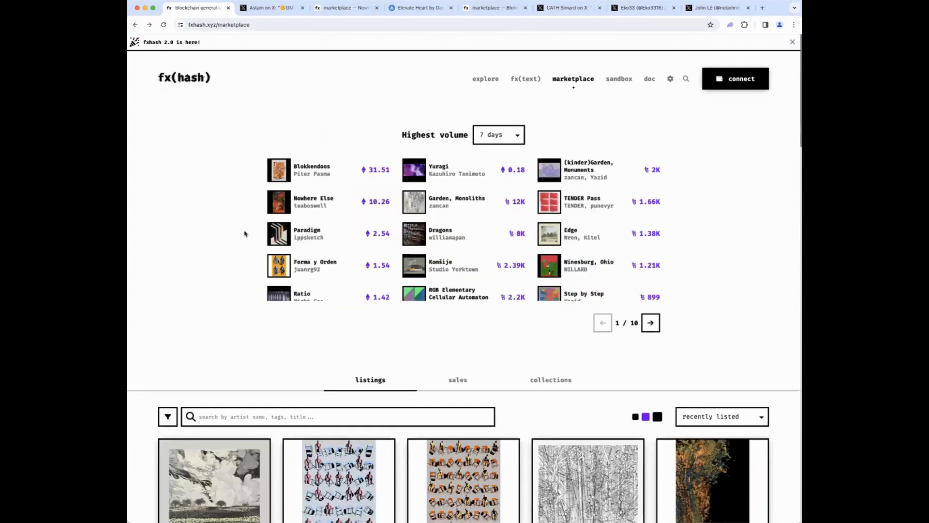
{"action": "mouse_move", "coordinate": [583, 136]}
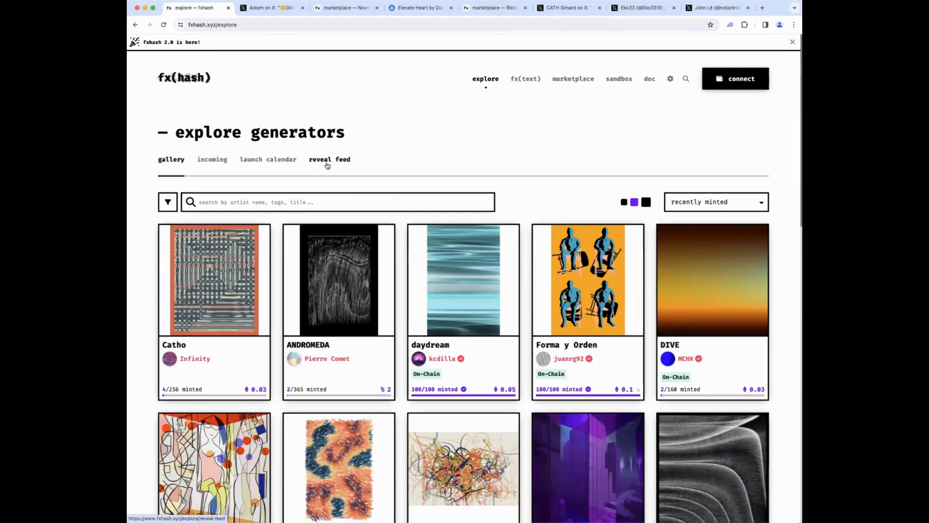
Step: Browse the launch calendar's December 20–22 project releases across all blockchains
{"action": "left_click", "coordinate": [268, 158]}
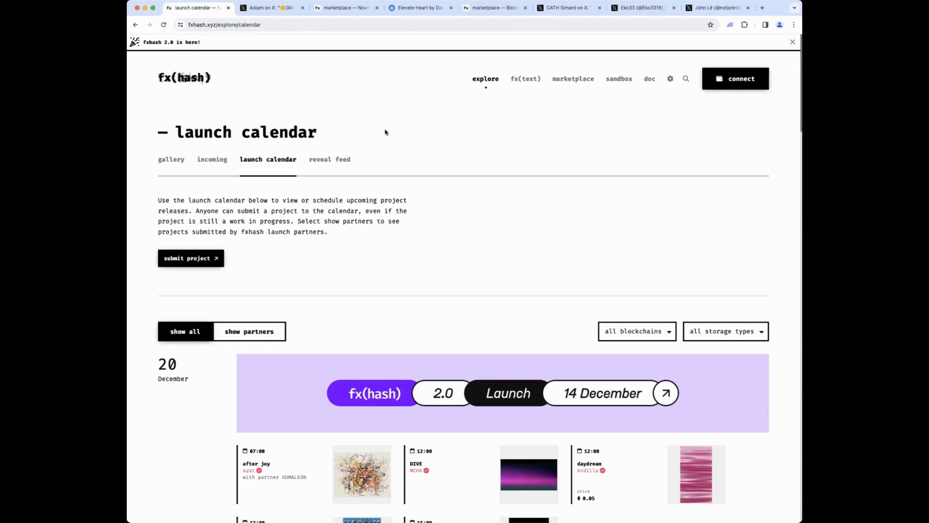
{"action": "scroll", "scroll_direction": "down", "scroll_amount": 3}
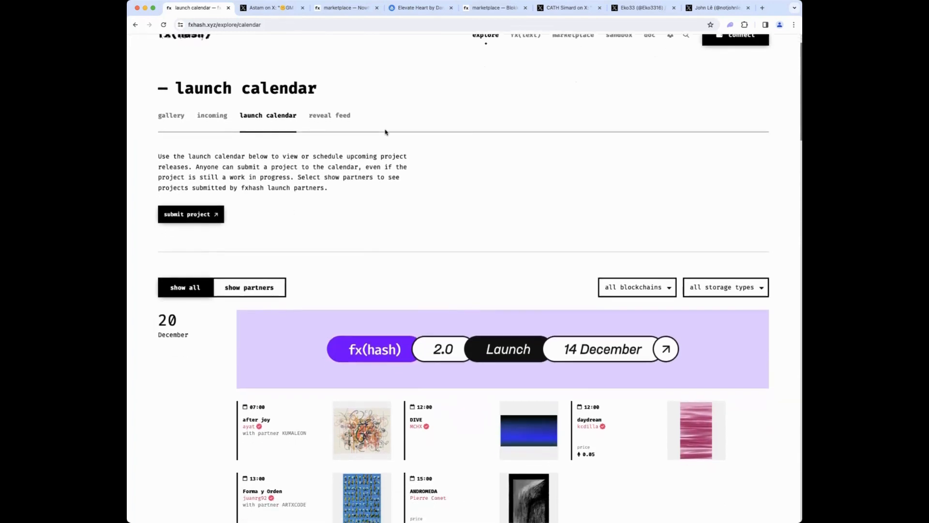
{"action": "scroll", "scroll_direction": "down", "scroll_amount": 3}
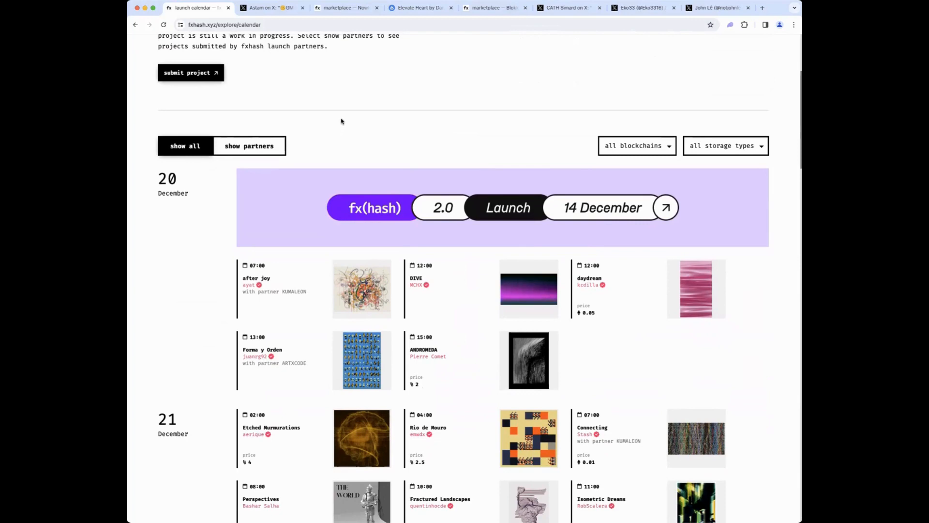
{"action": "scroll", "scroll_direction": "down", "scroll_amount": 3}
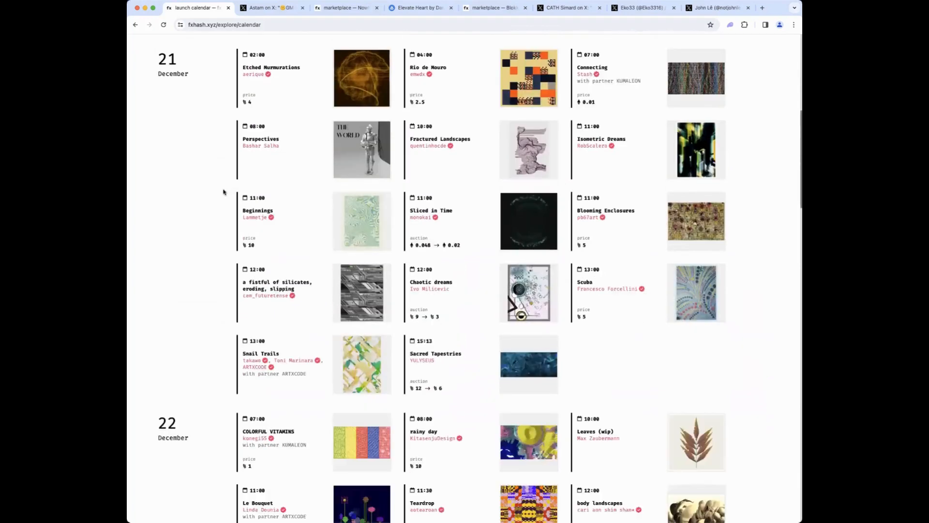
{"action": "scroll", "scroll_direction": "down", "scroll_amount": 3}
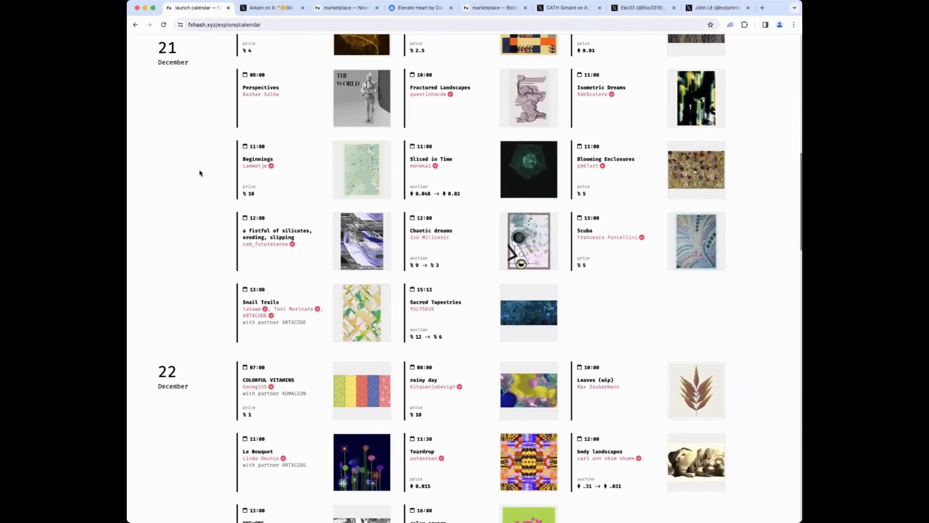
{"action": "scroll", "scroll_direction": "down", "scroll_amount": 3}
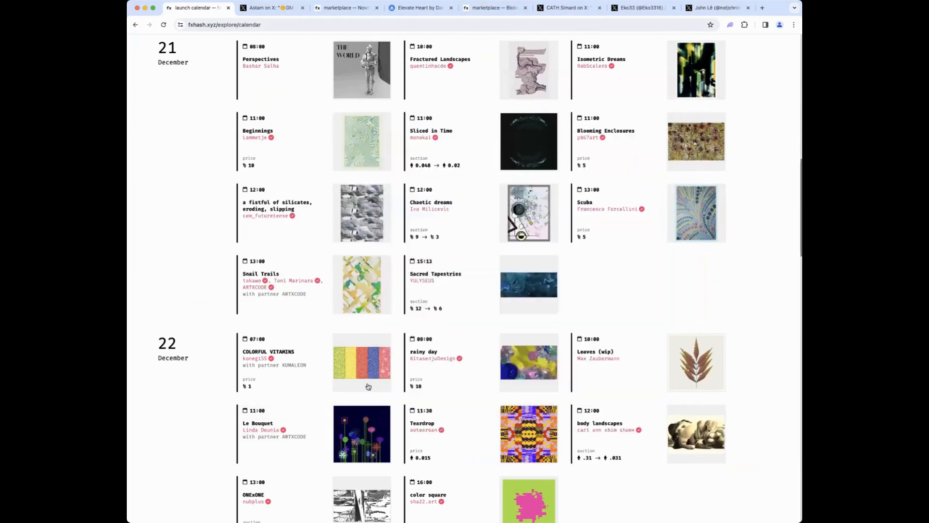
{"action": "scroll", "scroll_direction": "down", "scroll_amount": 3}
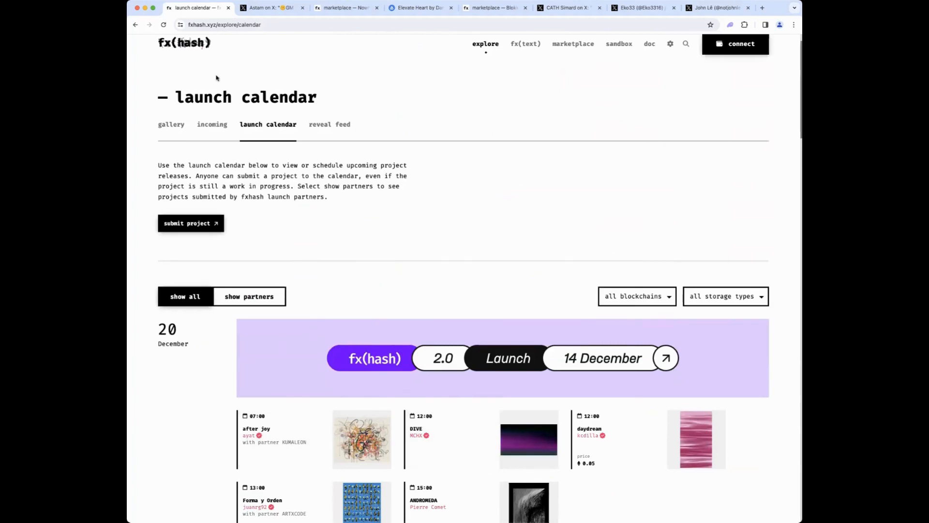
{"action": "mouse_move", "coordinate": [667, 435]}
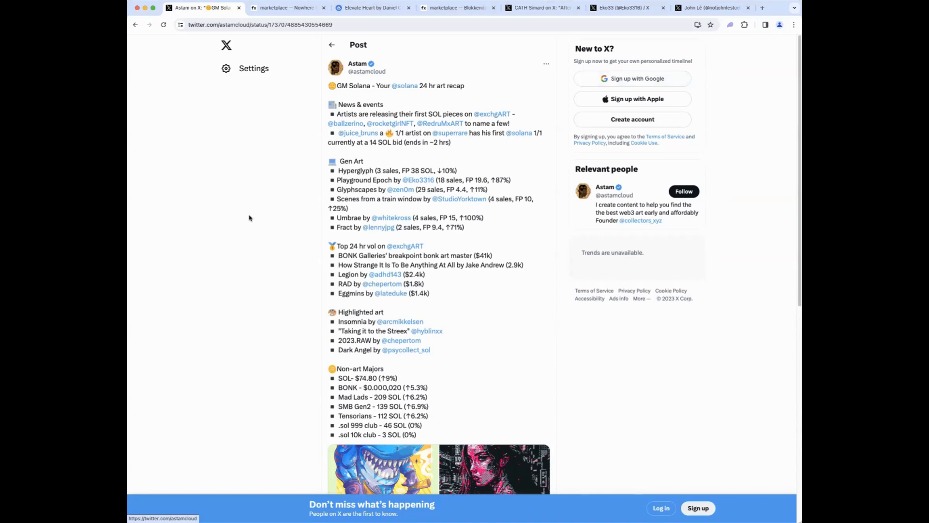
{"action": "mouse_move", "coordinate": [257, 217]}
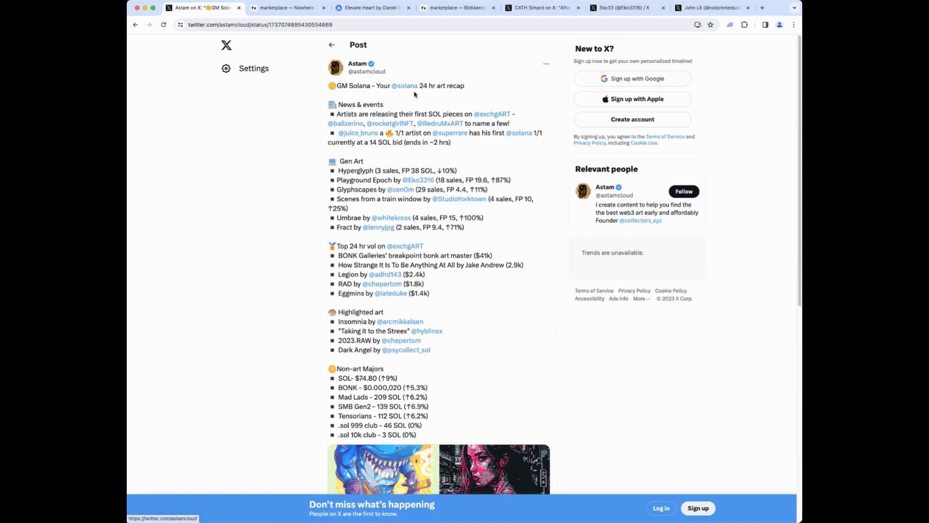
{"action": "mouse_move", "coordinate": [346, 124]}
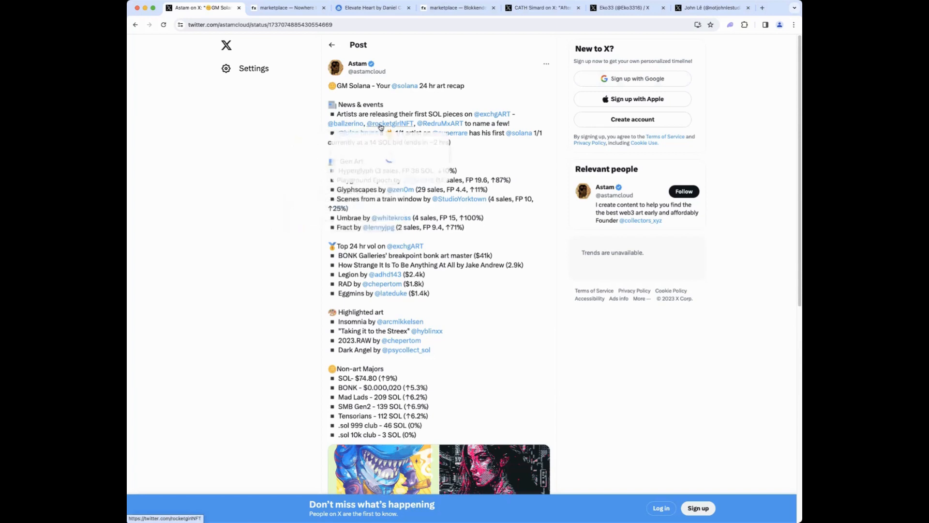
{"action": "mouse_move", "coordinate": [440, 123]}
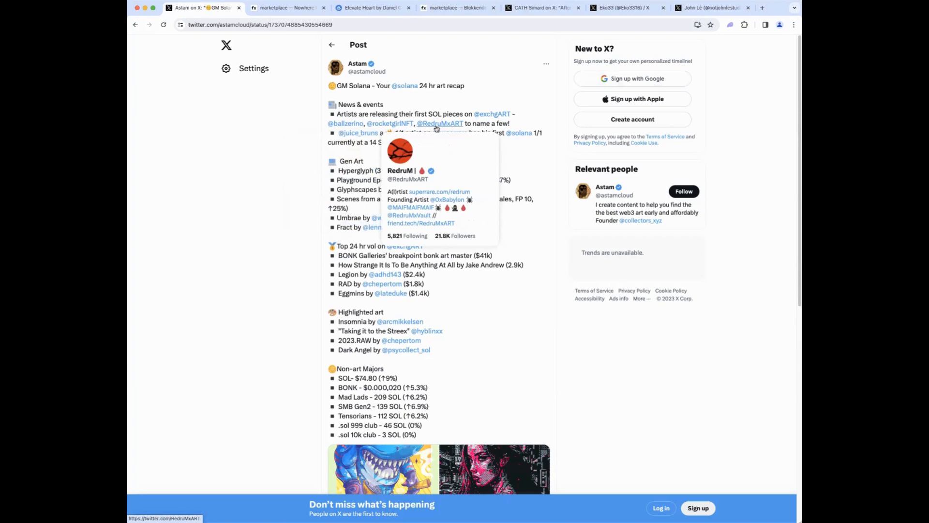
{"action": "mouse_move", "coordinate": [359, 133]}
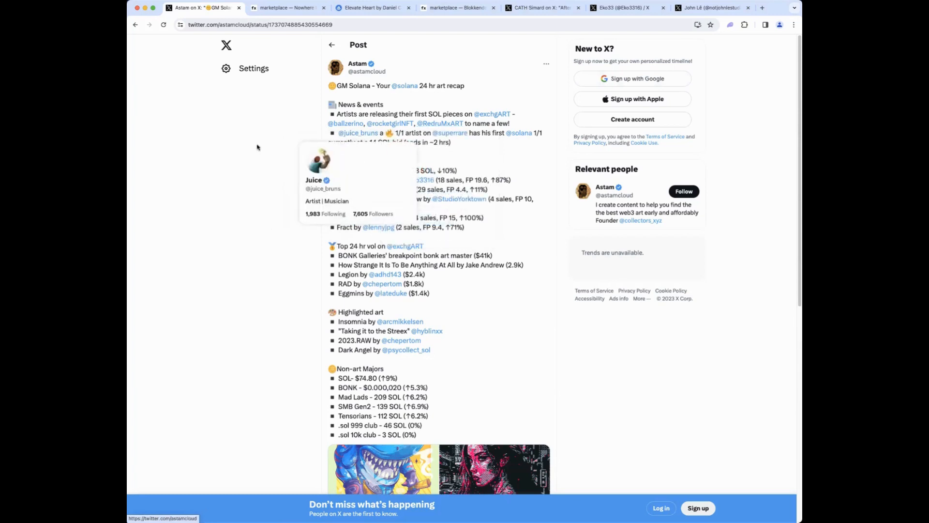
{"action": "mouse_move", "coordinate": [251, 148]}
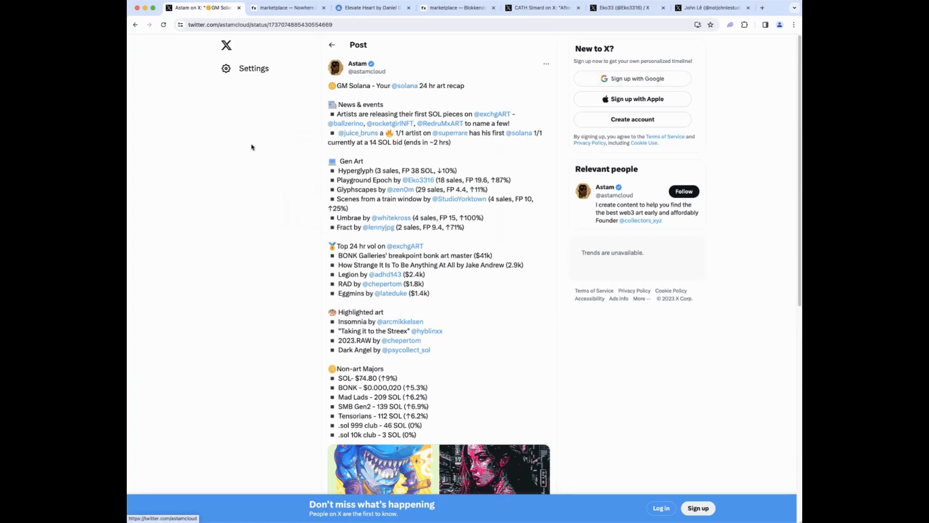
{"action": "mouse_move", "coordinate": [391, 217]}
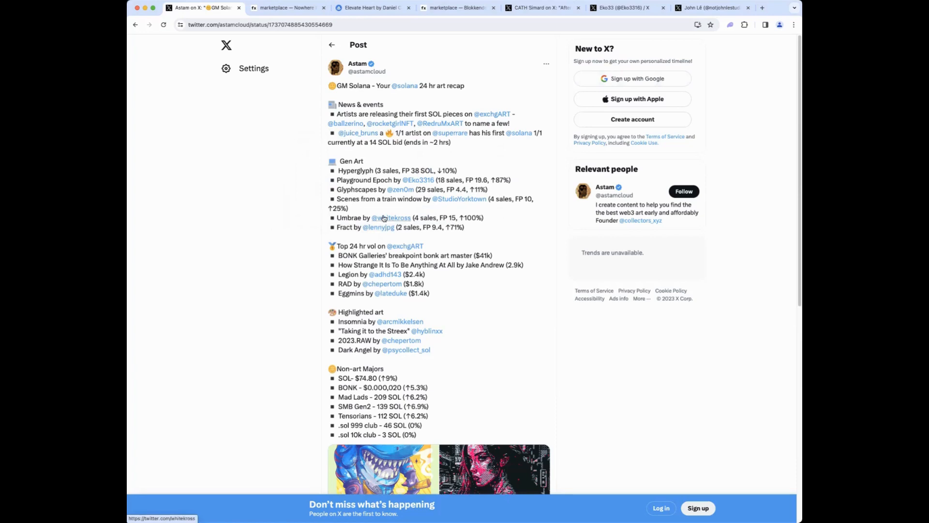
{"action": "mouse_move", "coordinate": [240, 222]}
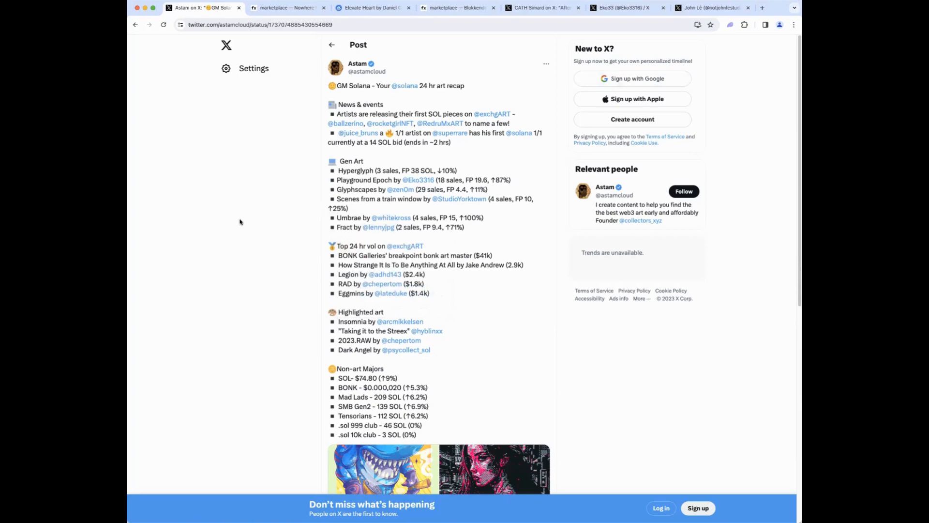
{"action": "scroll", "scroll_direction": "down", "scroll_amount": 3}
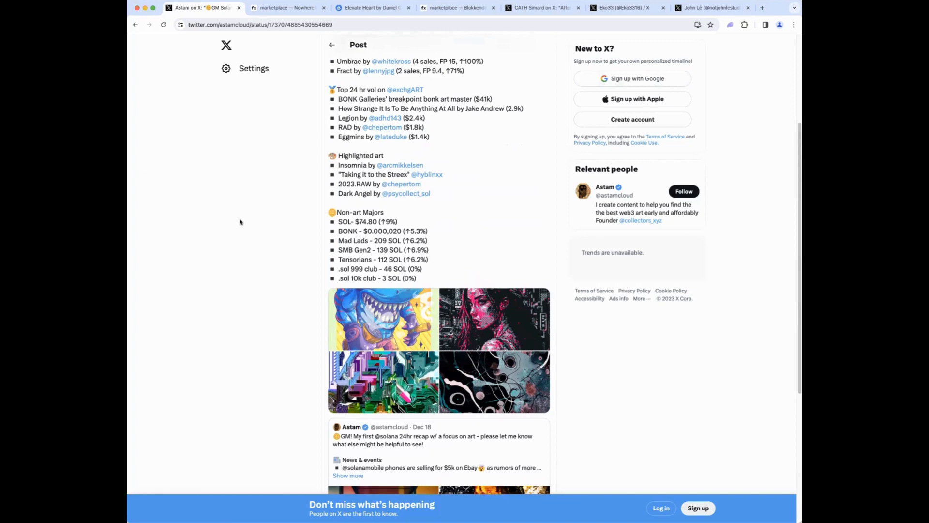
{"action": "scroll", "scroll_direction": "up", "scroll_amount": 3}
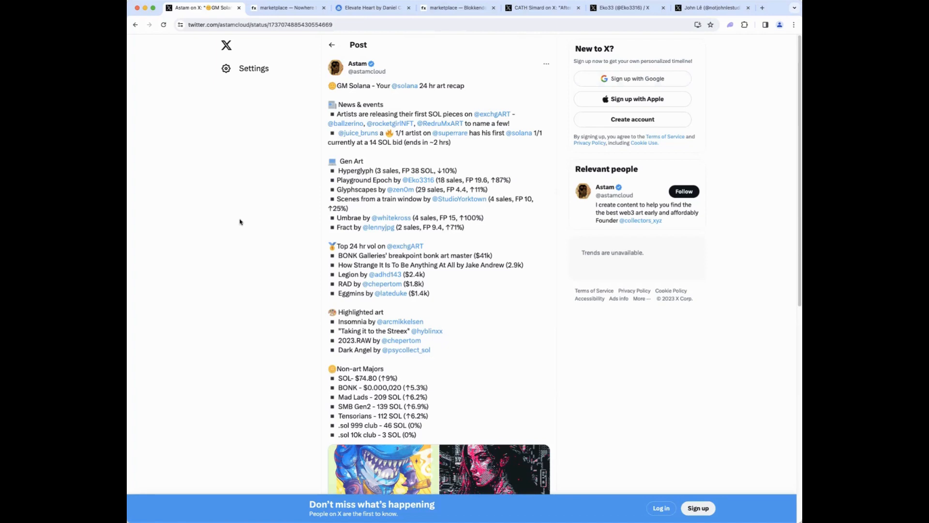
{"action": "mouse_move", "coordinate": [211, 225]}
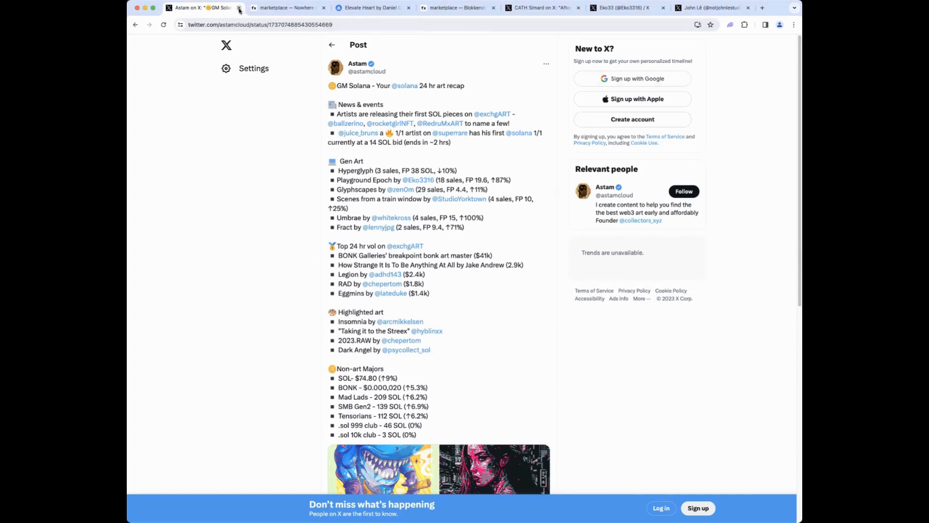
{"action": "mouse_move", "coordinate": [205, 7]}
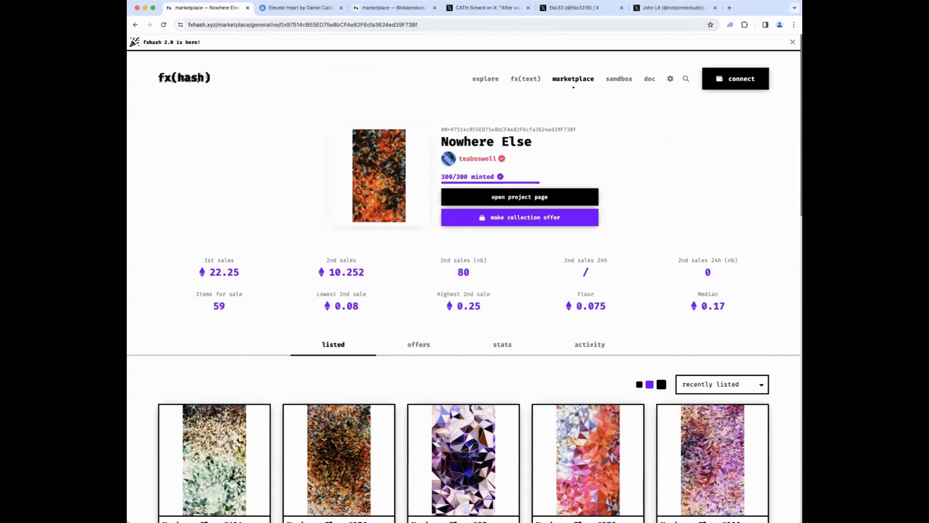
{"action": "mouse_move", "coordinate": [261, 378]}
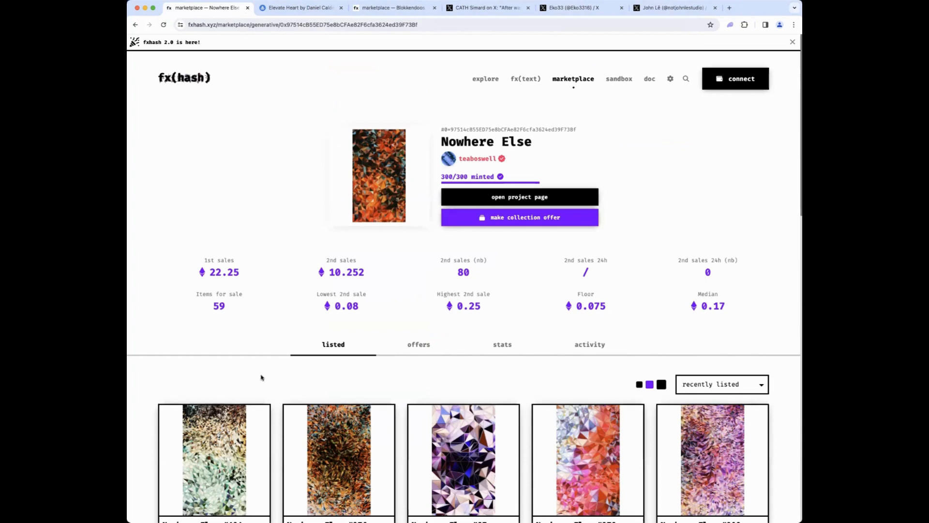
Step: Sort Nowhere Else listings by price (low to high) and view piece #51 at 0.18
{"action": "scroll", "scroll_direction": "down", "scroll_amount": 3}
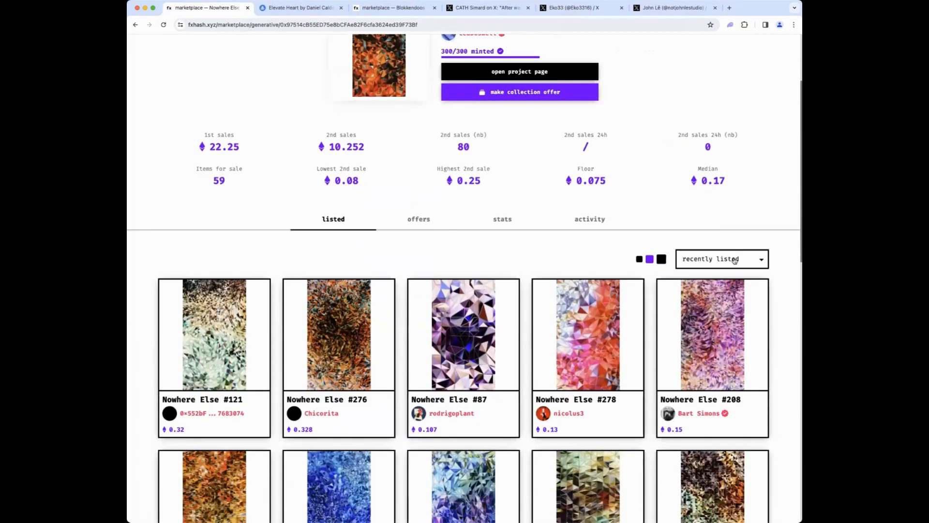
{"action": "left_click", "coordinate": [721, 258]}
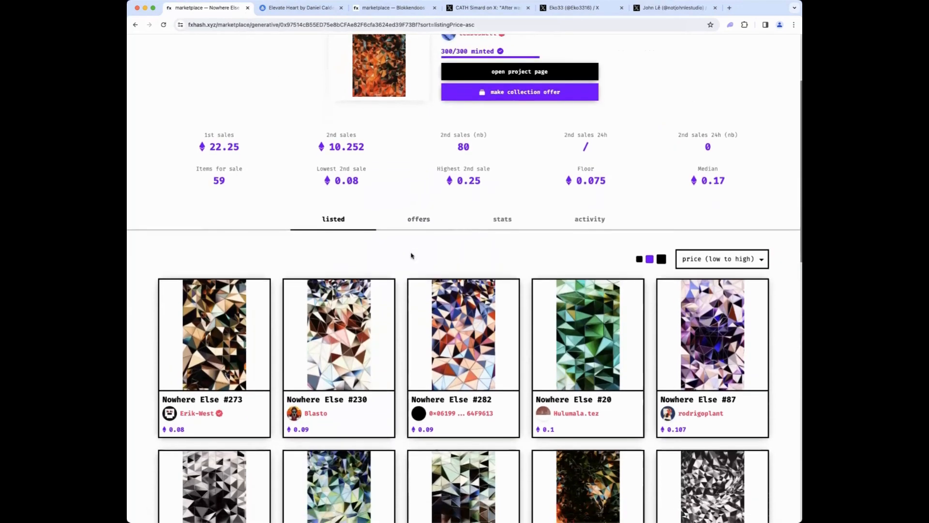
{"action": "scroll", "scroll_direction": "down", "scroll_amount": 3}
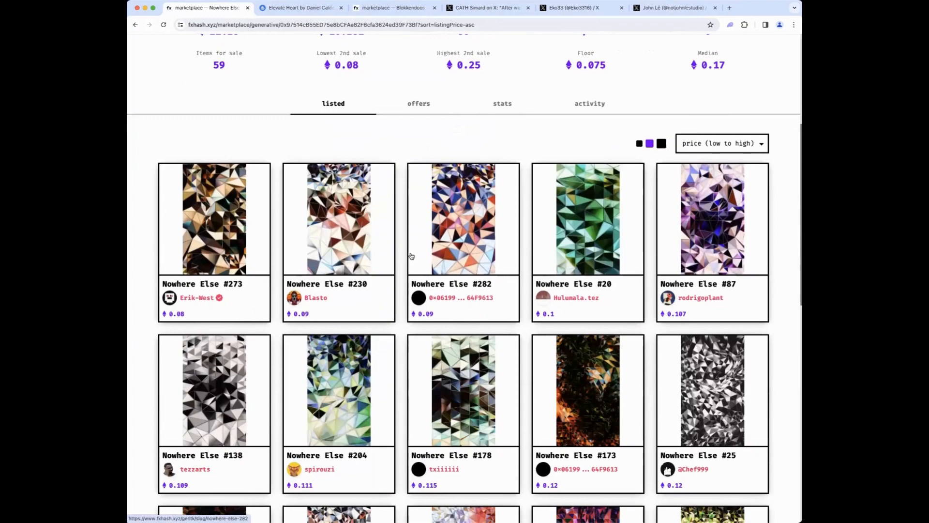
{"action": "scroll", "scroll_direction": "down", "scroll_amount": 3}
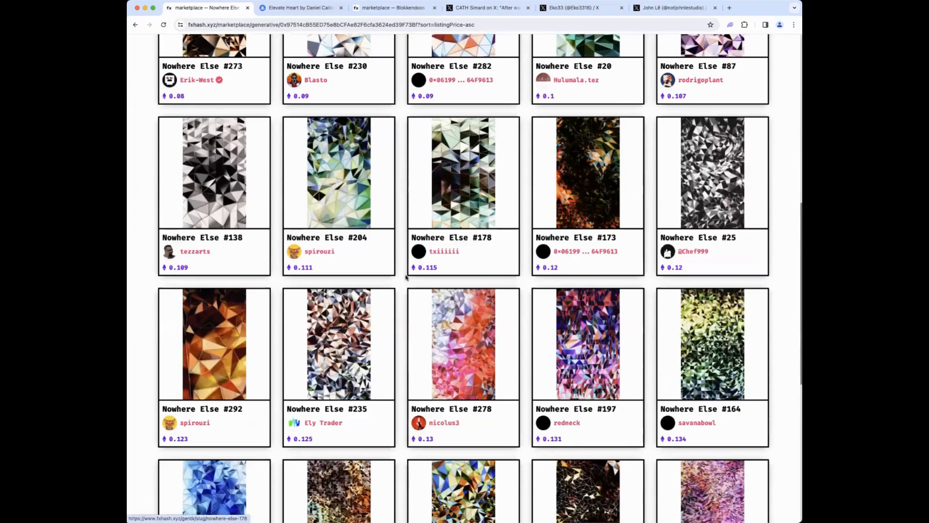
{"action": "scroll", "scroll_direction": "down", "scroll_amount": 3}
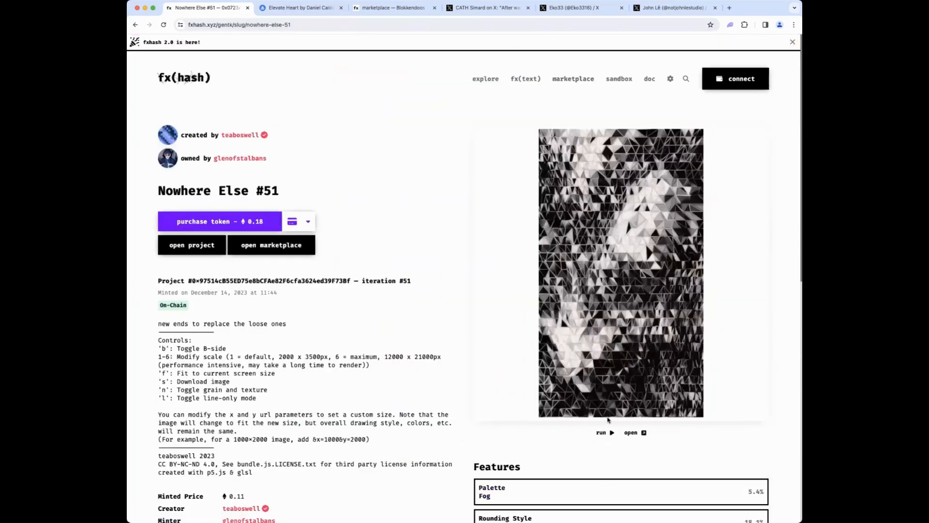
{"action": "left_click", "coordinate": [604, 432]}
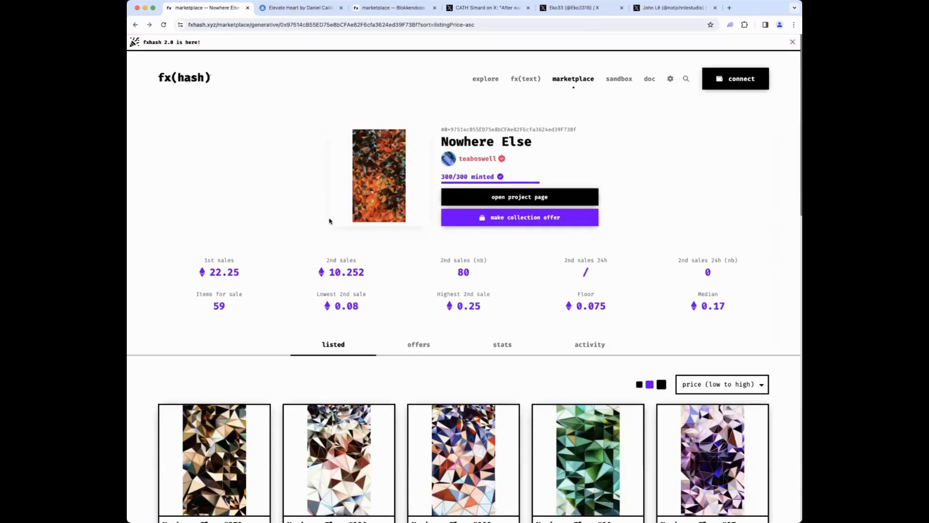
{"action": "mouse_move", "coordinate": [285, 219]}
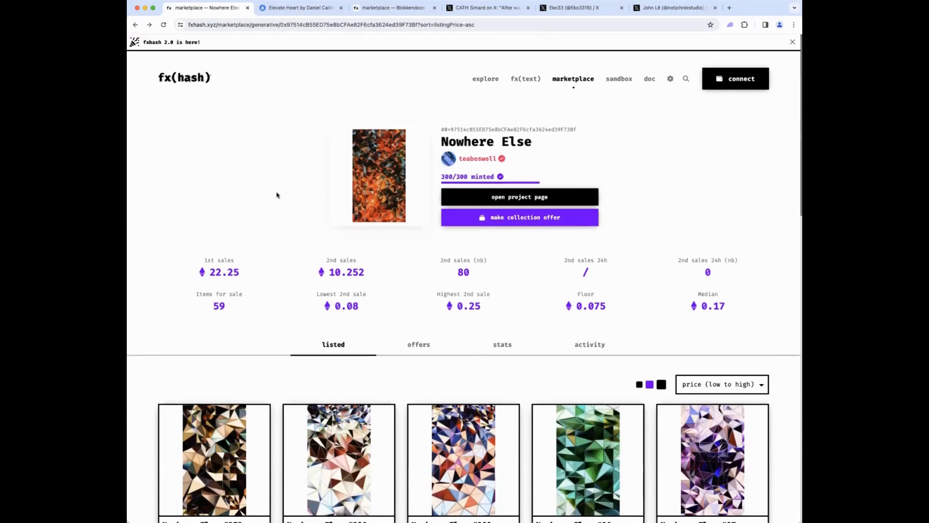
{"action": "mouse_move", "coordinate": [240, 76]}
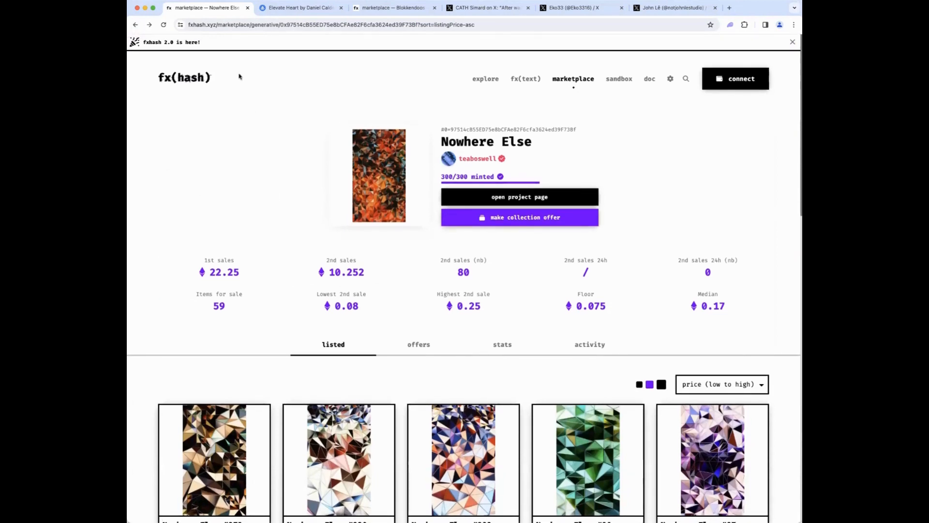
Step: Close the fxhash tab and browse the Elevate Heart Items grid on OpenSea, cheapest first
{"action": "left_click", "coordinate": [299, 8]}
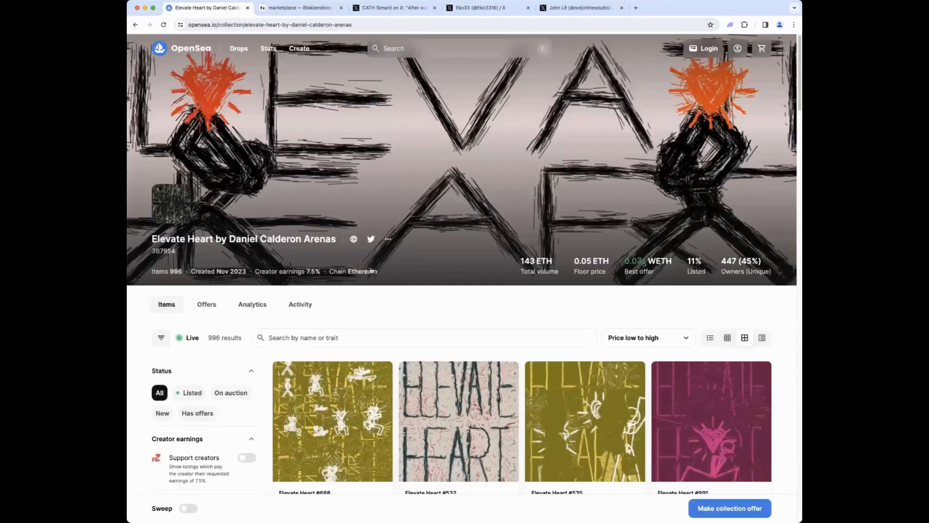
{"action": "scroll", "scroll_direction": "down", "scroll_amount": 3}
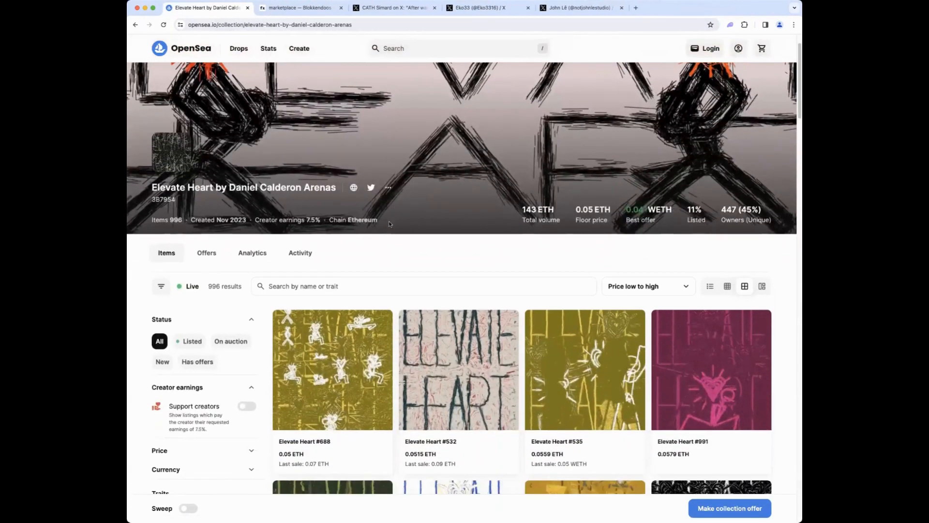
{"action": "scroll", "scroll_direction": "down", "scroll_amount": 3}
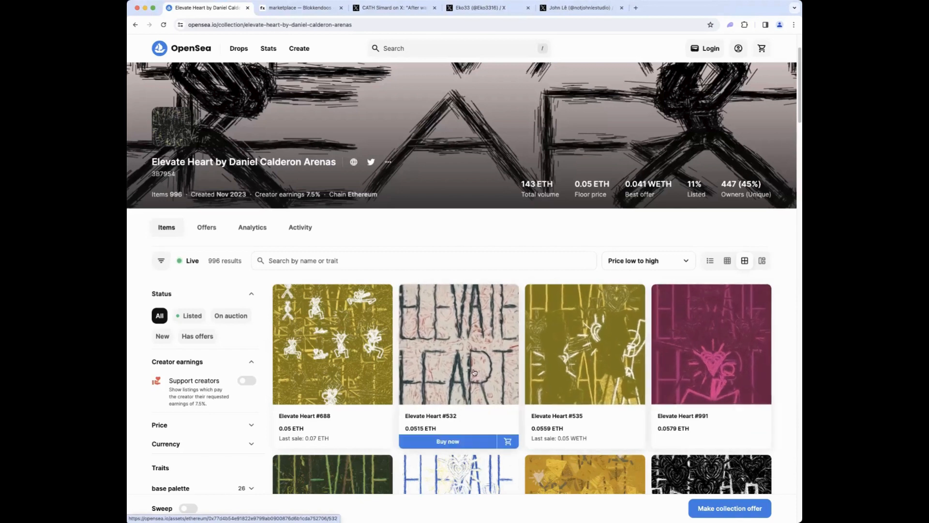
{"action": "left_click", "coordinate": [710, 344]}
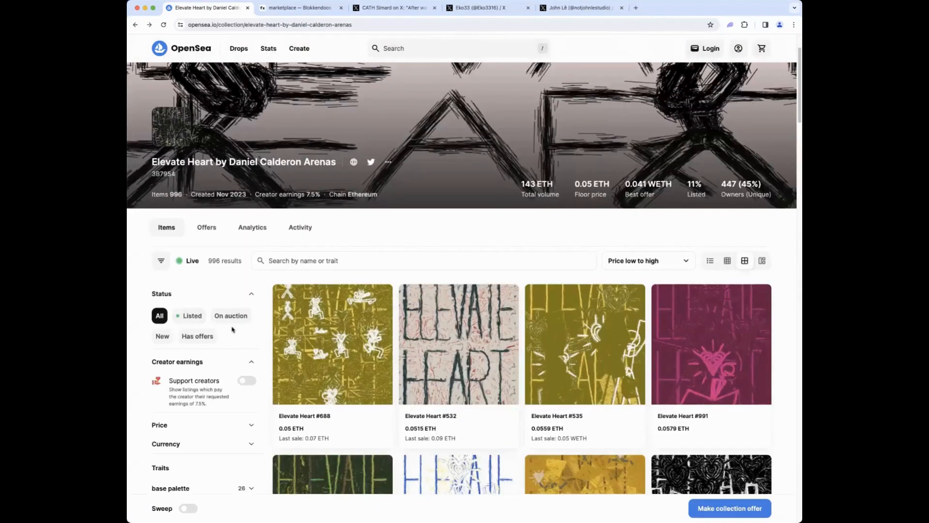
{"action": "scroll", "scroll_direction": "down", "scroll_amount": 3}
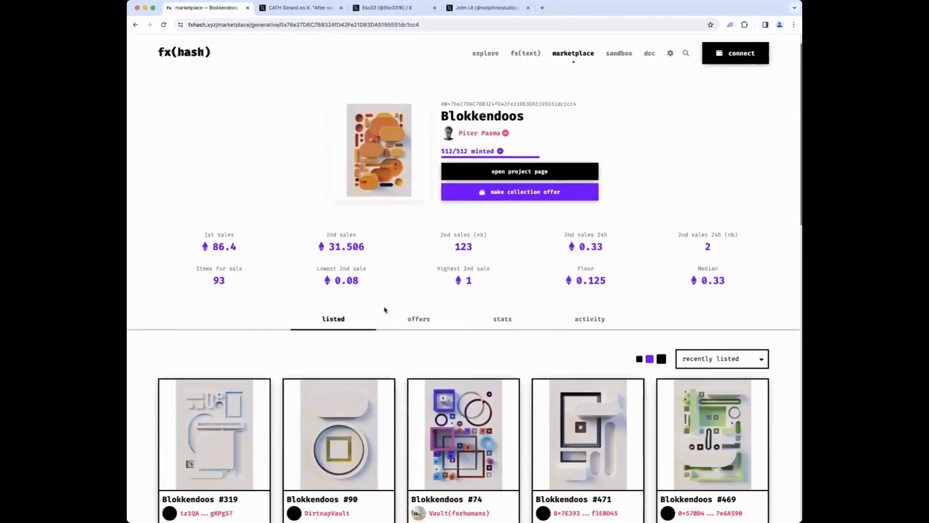
Step: Scroll through the Blokkendoos listed token grid on the collection's marketplace page
{"action": "scroll", "scroll_direction": "down", "scroll_amount": 3}
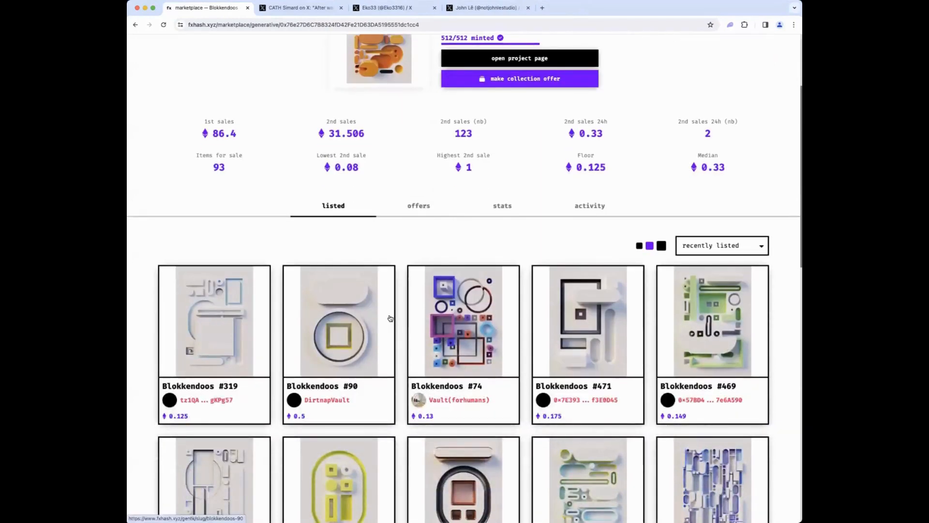
{"action": "mouse_move", "coordinate": [388, 330]}
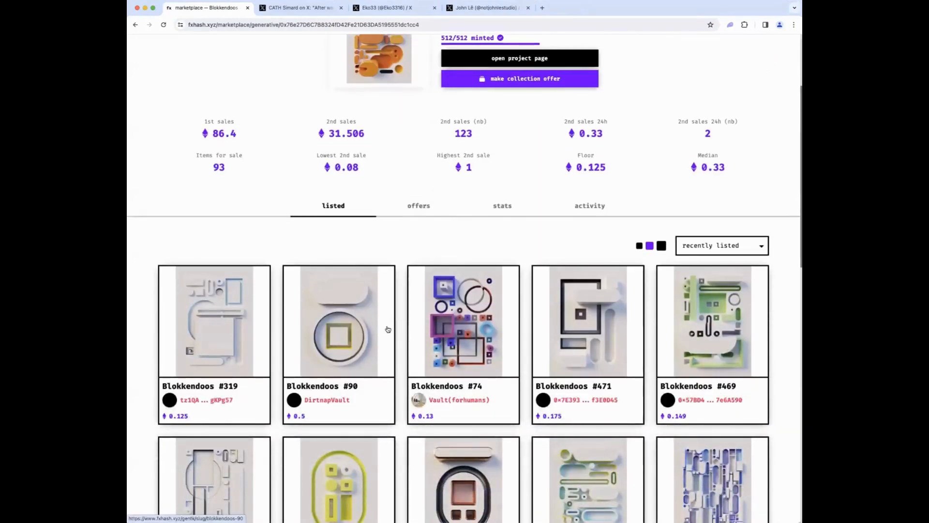
{"action": "scroll", "scroll_direction": "up", "scroll_amount": 3}
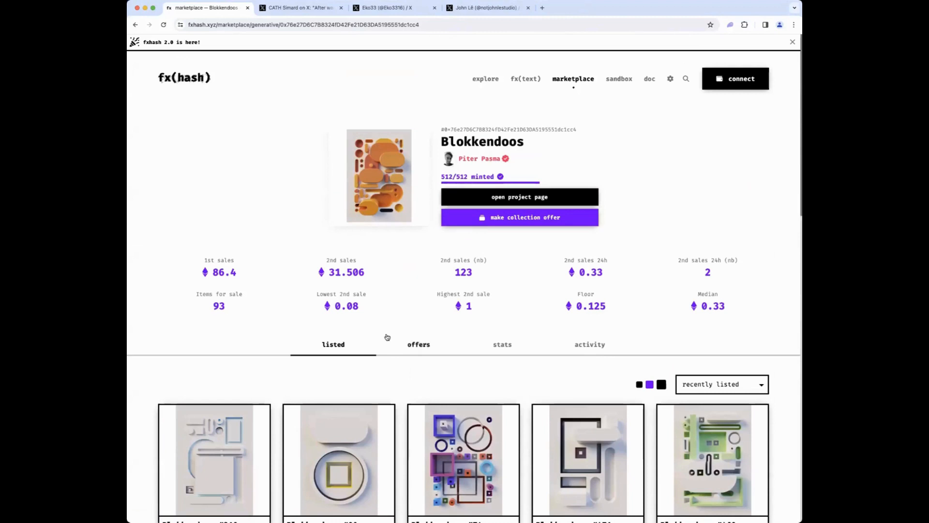
{"action": "mouse_move", "coordinate": [411, 381]}
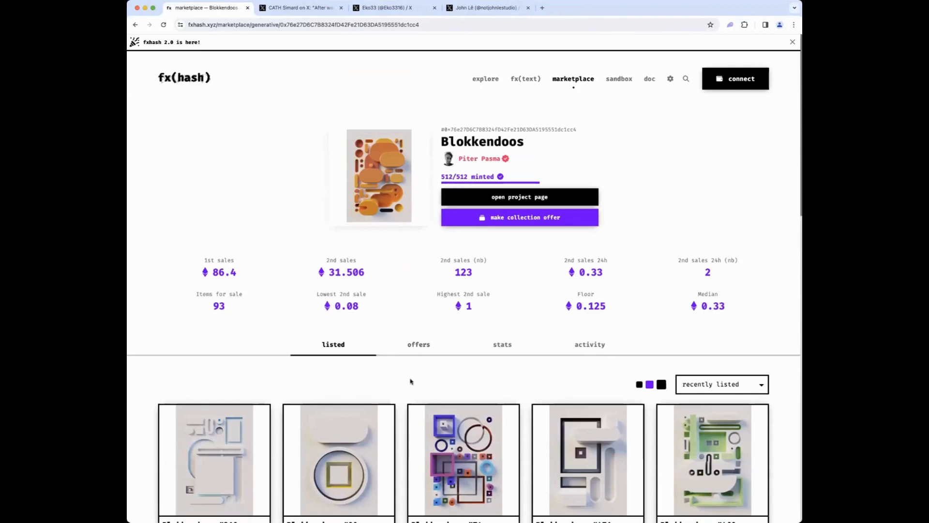
{"action": "scroll", "scroll_direction": "down", "scroll_amount": 3}
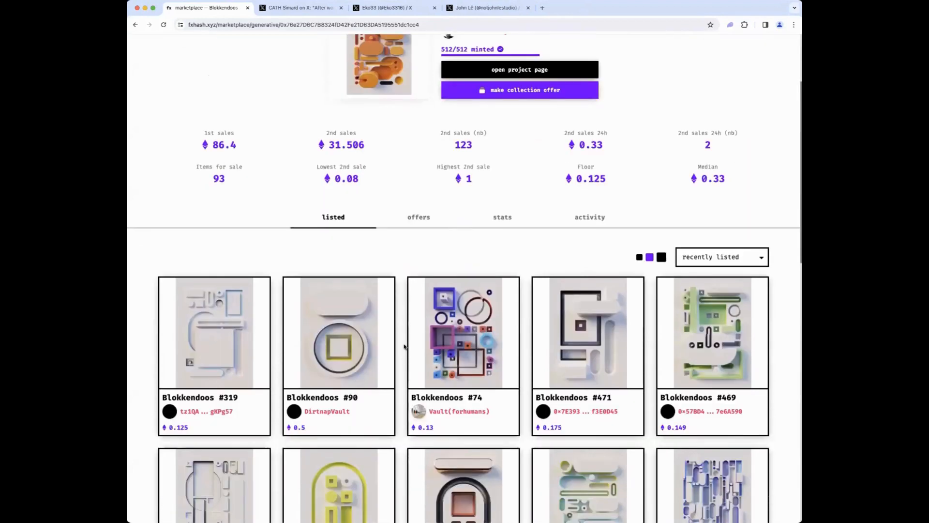
{"action": "scroll", "scroll_direction": "down", "scroll_amount": 3}
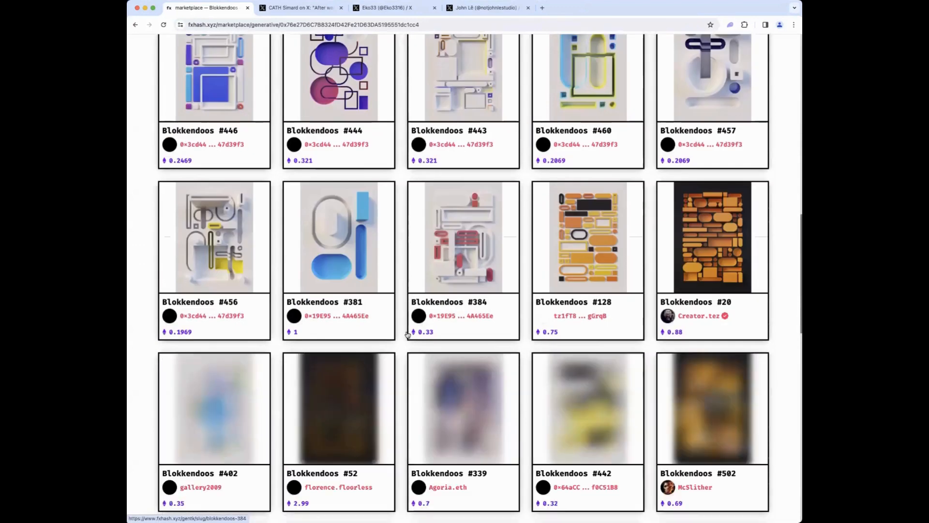
{"action": "scroll", "scroll_direction": "down", "scroll_amount": 3}
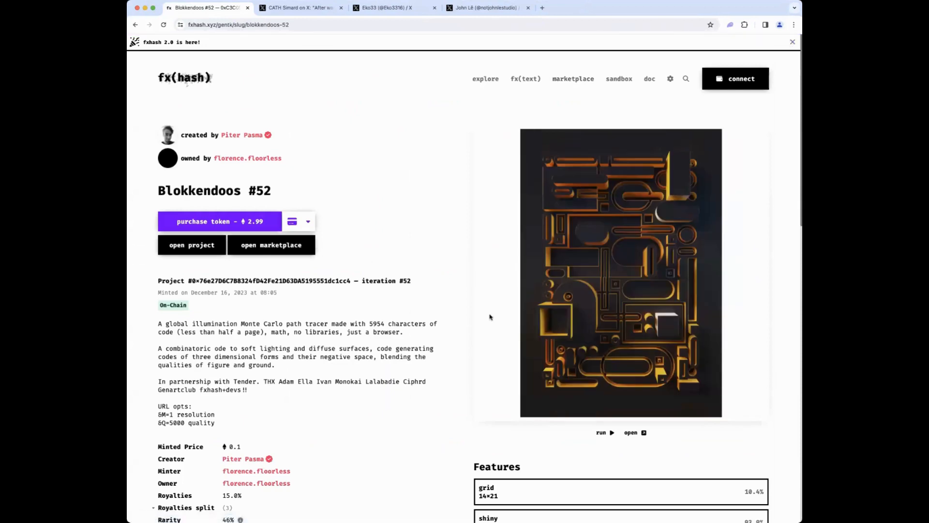
Step: View Blokkendoos #52 at 2.99 and #433 at 1, returning to the listings each time
{"action": "left_click", "coordinate": [601, 432]}
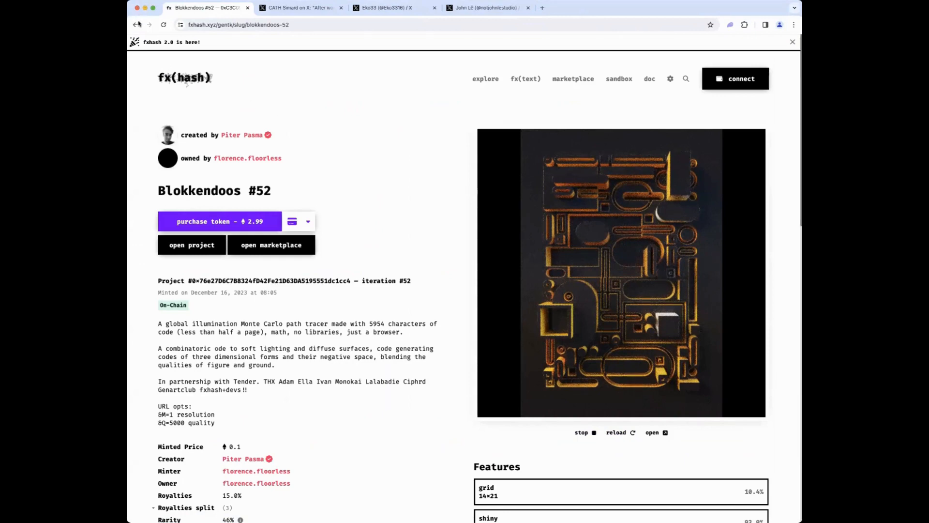
{"action": "left_click", "coordinate": [271, 245]}
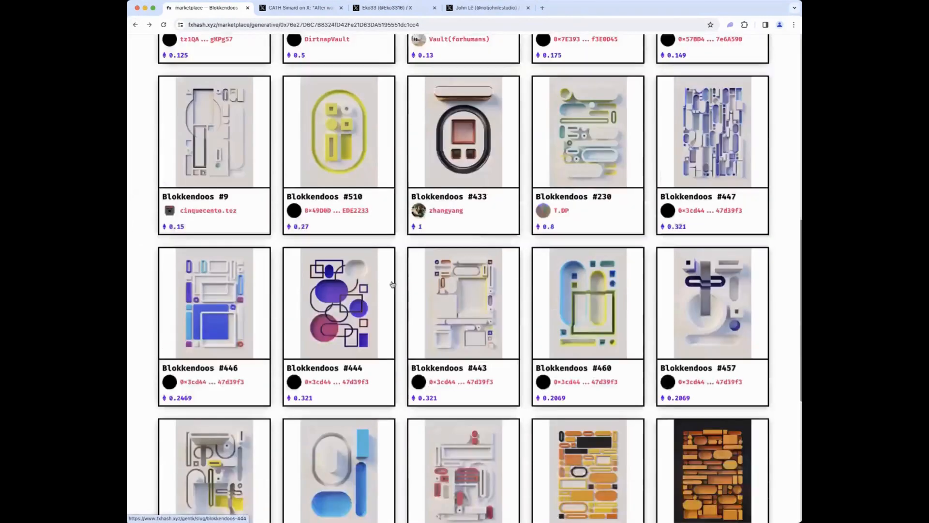
{"action": "left_click", "coordinate": [463, 132]}
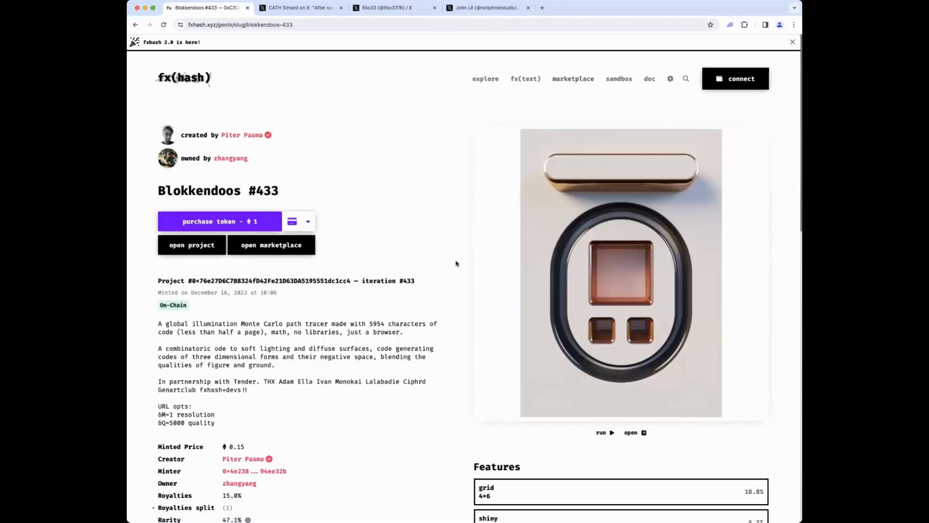
{"action": "mouse_move", "coordinate": [543, 207]}
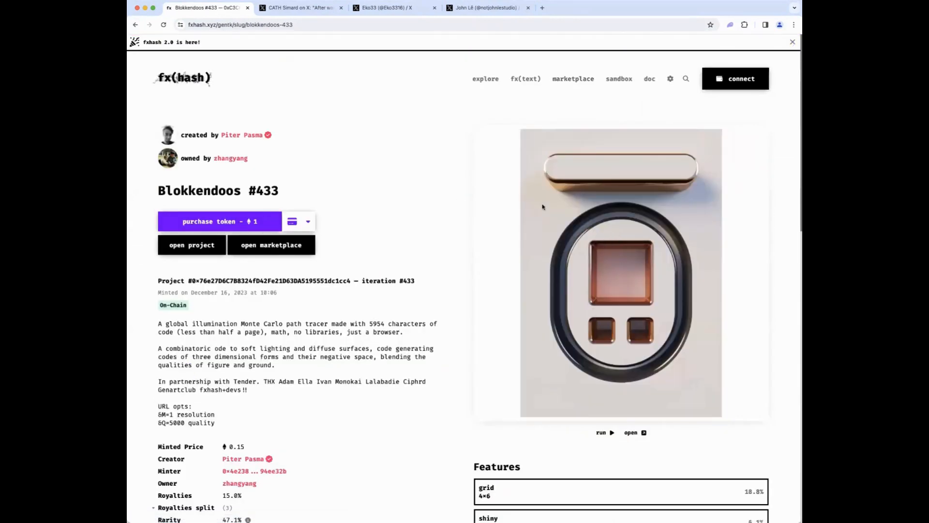
{"action": "left_click", "coordinate": [271, 245]}
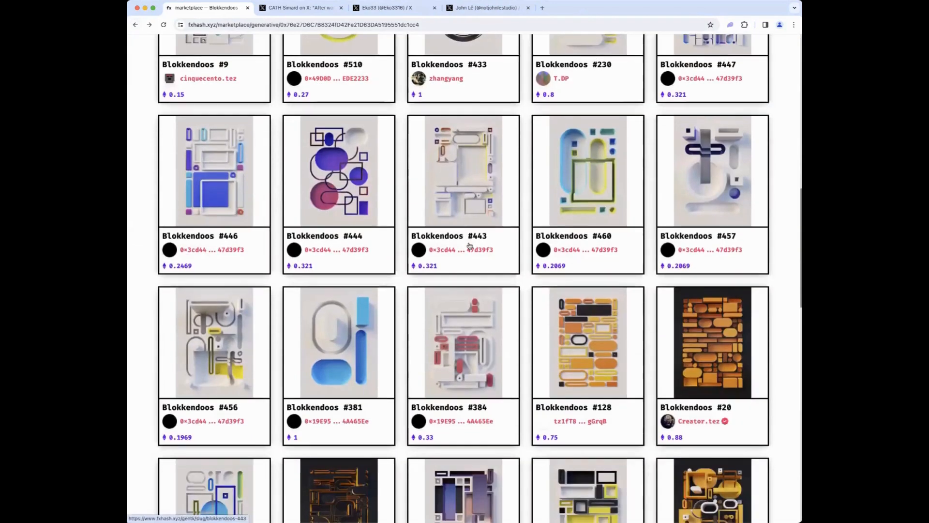
{"action": "scroll", "scroll_direction": "down", "scroll_amount": 3}
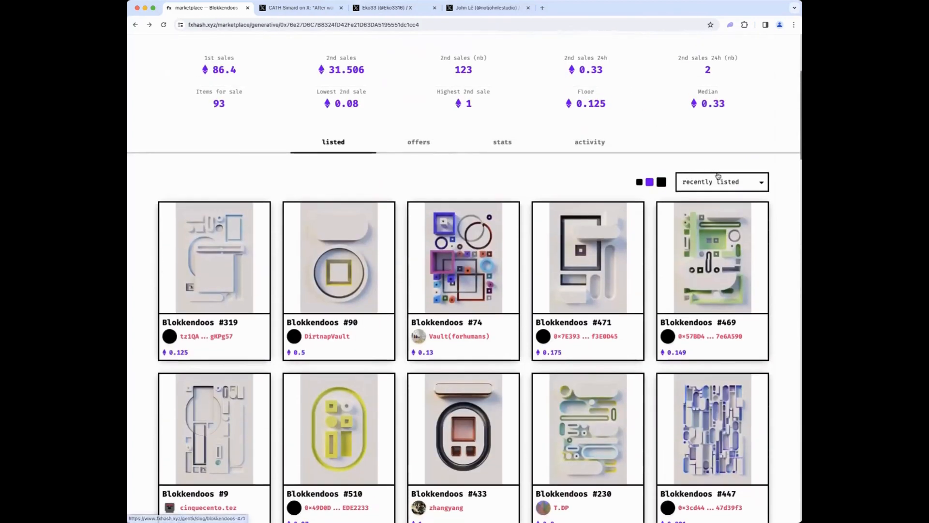
Step: Sort Blokkendoos listings by price (low to high), starting at 0.125, and scan the results
{"action": "left_click", "coordinate": [720, 182]}
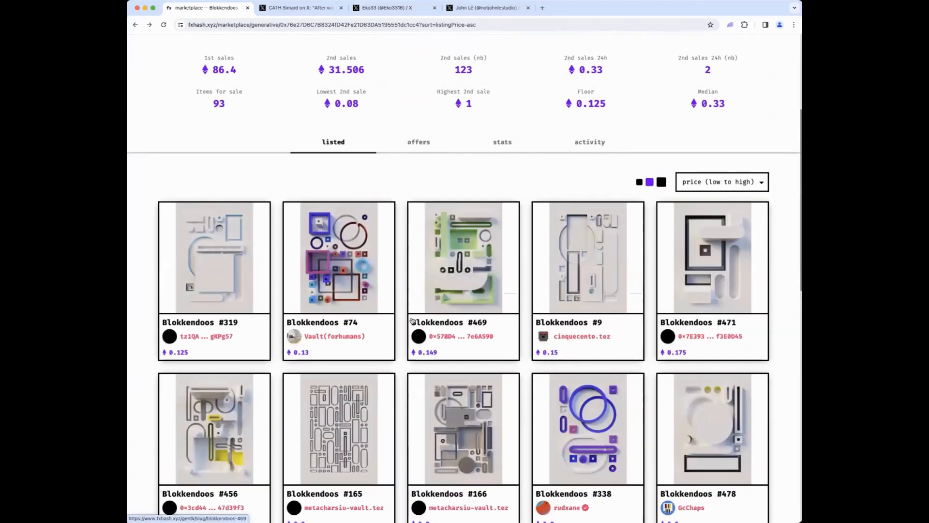
{"action": "scroll", "scroll_direction": "down", "scroll_amount": 3}
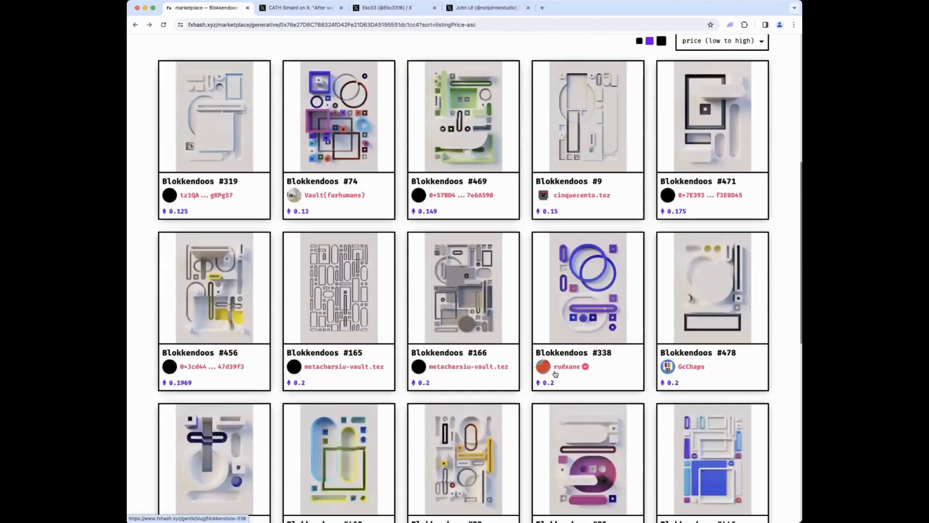
{"action": "scroll", "scroll_direction": "down", "scroll_amount": 3}
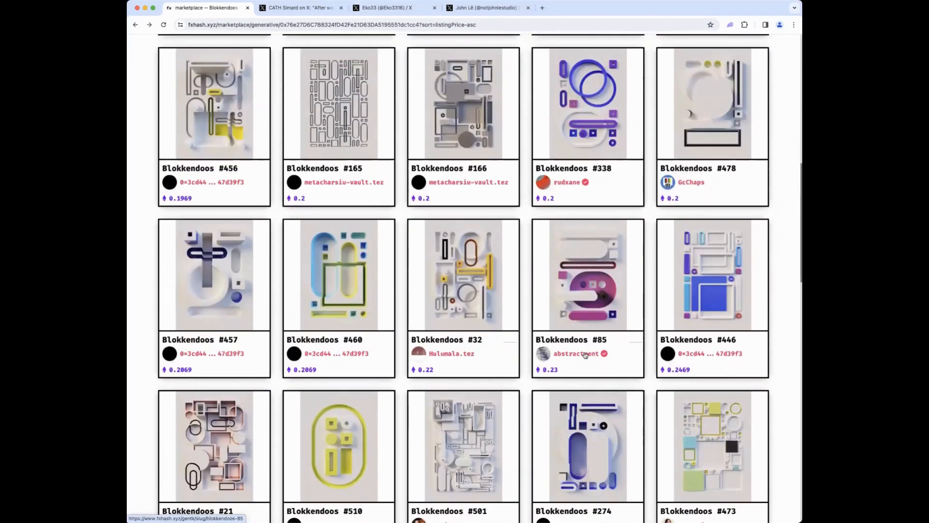
{"action": "scroll", "scroll_direction": "up", "scroll_amount": 3}
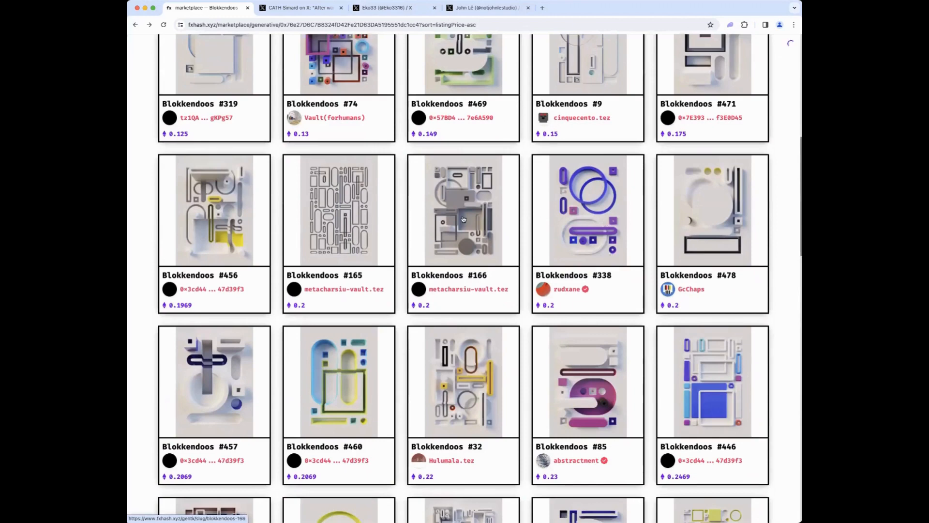
{"action": "left_click", "coordinate": [463, 209]}
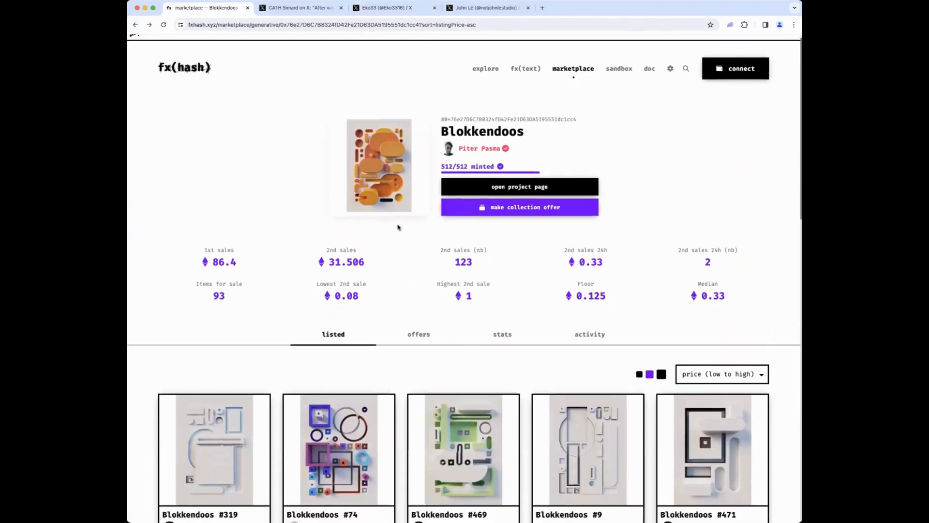
{"action": "scroll", "scroll_direction": "down", "scroll_amount": 3}
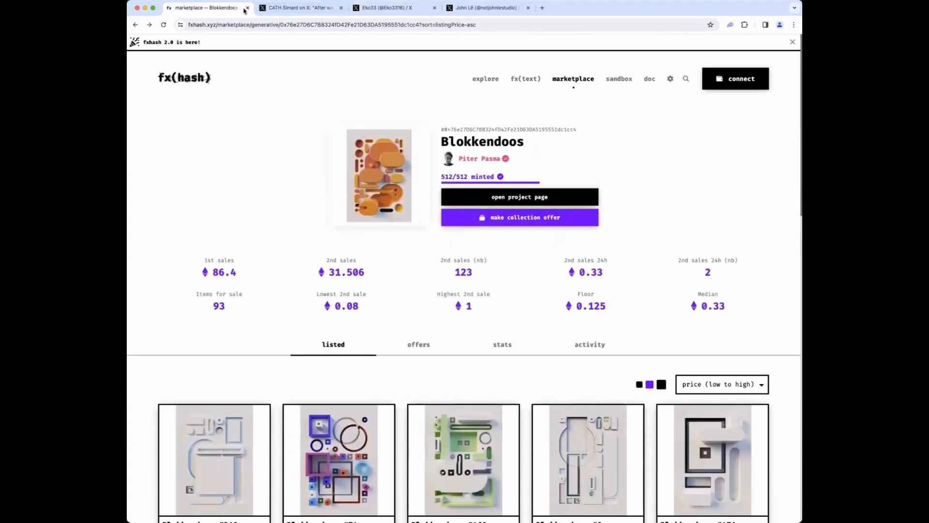
{"action": "mouse_move", "coordinate": [208, 8]}
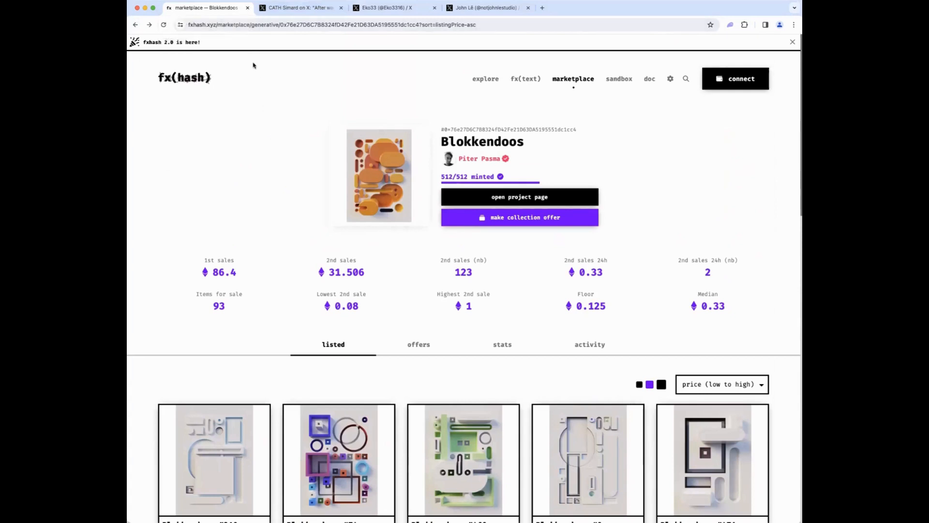
{"action": "mouse_move", "coordinate": [320, 157]}
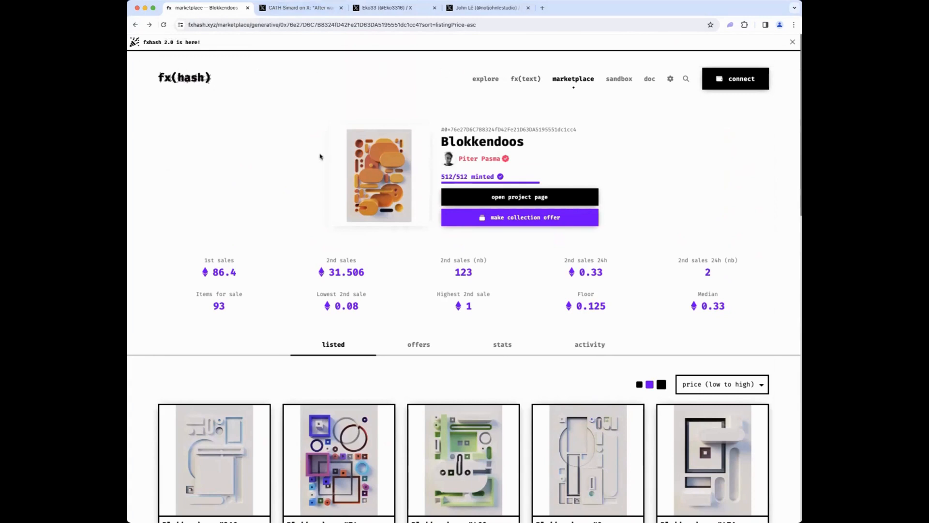
{"action": "mouse_move", "coordinate": [267, 151]}
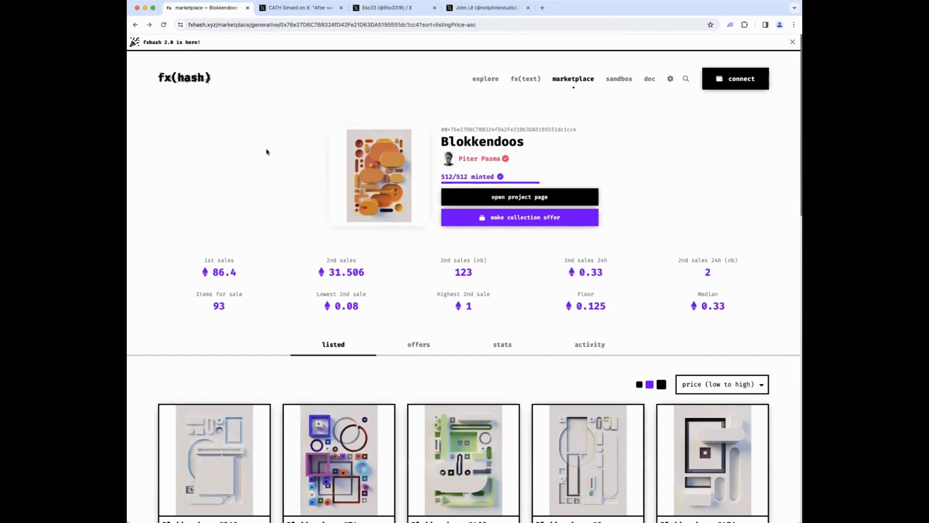
Step: Reach the bottom of the price-sorted list and view Blokkendoos #405, listed at 5
{"action": "scroll", "scroll_direction": "down", "scroll_amount": 3}
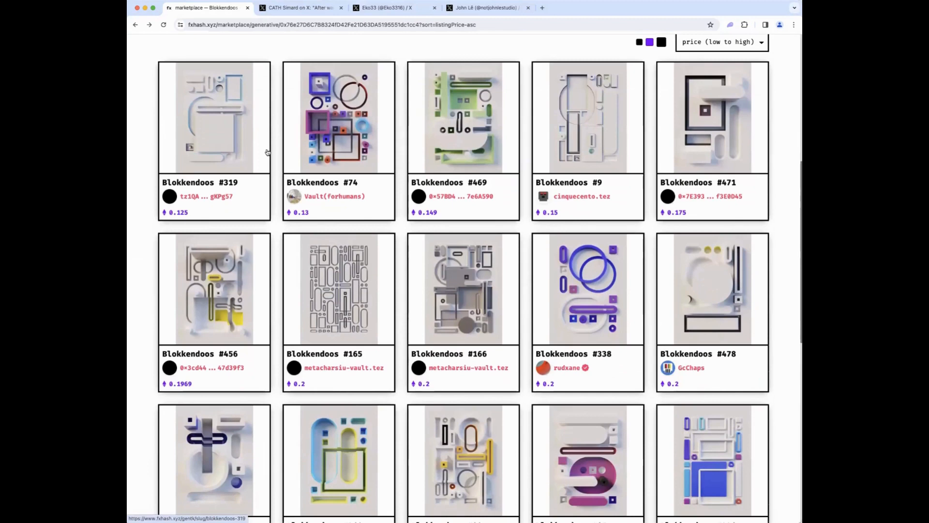
{"action": "scroll", "scroll_direction": "down", "scroll_amount": 3}
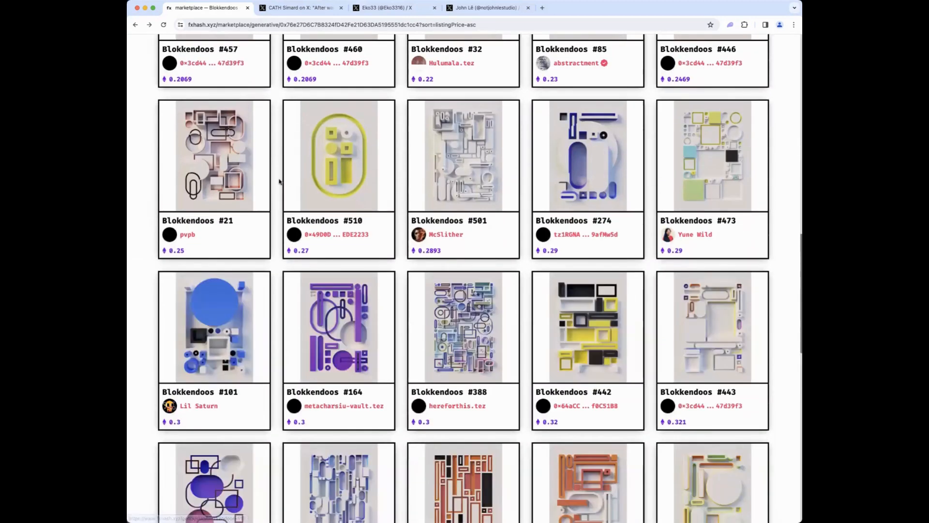
{"action": "scroll", "scroll_direction": "down", "scroll_amount": 3}
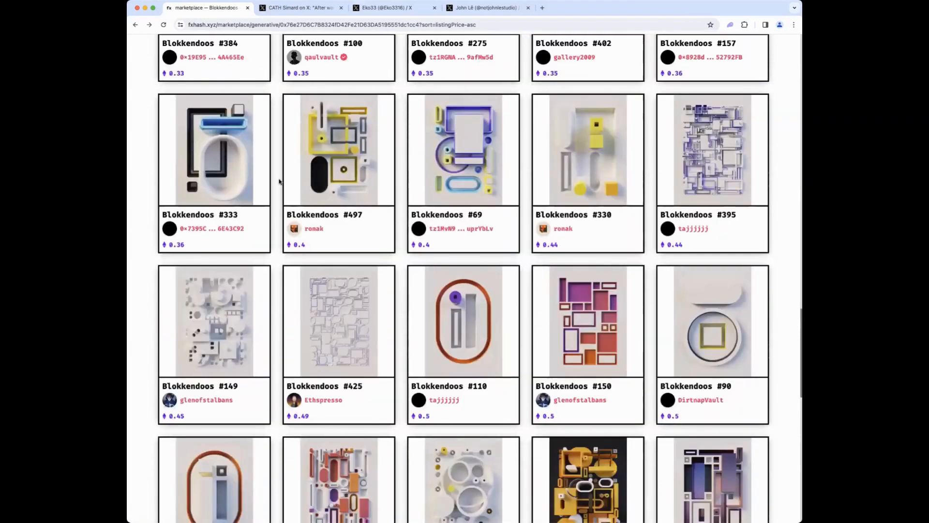
{"action": "scroll", "scroll_direction": "down", "scroll_amount": 3}
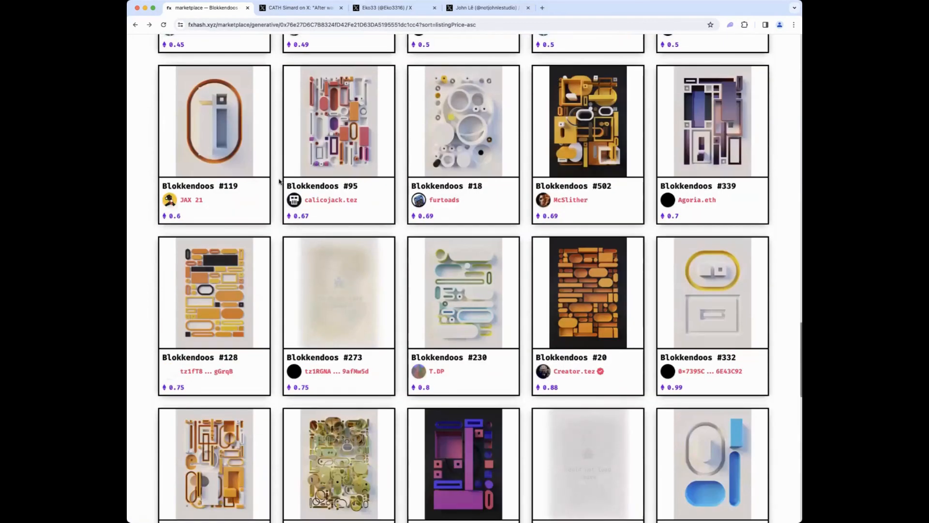
{"action": "scroll", "scroll_direction": "down", "scroll_amount": 3}
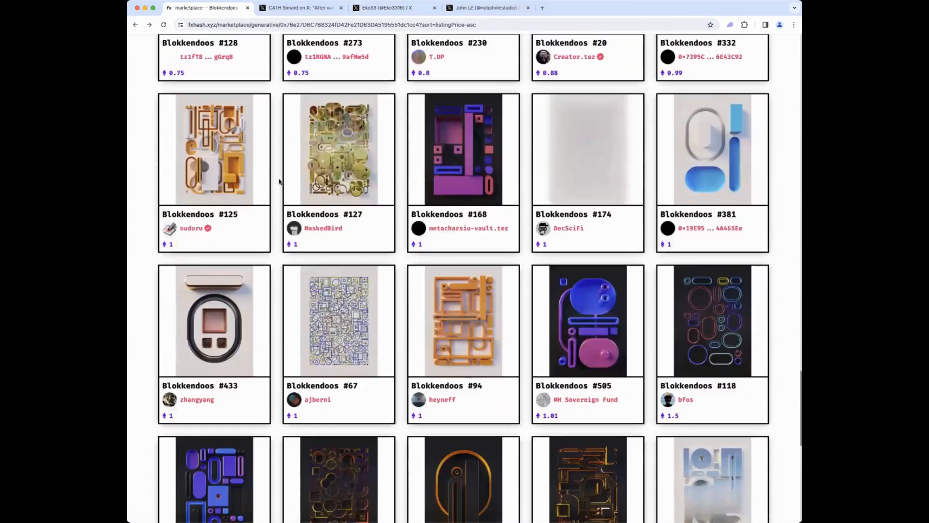
{"action": "scroll", "scroll_direction": "down", "scroll_amount": 3}
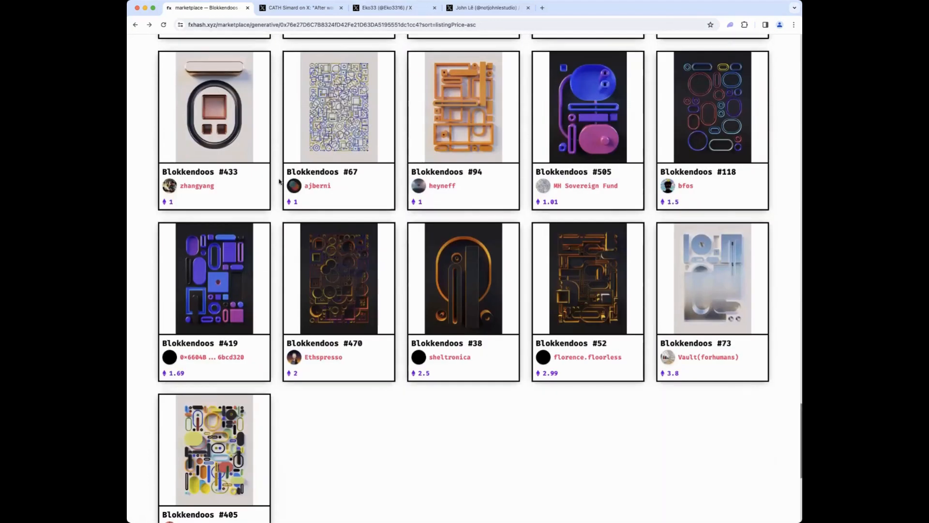
{"action": "scroll", "scroll_direction": "down", "scroll_amount": 3}
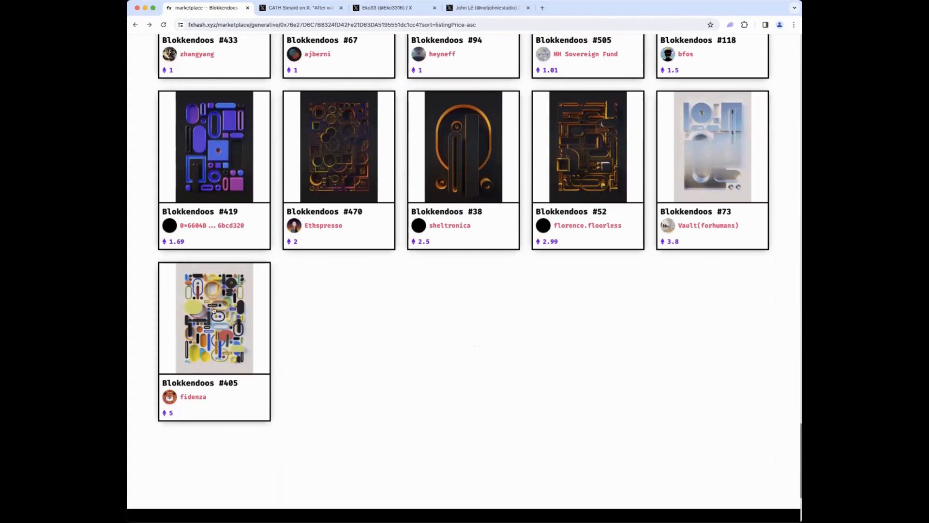
{"action": "left_click", "coordinate": [213, 317]}
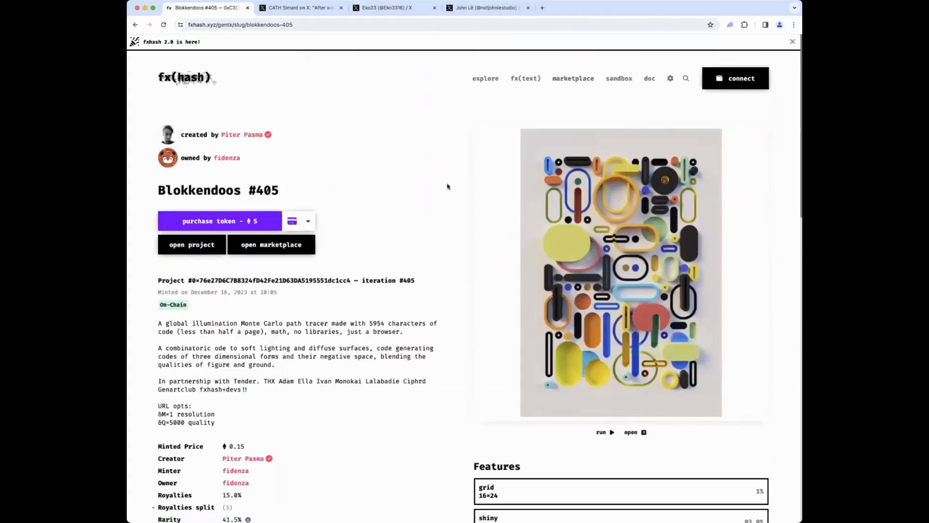
{"action": "scroll", "scroll_direction": "down", "scroll_amount": 3}
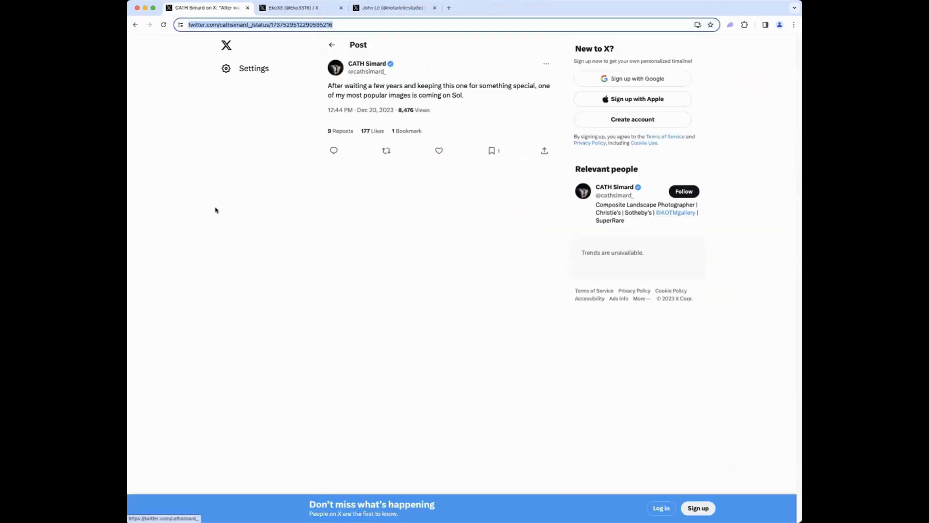
{"action": "mouse_move", "coordinate": [336, 86]}
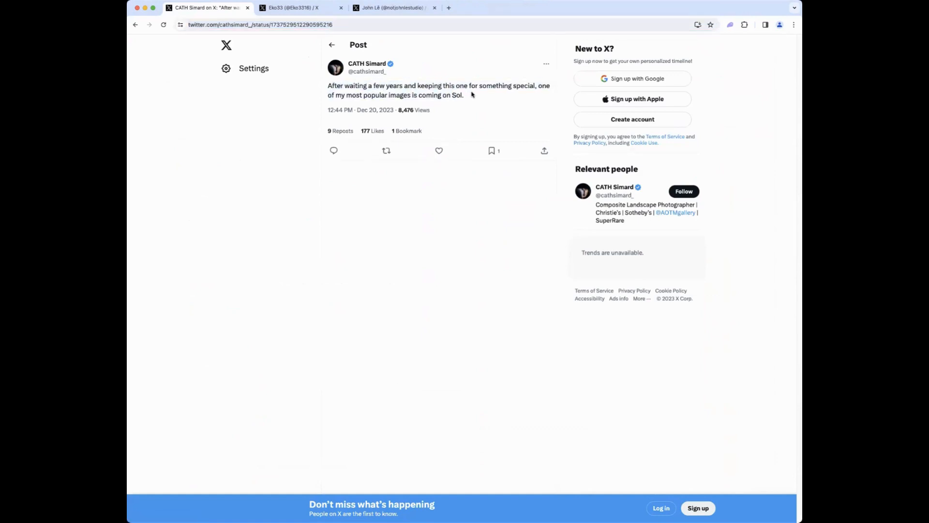
Step: Read CATH Simard's X post announcing a popular image coming to Sol
{"action": "left_click_drag", "start_coordinate": [367, 85], "coordinate": [463, 95]}
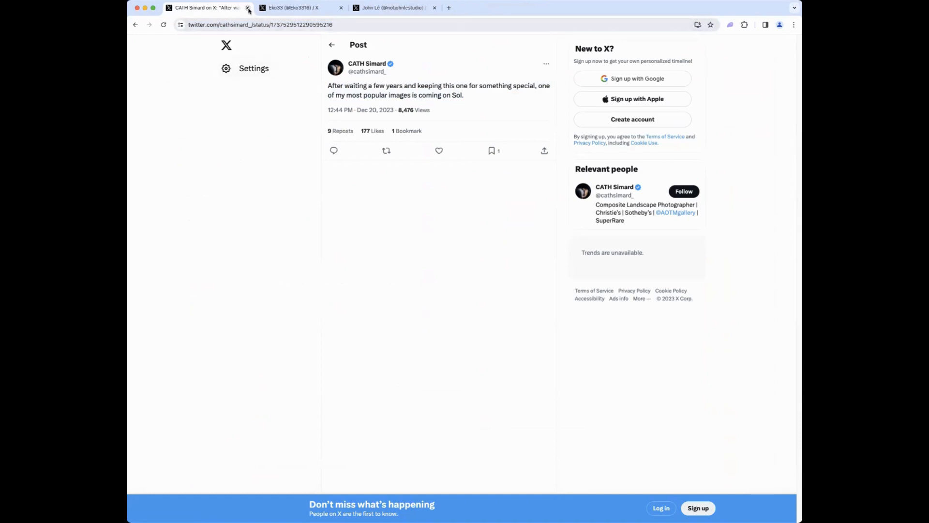
{"action": "mouse_move", "coordinate": [208, 8]}
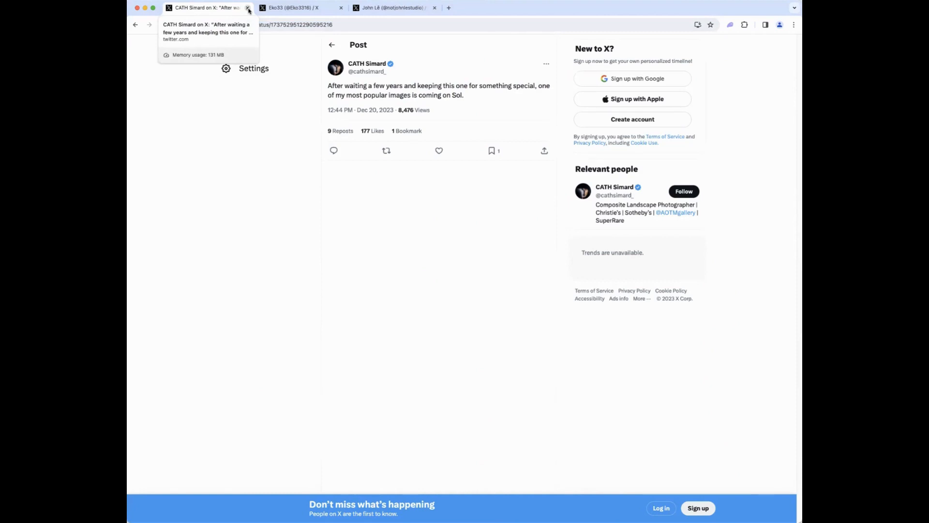
Step: Close the Sol post and view Eko33's profile with its pinned video and Sep 6, 2022 artwork post
{"action": "left_click", "coordinate": [248, 8]}
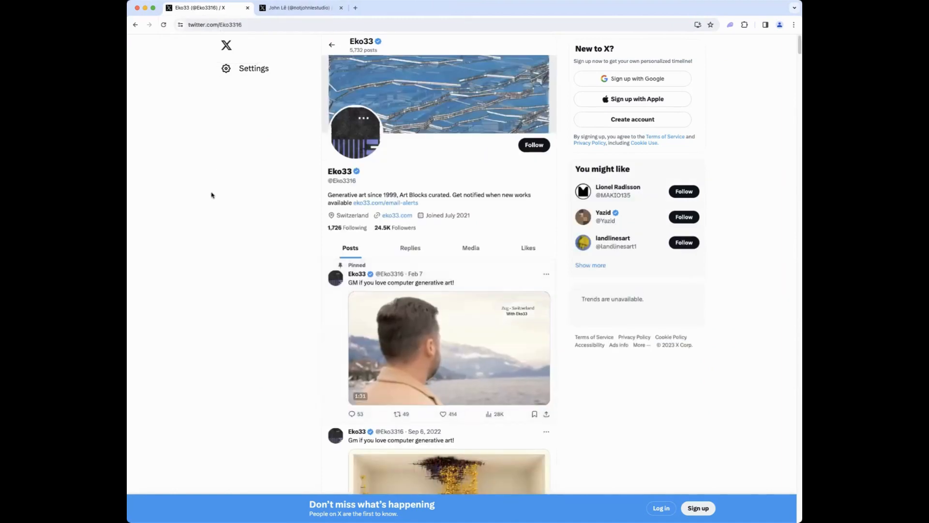
{"action": "scroll", "scroll_direction": "down", "scroll_amount": 3}
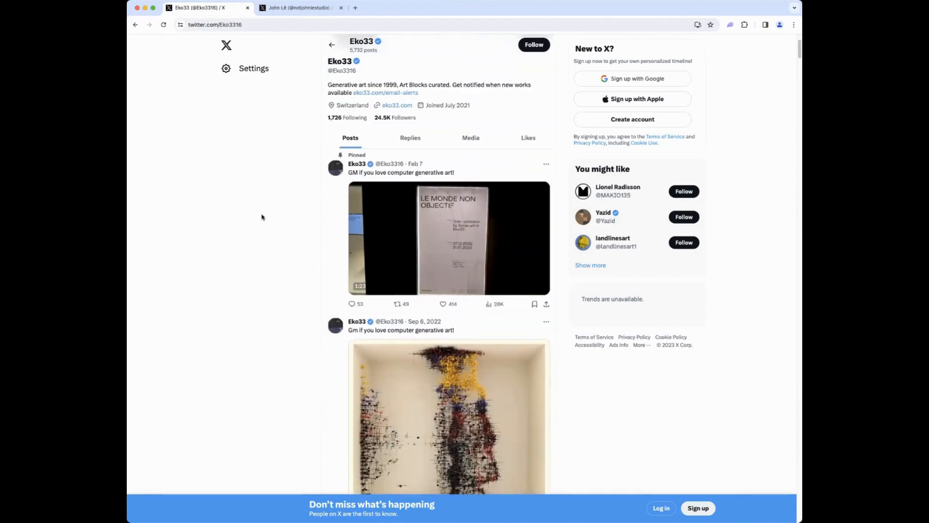
{"action": "scroll", "scroll_direction": "down", "scroll_amount": 3}
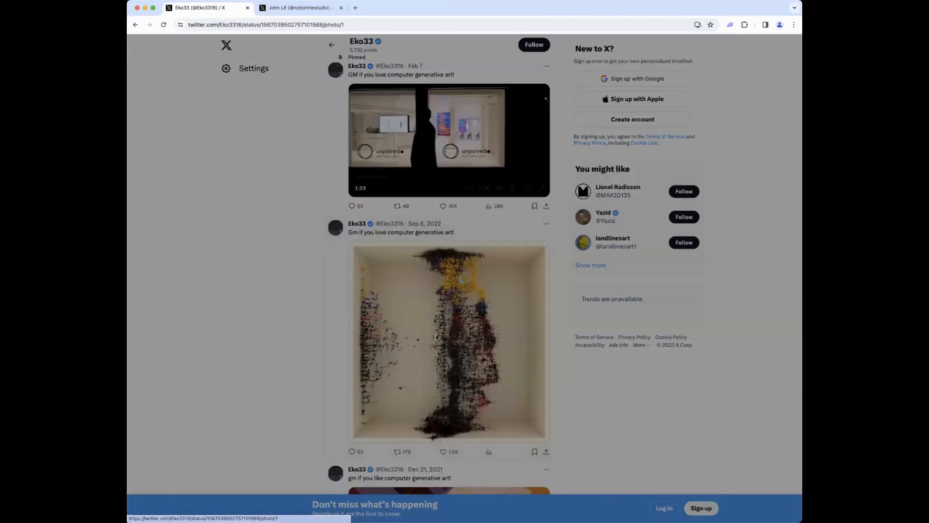
{"action": "left_click", "coordinate": [449, 341]}
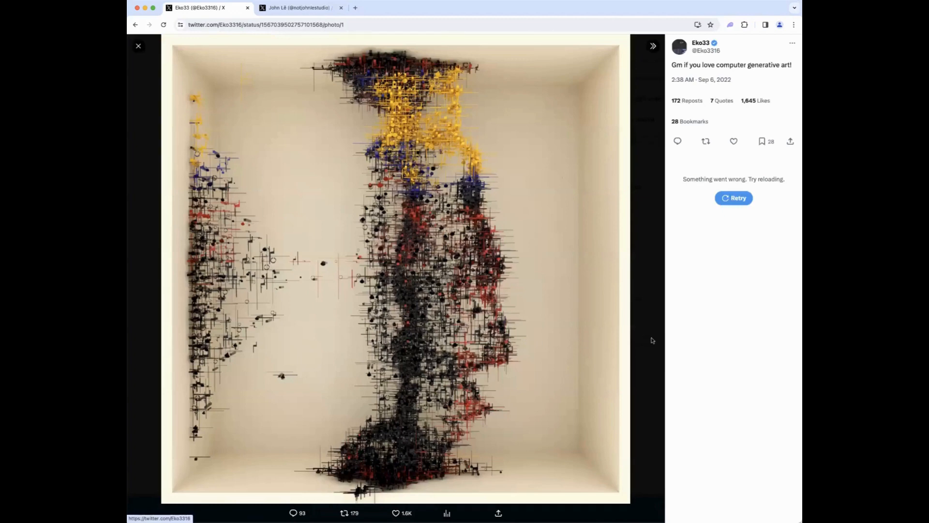
{"action": "left_click", "coordinate": [139, 46]}
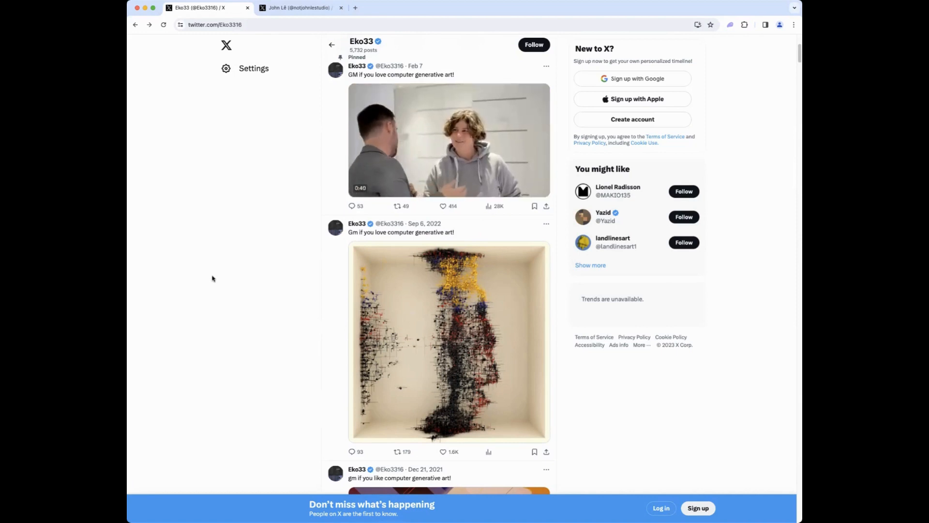
Step: Scroll down Eko33's timeline through the older generative art posts
{"action": "scroll", "scroll_direction": "down", "scroll_amount": 3}
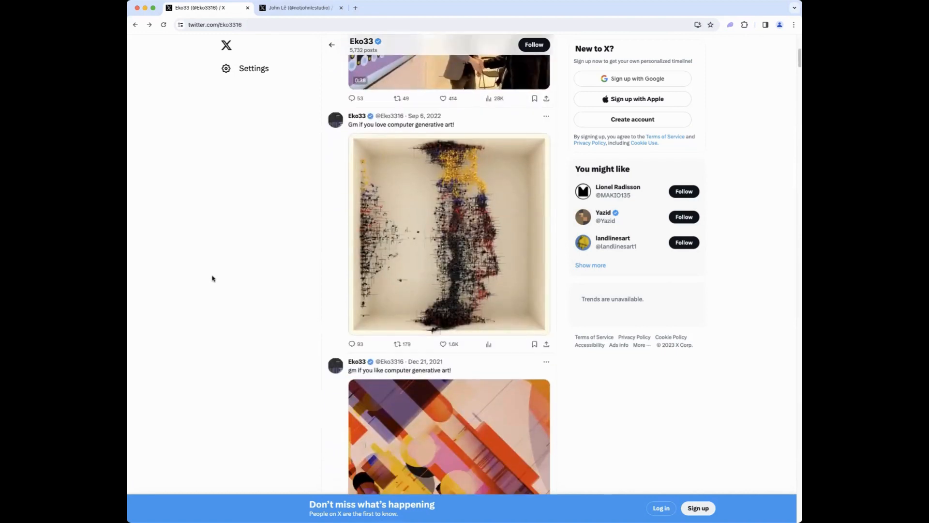
{"action": "scroll", "scroll_direction": "down", "scroll_amount": 3}
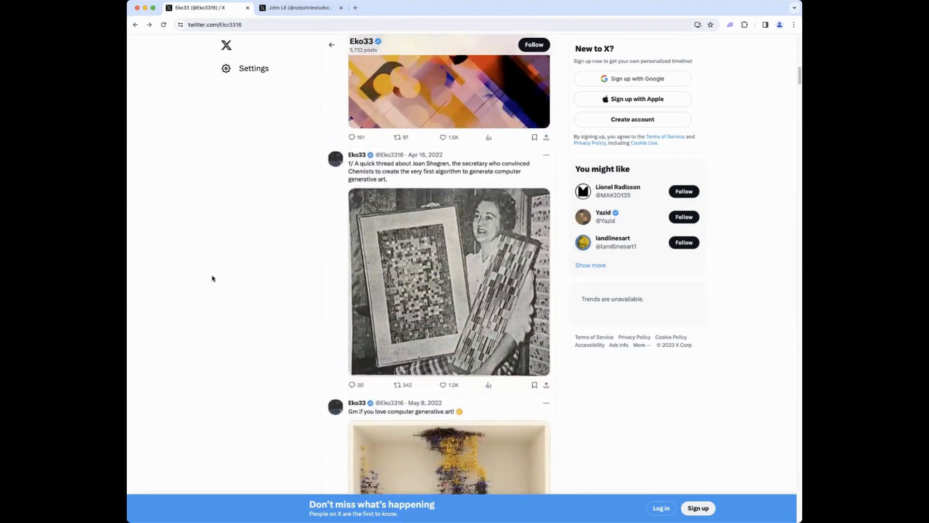
{"action": "scroll", "scroll_direction": "down", "scroll_amount": 3}
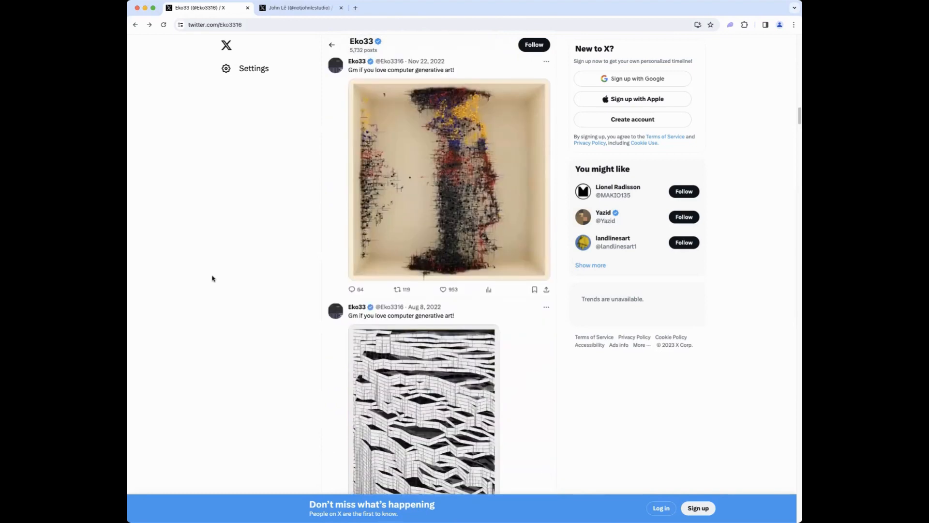
{"action": "scroll", "scroll_direction": "down", "scroll_amount": 3}
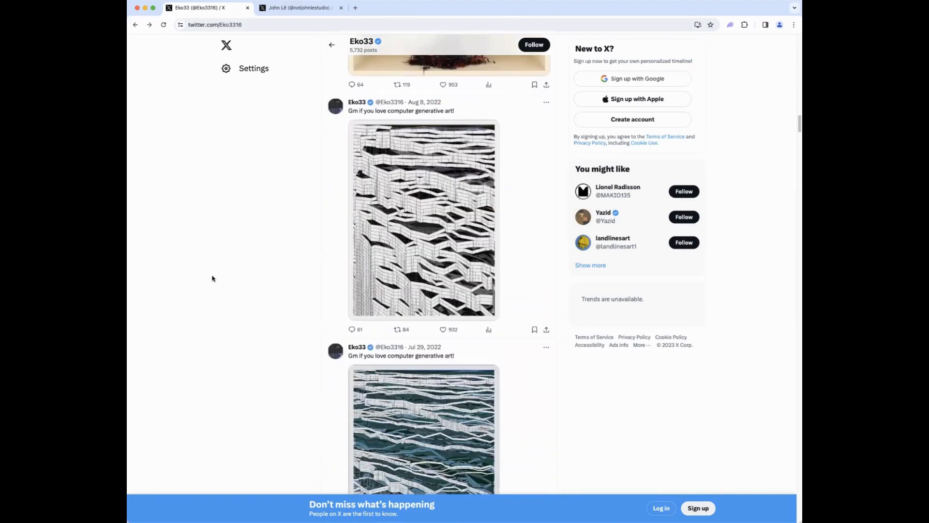
{"action": "scroll", "scroll_direction": "down", "scroll_amount": 3}
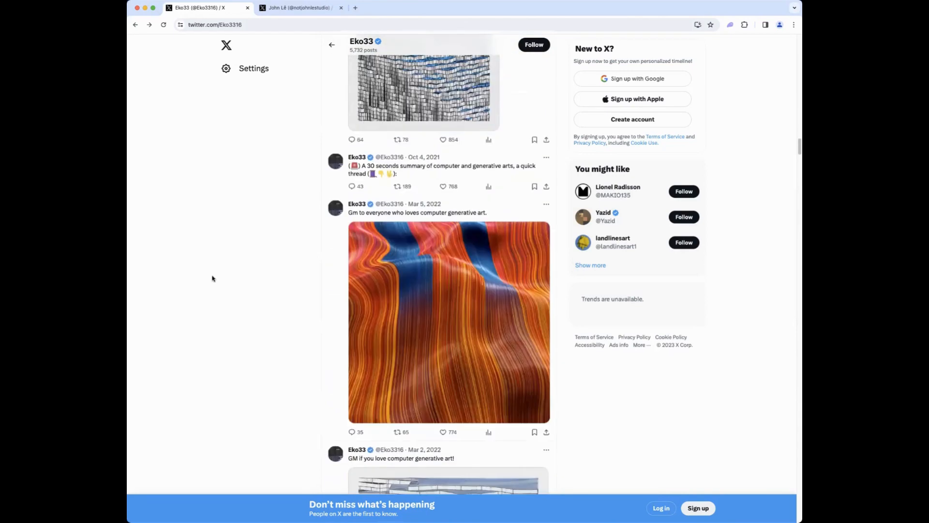
{"action": "scroll", "scroll_direction": "down", "scroll_amount": 3}
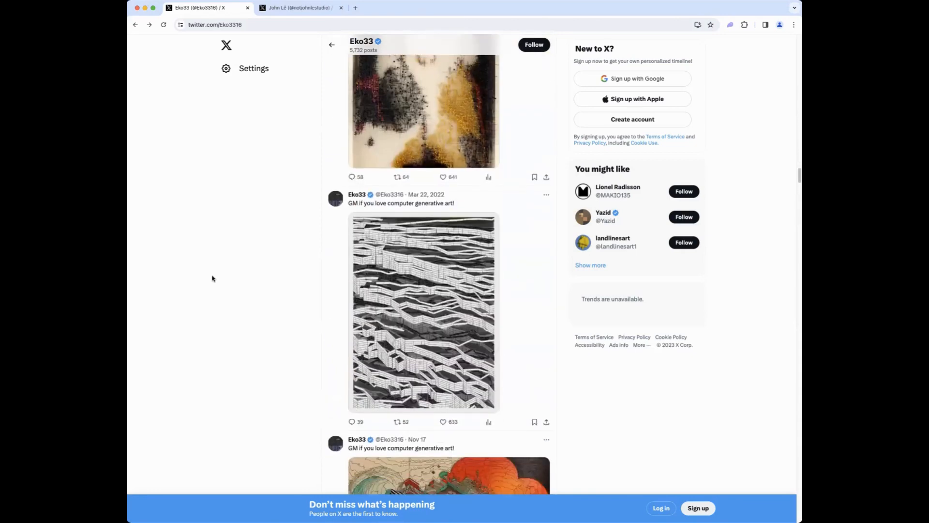
{"action": "scroll", "scroll_direction": "down", "scroll_amount": 3}
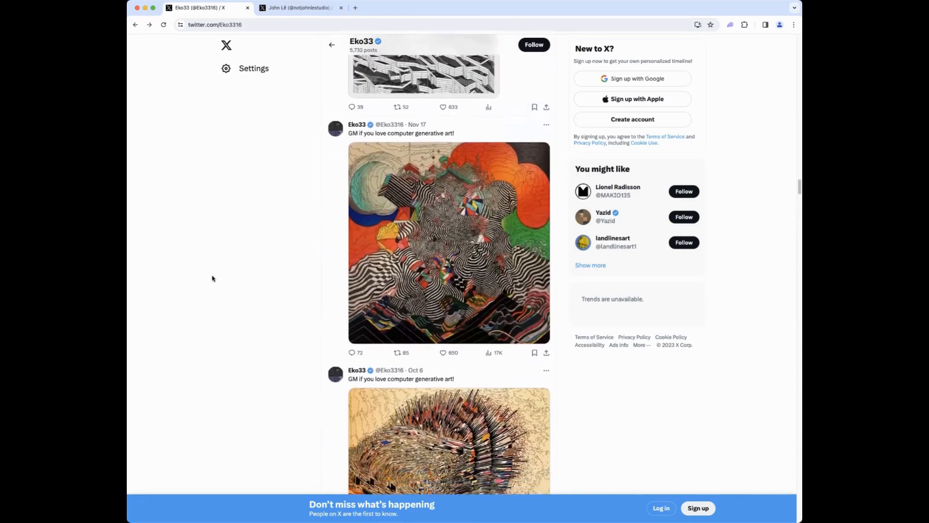
{"action": "scroll", "scroll_direction": "down", "scroll_amount": 3}
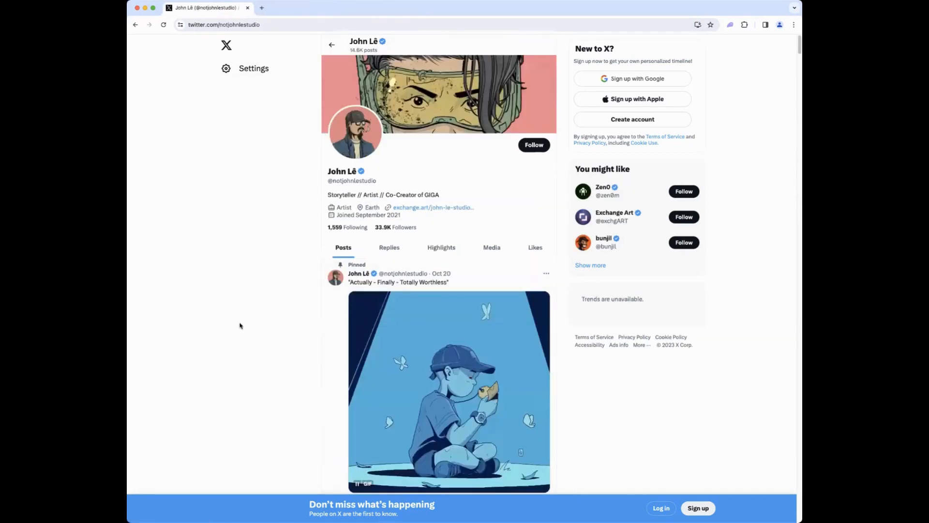
{"action": "mouse_move", "coordinate": [435, 206]}
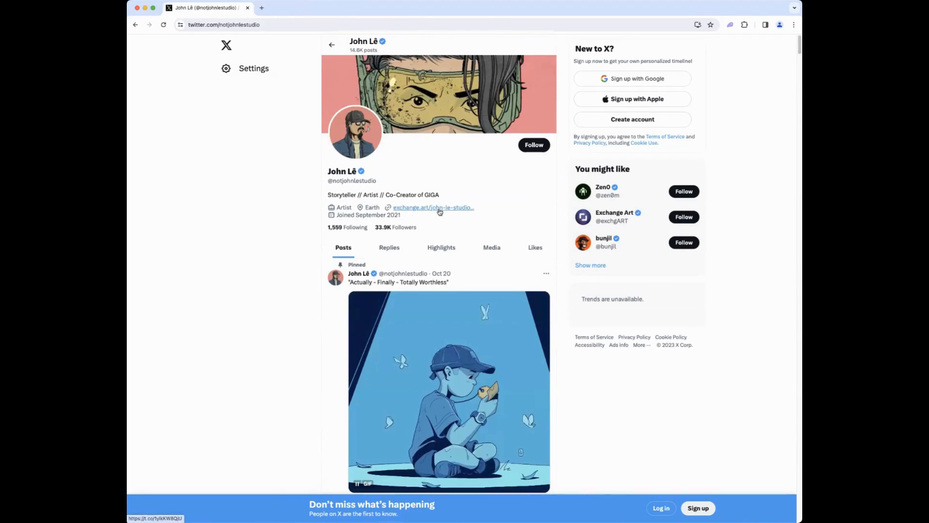
Step: Follow the exchange.art link in John Lê's X bio to his Exchange Art profile
{"action": "left_click", "coordinate": [431, 207]}
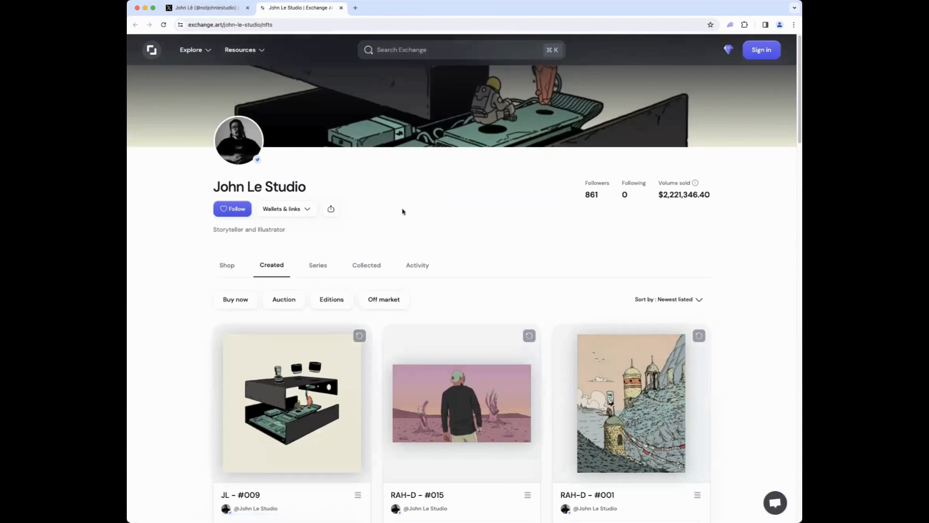
Step: Browse John Le Studio's Created artwork grid with sale prices, then return to the profile header
{"action": "scroll", "scroll_direction": "down", "scroll_amount": 3}
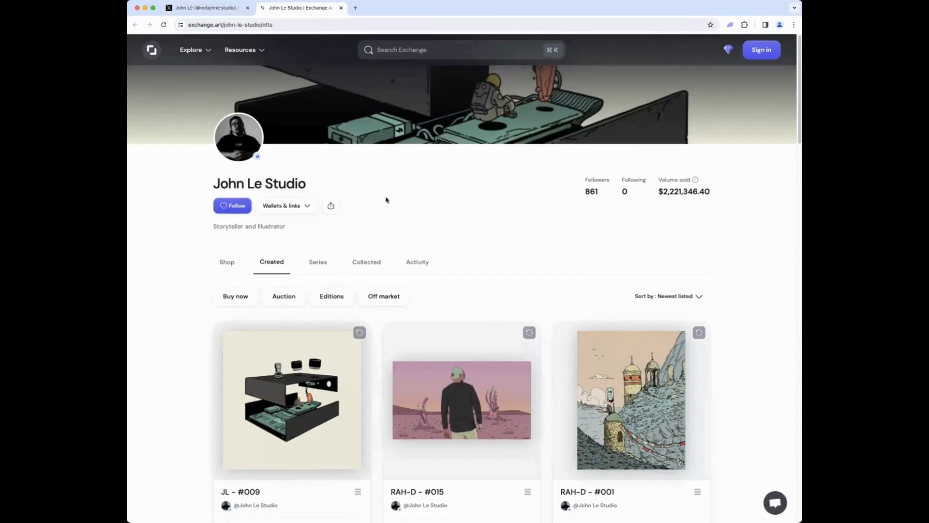
{"action": "scroll", "scroll_direction": "down", "scroll_amount": 3}
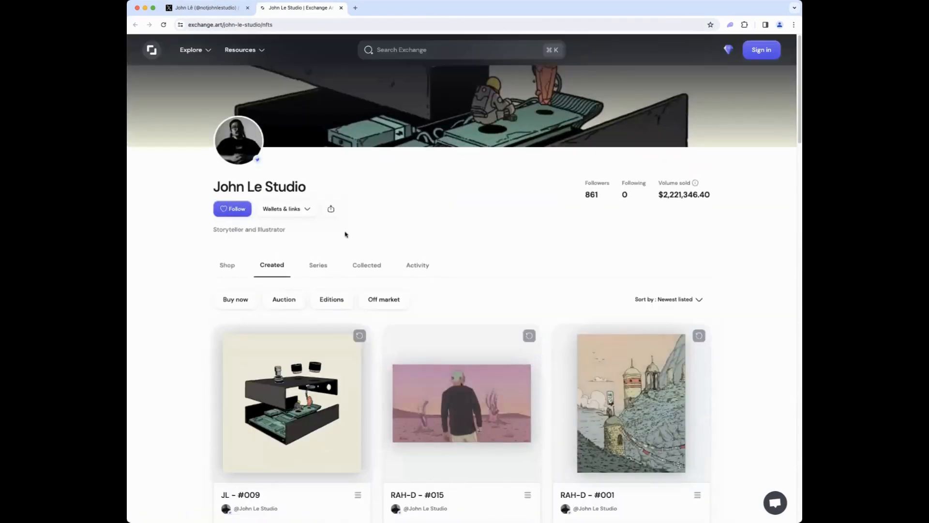
{"action": "scroll", "scroll_direction": "down", "scroll_amount": 3}
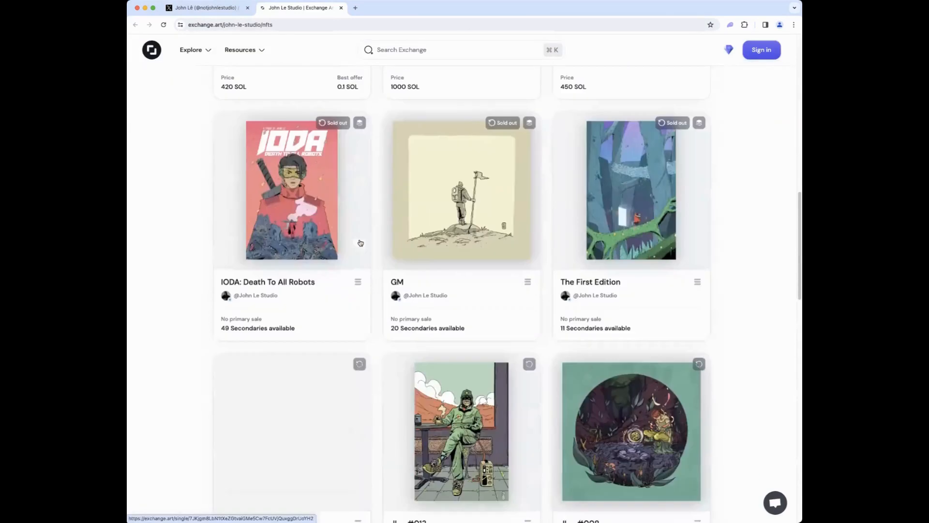
{"action": "scroll", "scroll_direction": "down", "scroll_amount": 3}
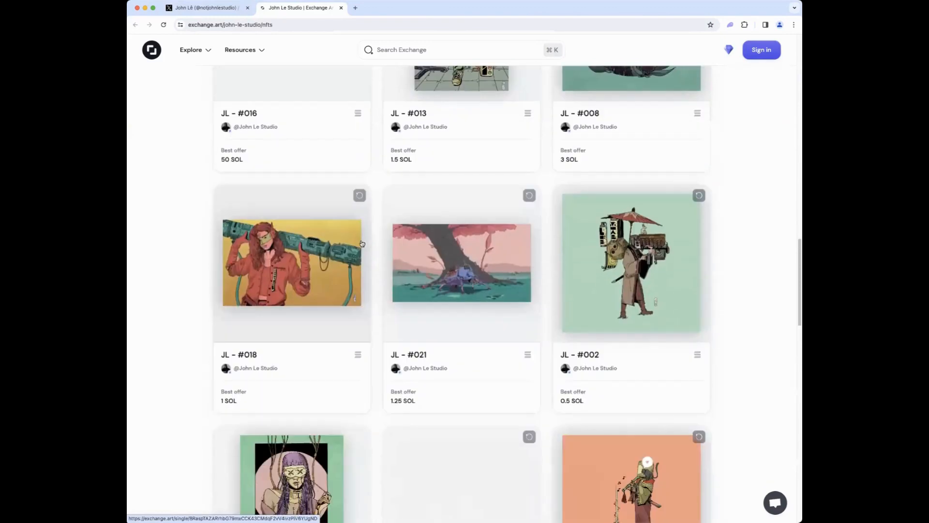
{"action": "scroll", "scroll_direction": "down", "scroll_amount": 3}
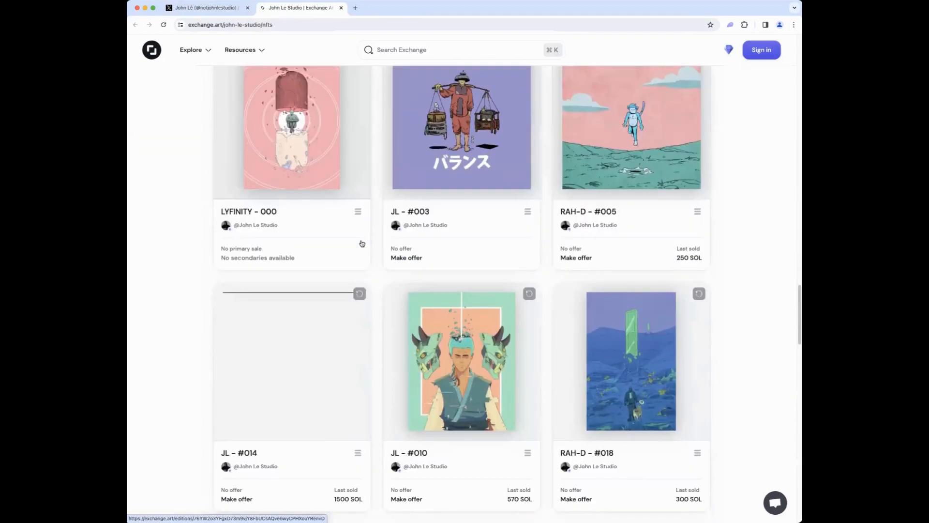
{"action": "scroll", "scroll_direction": "down", "scroll_amount": 3}
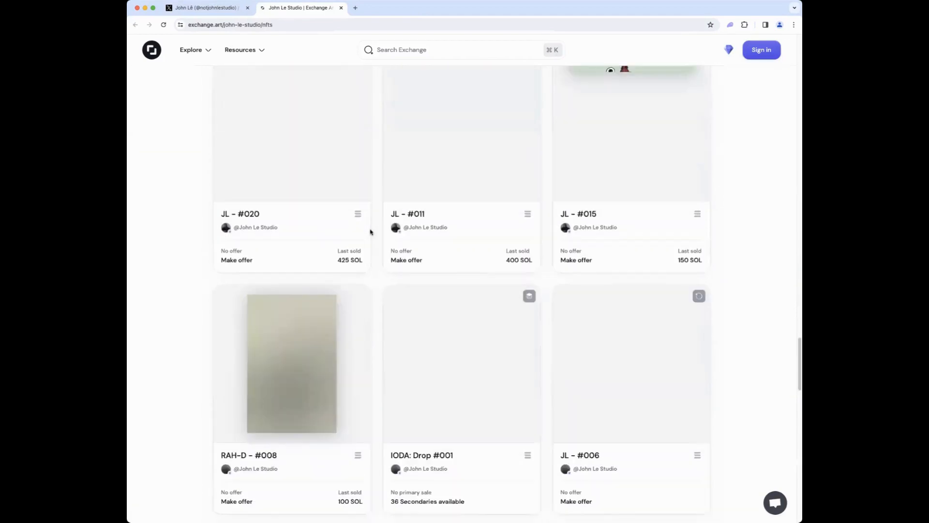
{"action": "scroll", "scroll_direction": "down", "scroll_amount": 3}
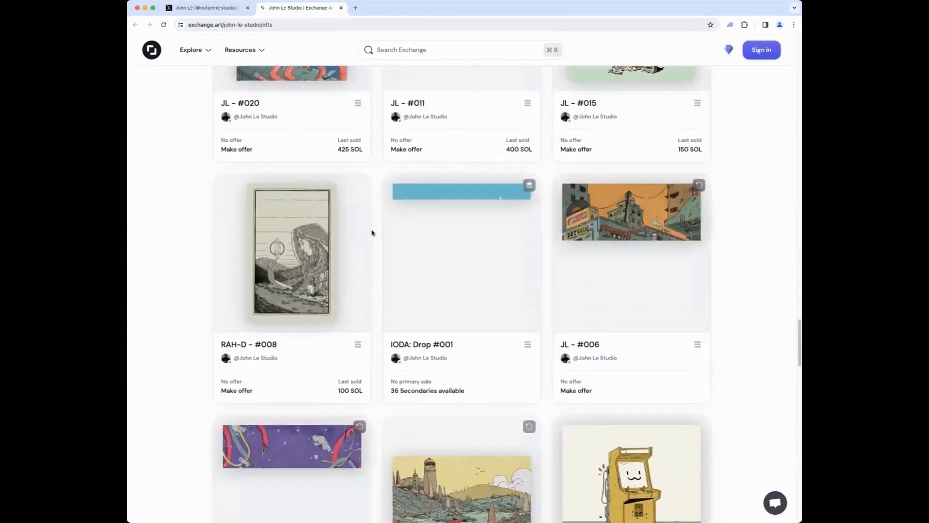
{"action": "scroll", "scroll_direction": "down", "scroll_amount": 3}
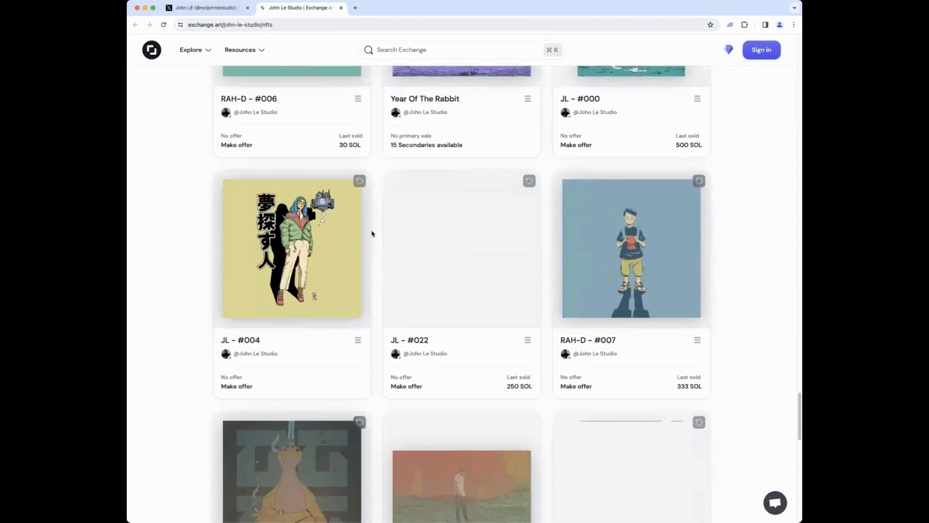
{"action": "scroll", "scroll_direction": "down", "scroll_amount": 3}
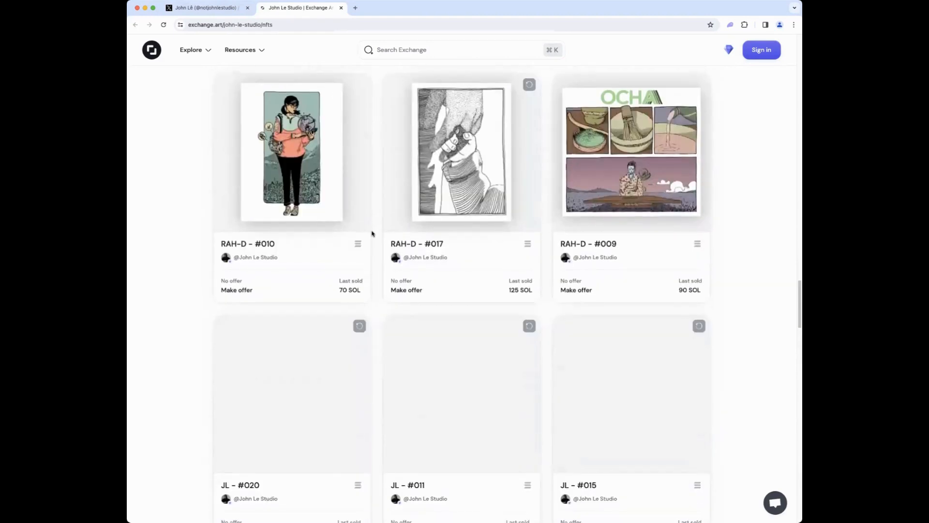
{"action": "scroll", "scroll_direction": "up", "scroll_amount": 3}
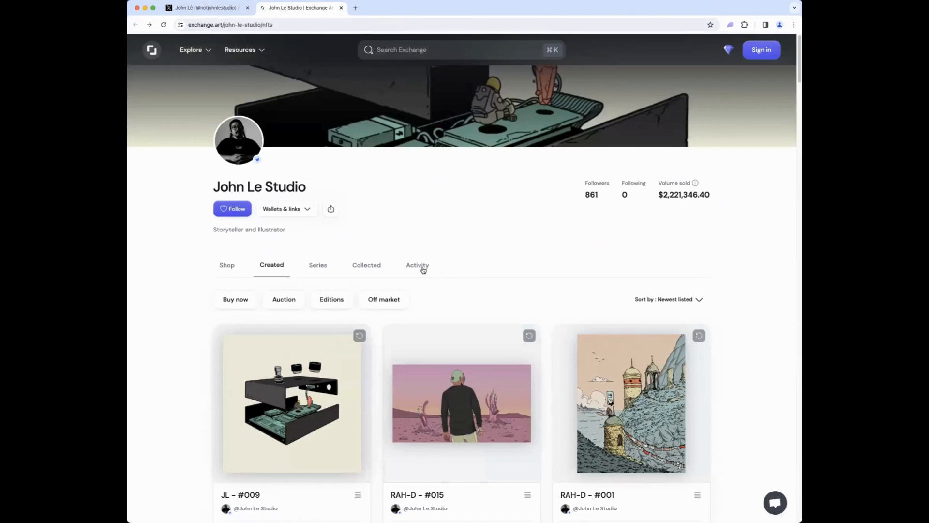
Step: View John Le Studio's Activity feed and move to its second page of listings and sales
{"action": "left_click", "coordinate": [417, 265]}
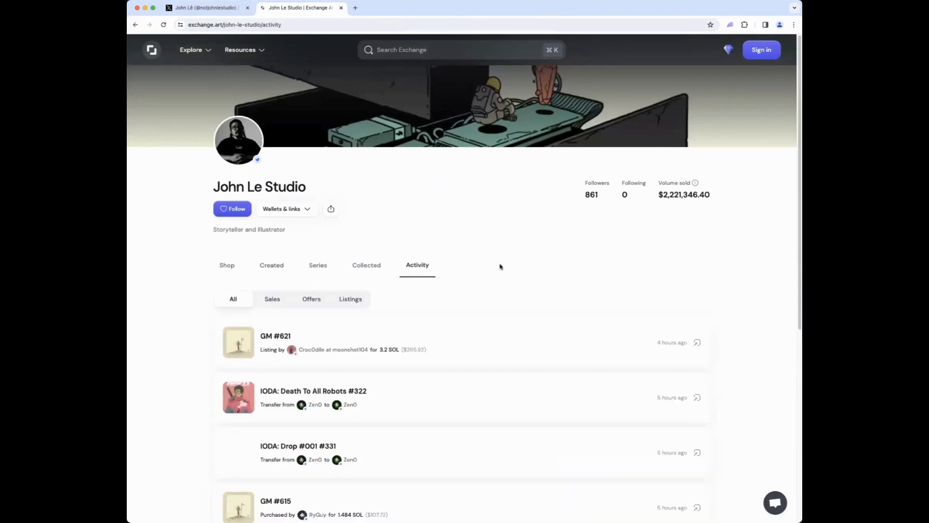
{"action": "scroll", "scroll_direction": "down", "scroll_amount": 3}
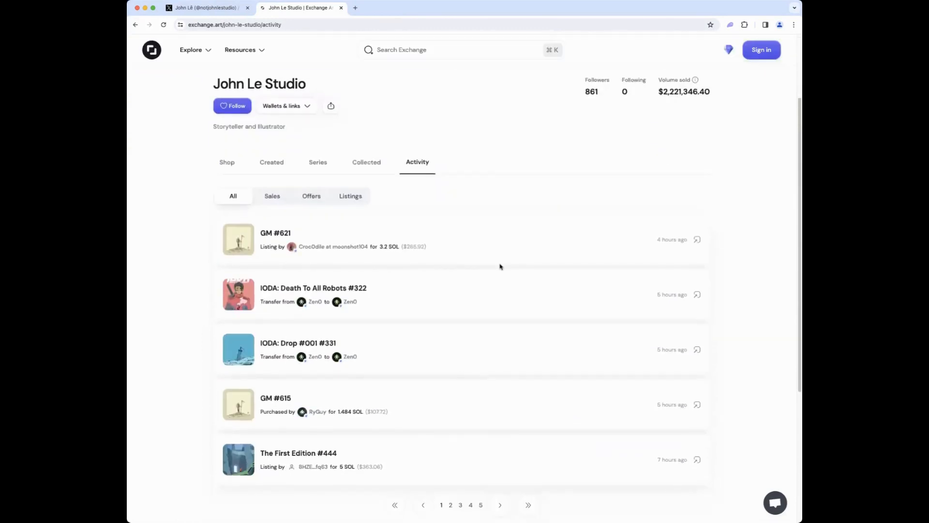
{"action": "scroll", "scroll_direction": "down", "scroll_amount": 3}
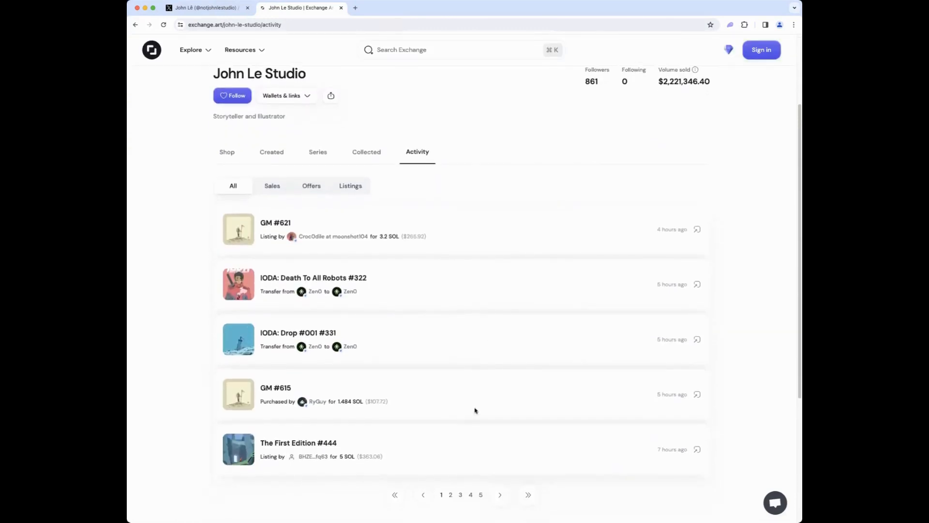
{"action": "left_click", "coordinate": [450, 383]}
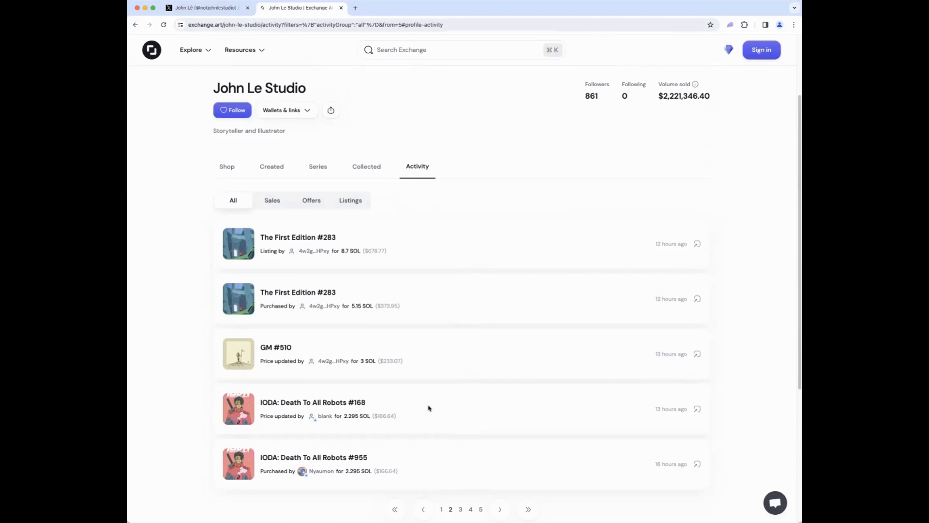
{"action": "mouse_move", "coordinate": [463, 402]}
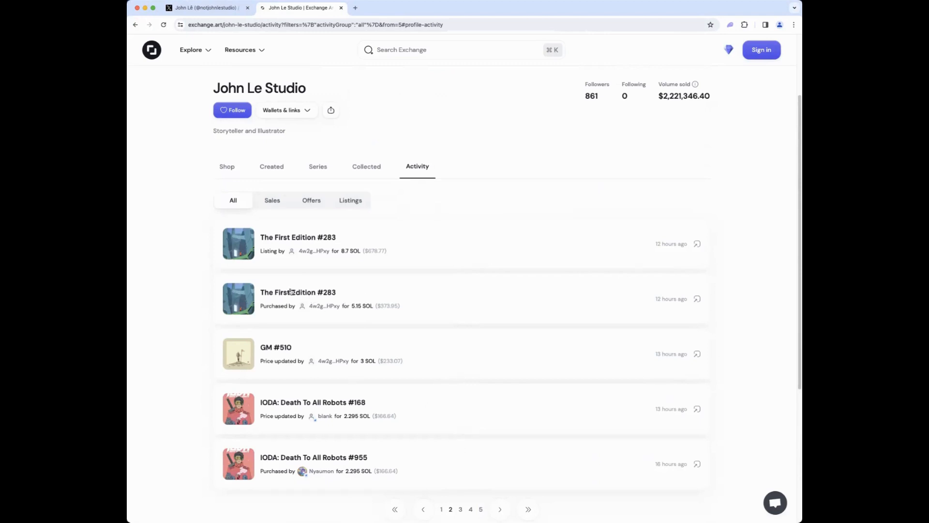
Step: Filter the activity to Sales only, jump to later sales pages, then back to the first page
{"action": "left_click", "coordinate": [272, 200]}
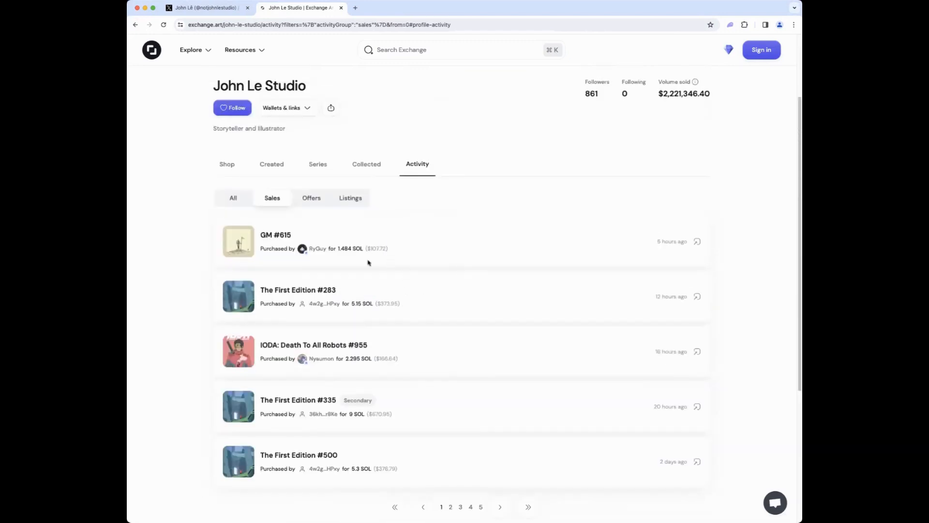
{"action": "scroll", "scroll_direction": "down", "scroll_amount": 3}
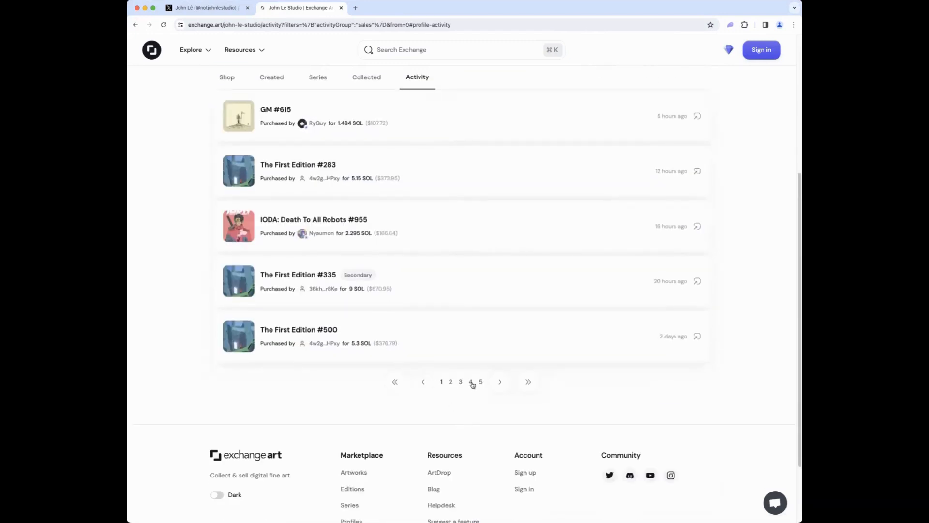
{"action": "left_click", "coordinate": [471, 382]}
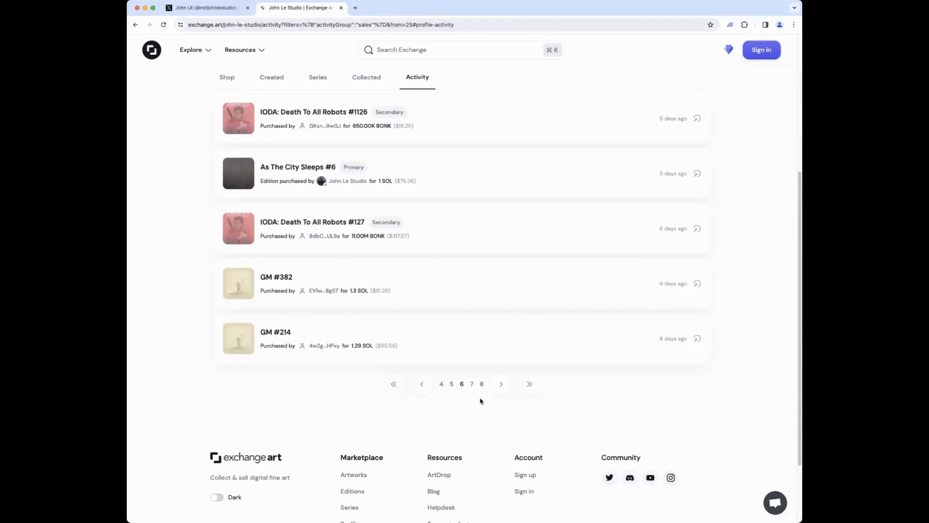
{"action": "mouse_move", "coordinate": [493, 399]}
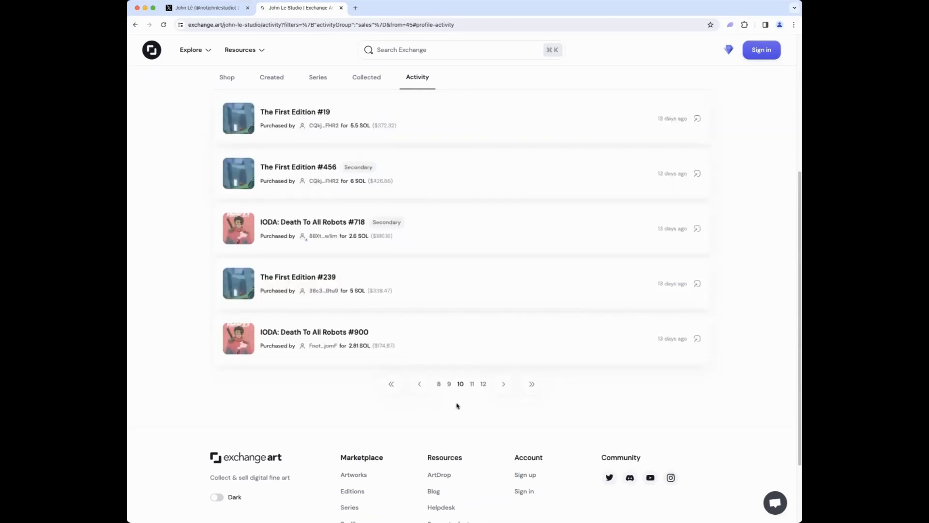
{"action": "left_click", "coordinate": [472, 384]}
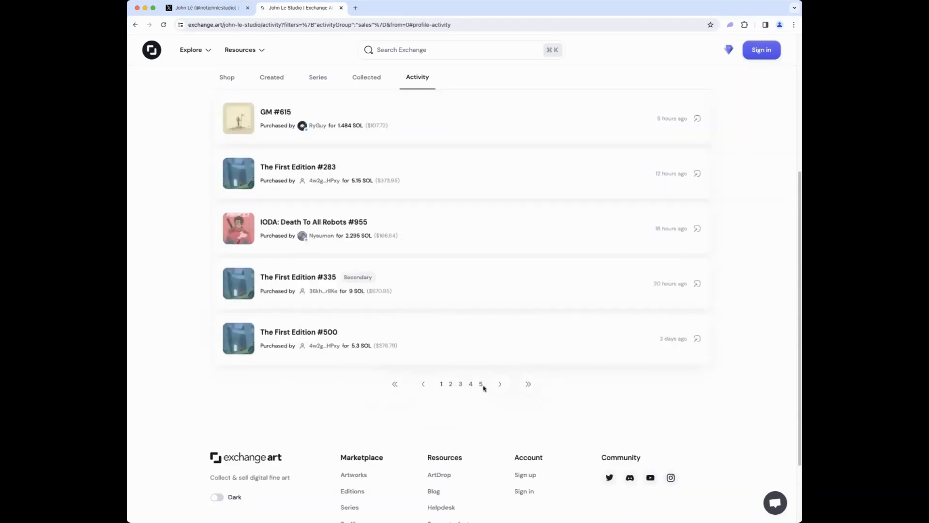
Step: Page far back through progressively older sales, about two months into the history
{"action": "left_click", "coordinate": [480, 384]}
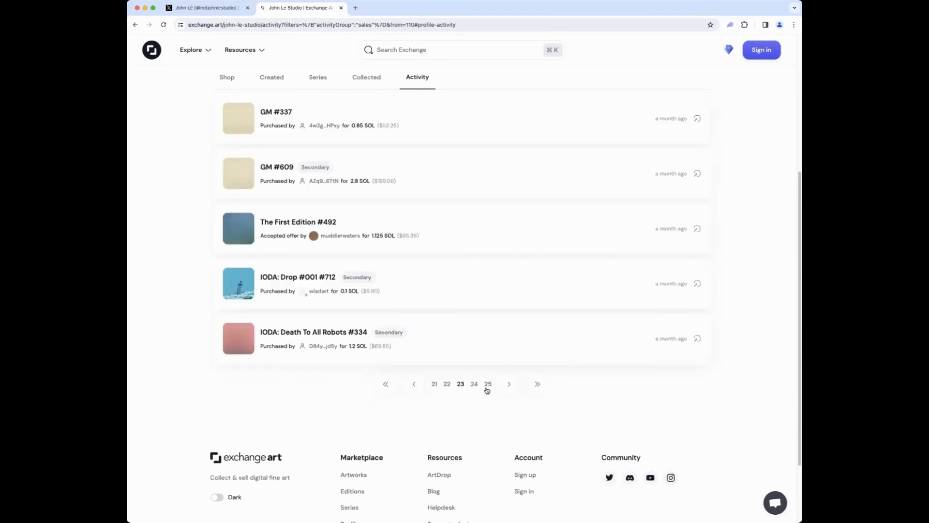
{"action": "left_click", "coordinate": [488, 383]}
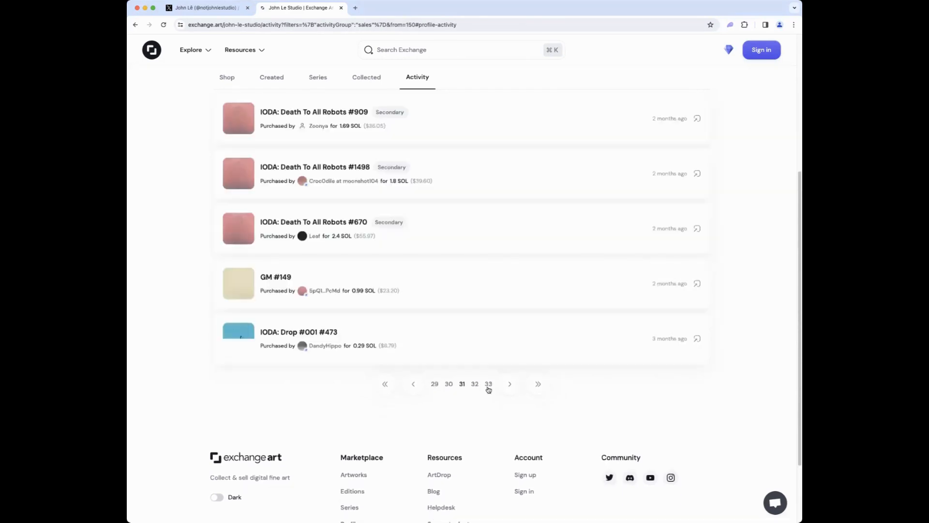
{"action": "left_click", "coordinate": [488, 384]}
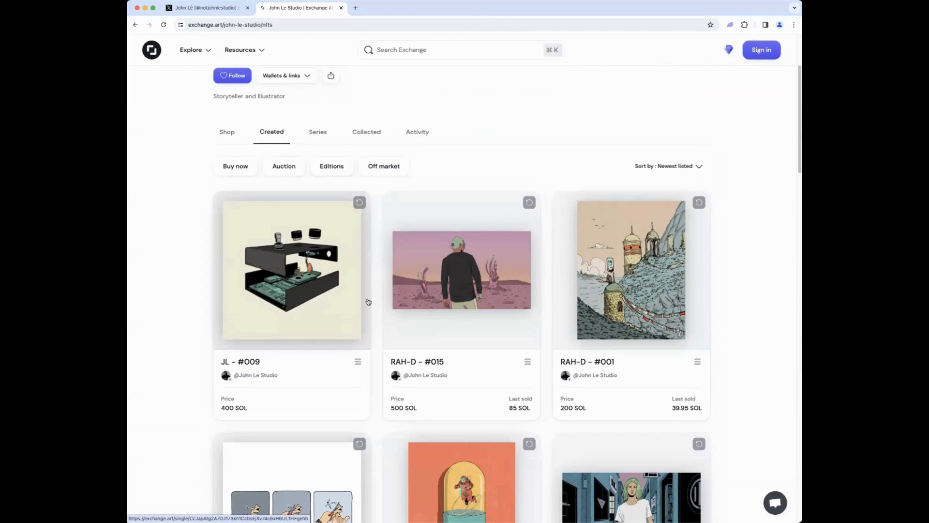
{"action": "mouse_move", "coordinate": [360, 308]}
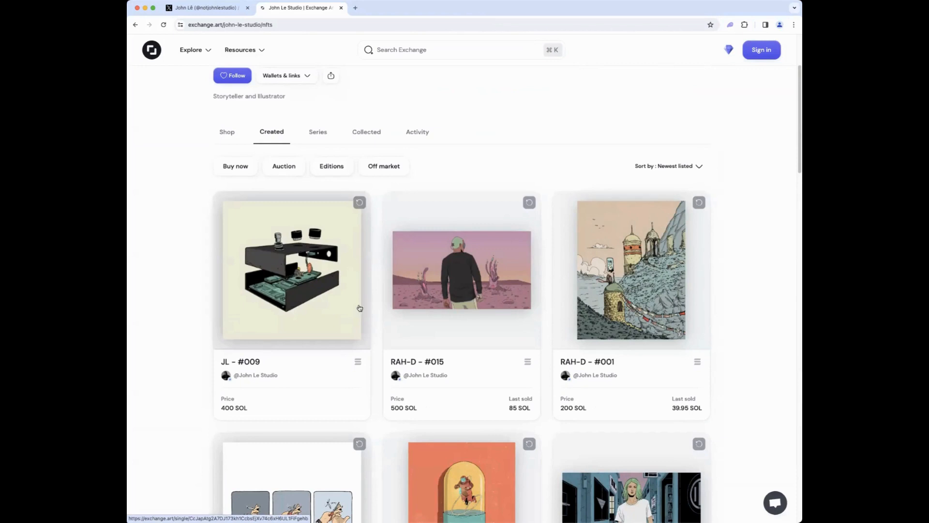
{"action": "mouse_move", "coordinate": [390, 323]}
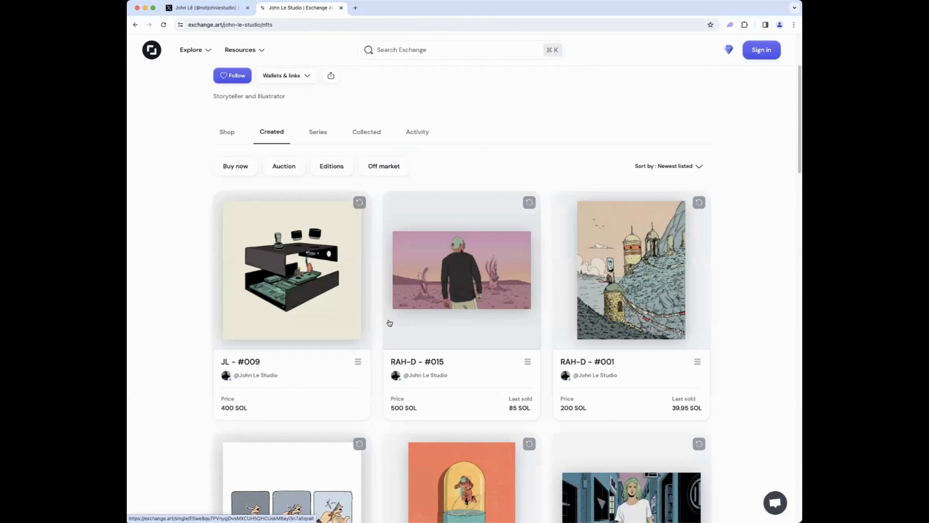
Step: Reveal the row of created artworks containing JL - #007 at 1000 SOL
{"action": "scroll", "scroll_direction": "down", "scroll_amount": 3}
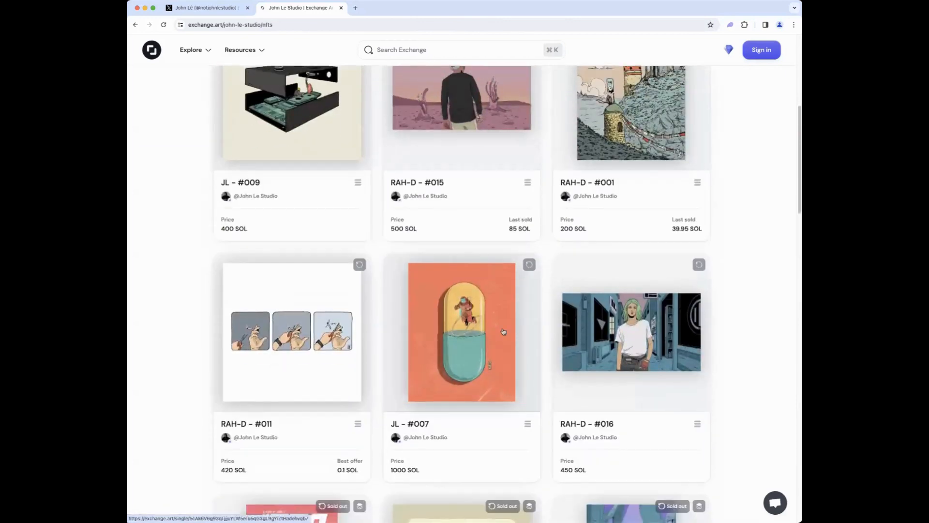
Step: View the JL - #007 artwork page with the capsule illustration priced at 1000 SOL
{"action": "left_click", "coordinate": [461, 332]}
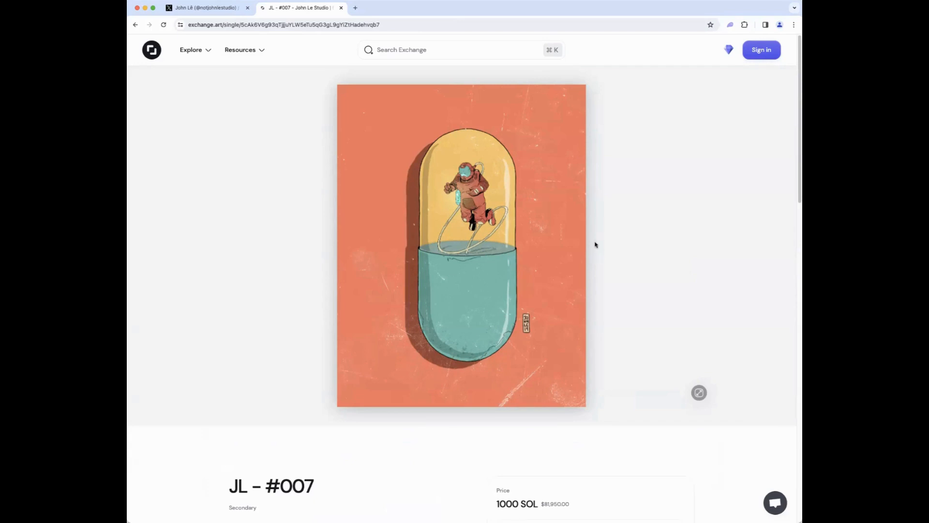
{"action": "mouse_move", "coordinate": [594, 248]}
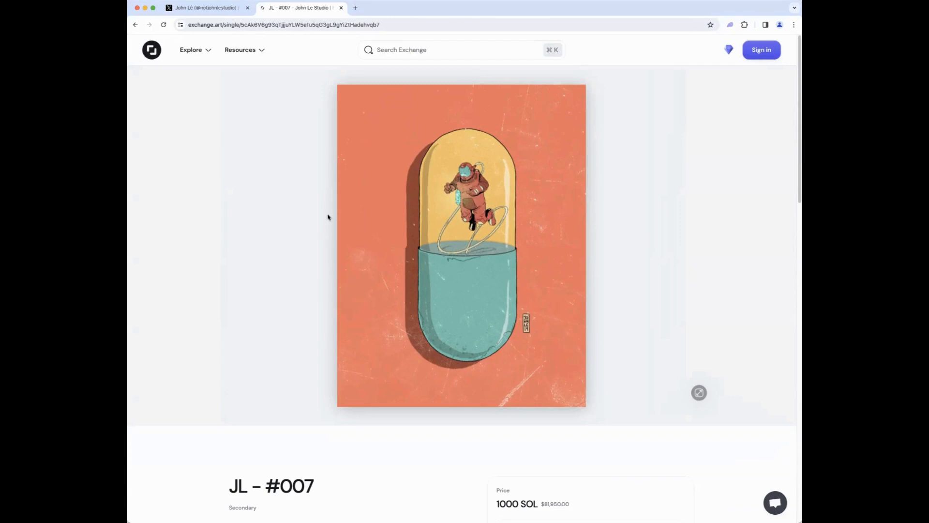
{"action": "mouse_move", "coordinate": [312, 248]}
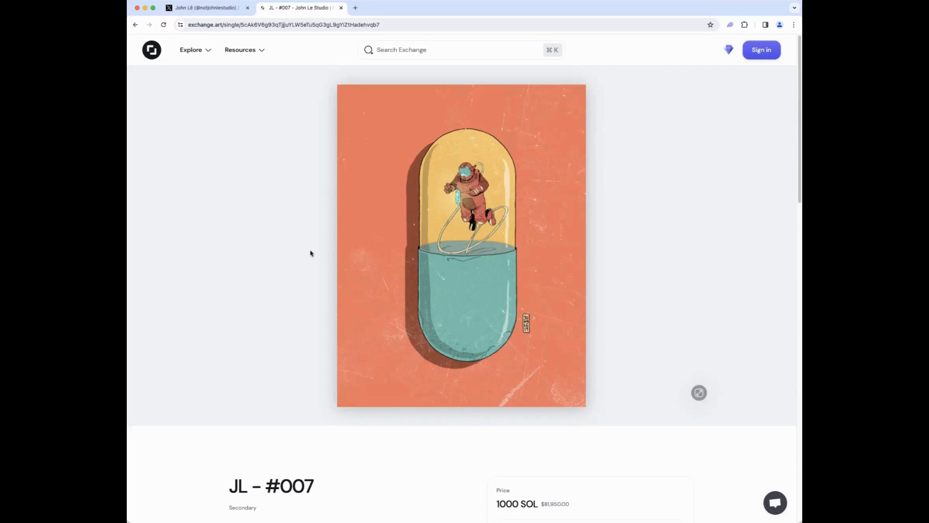
{"action": "mouse_move", "coordinate": [241, 256]}
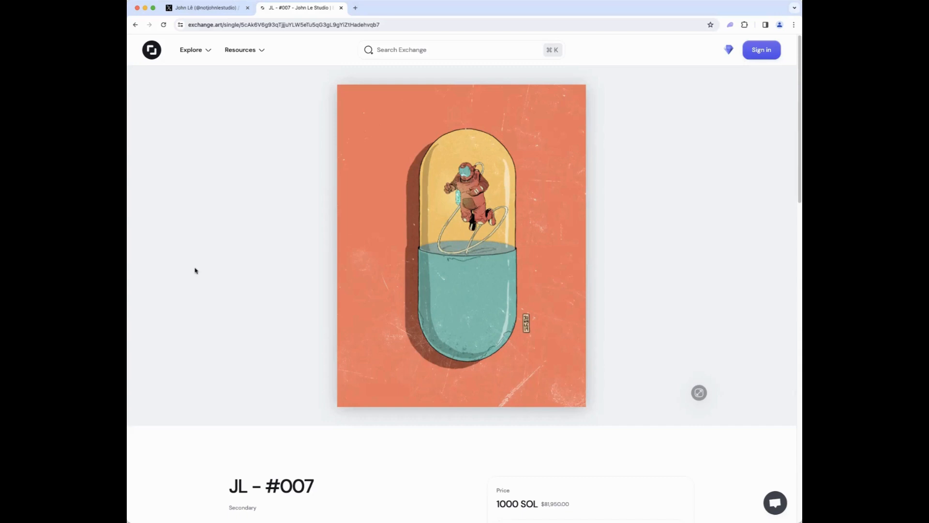
{"action": "mouse_move", "coordinate": [158, 258]}
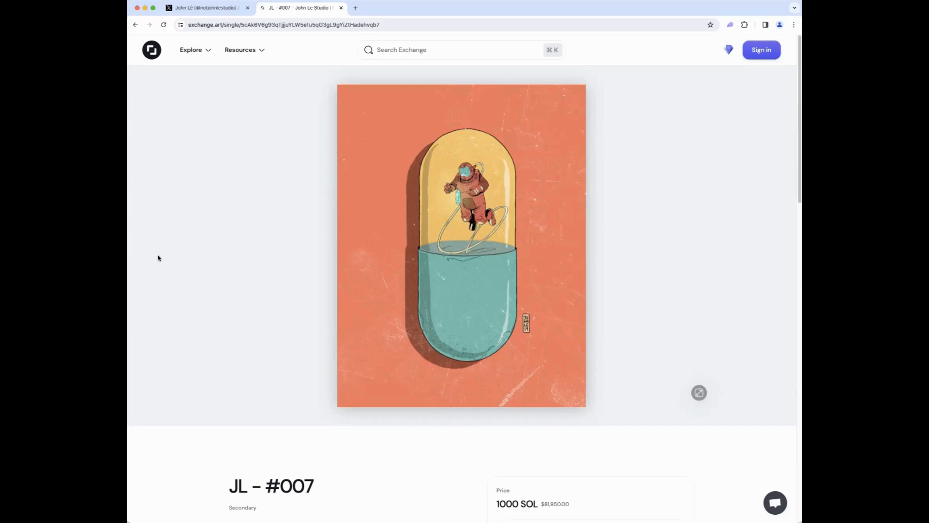
{"action": "mouse_move", "coordinate": [650, 222]}
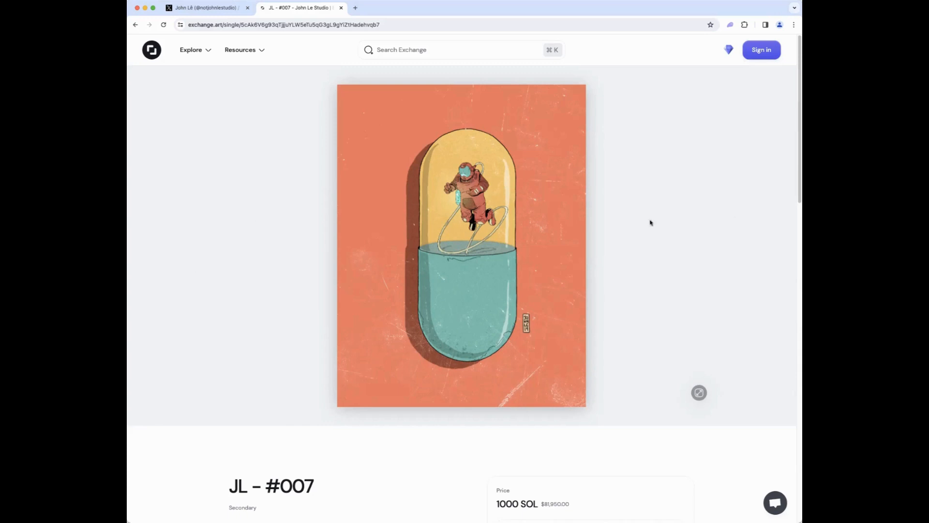